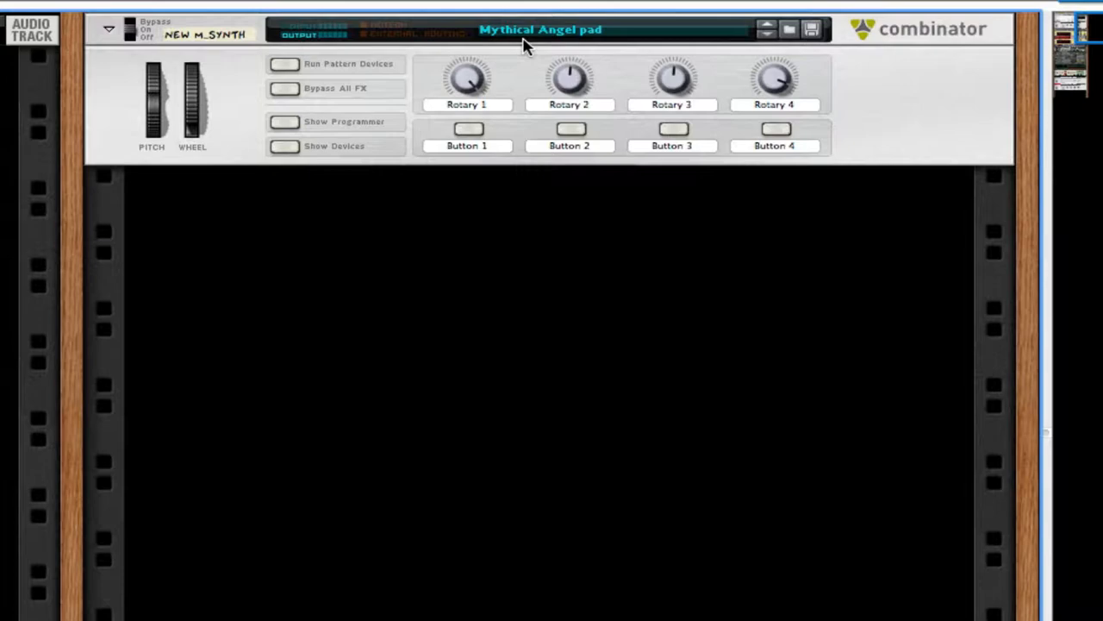
mouse_move(291, 166)
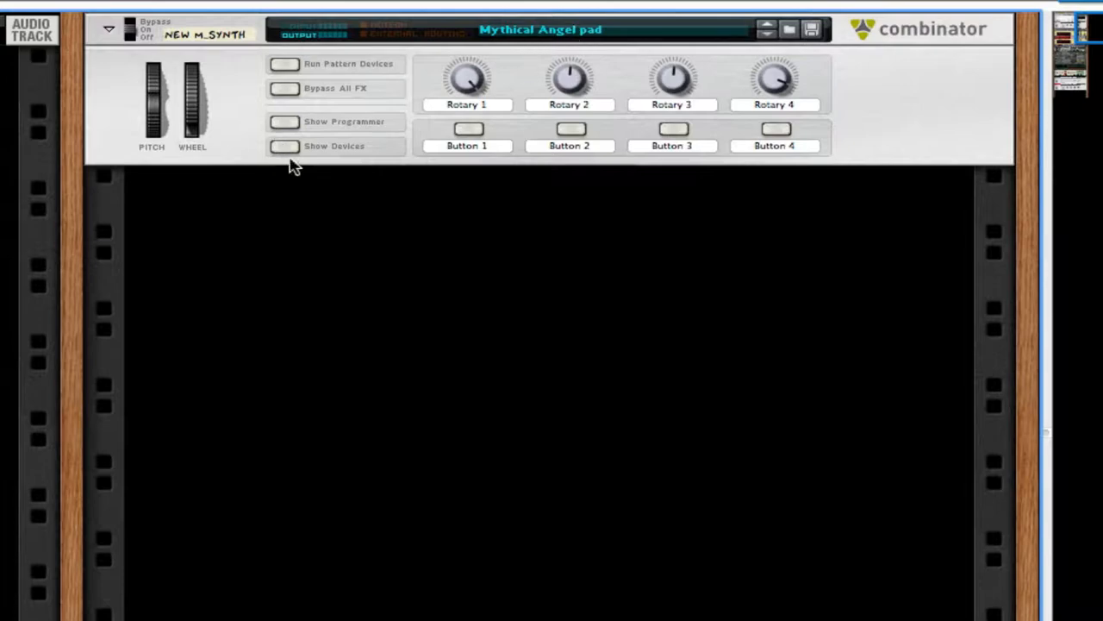
Expand the Mythical Angel pad Combinator to show its delay, unison, Thor, reverb and EQ devices
scroll("down", 3)
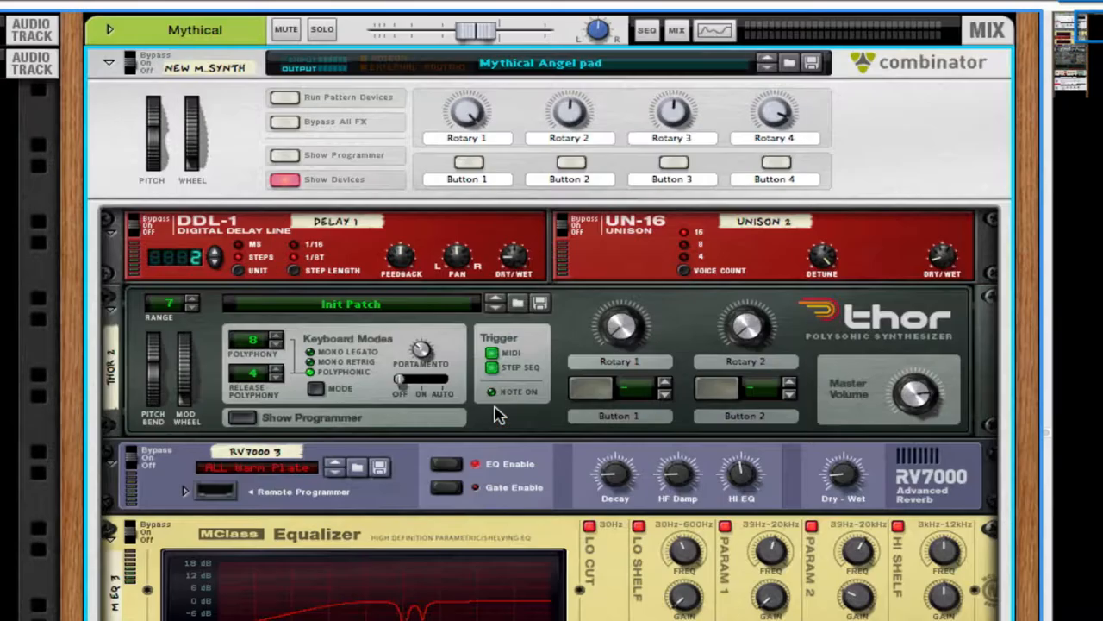
mouse_move(503, 405)
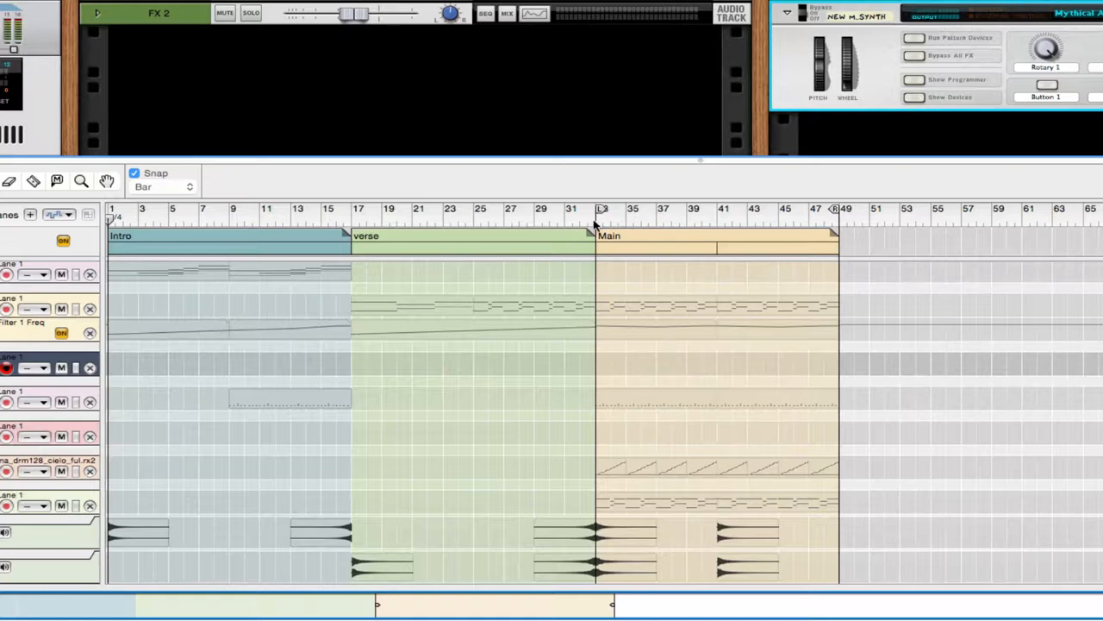
mouse_move(552, 224)
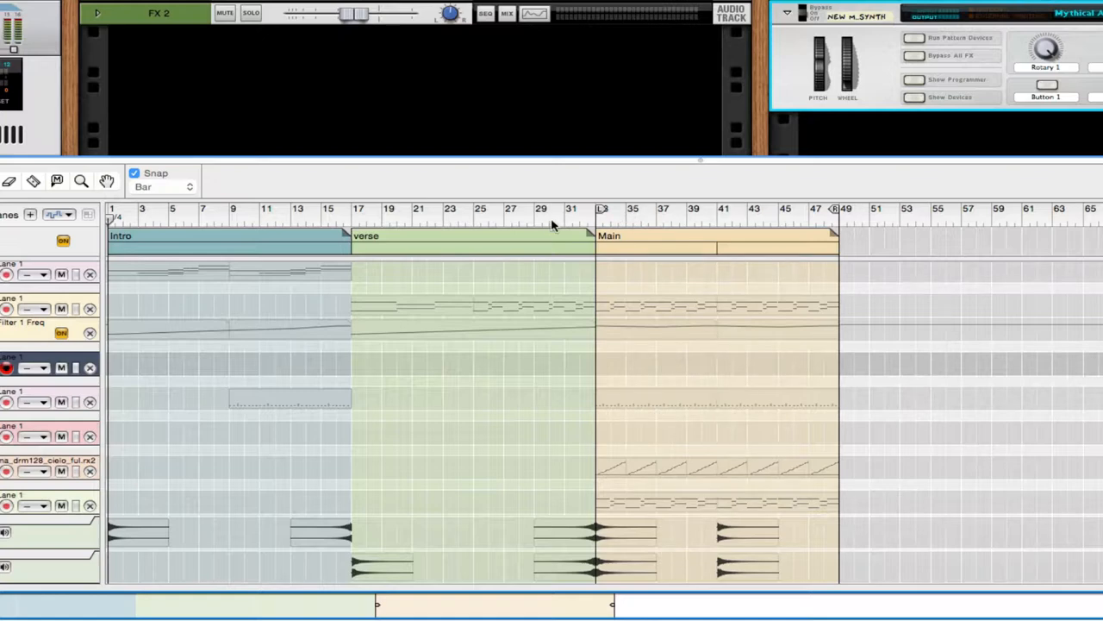
Switch to the Sequencer view showing the intro, verse and Main sections
left_click(472, 215)
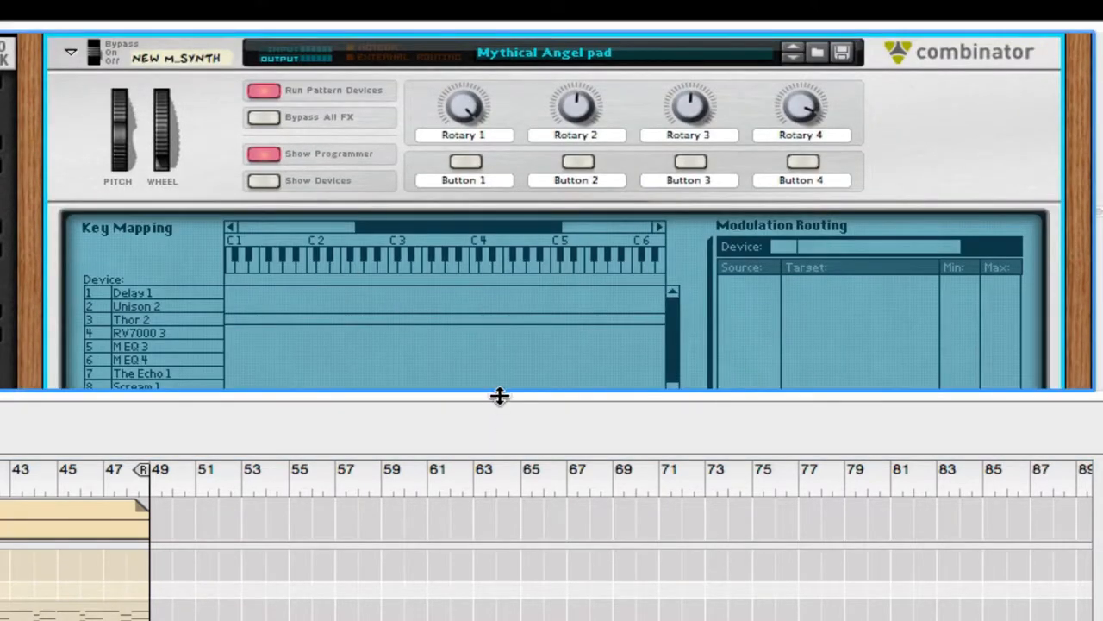
Scroll through the pad's full device chain from delay and unison through Thor, reverb, EQs and Echo, then add an empty Combinator
left_click(262, 181)
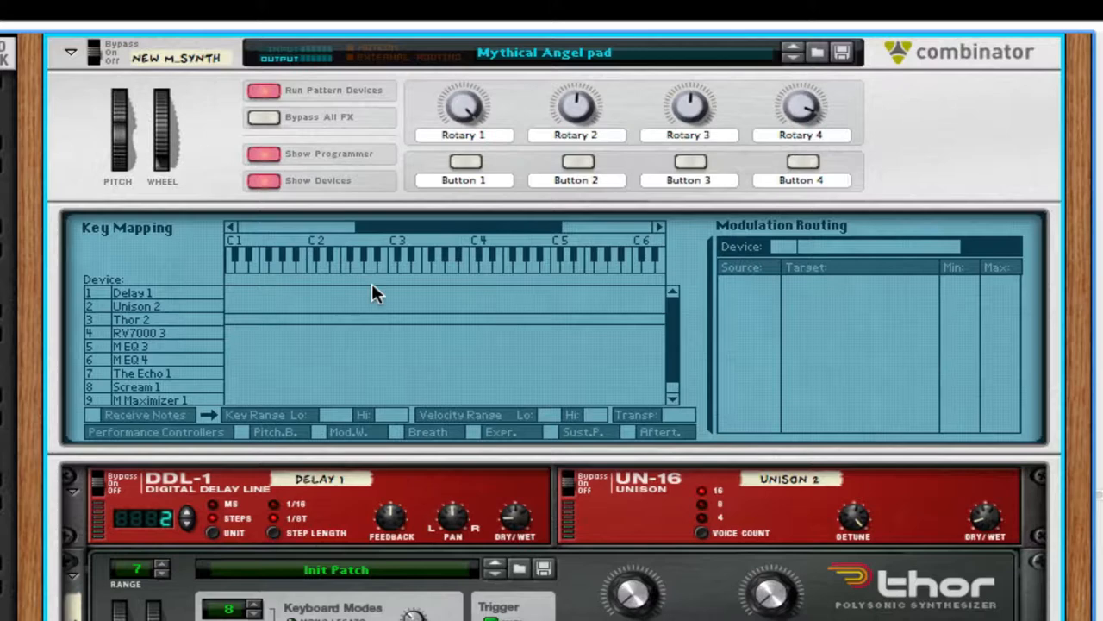
scroll("down", 3)
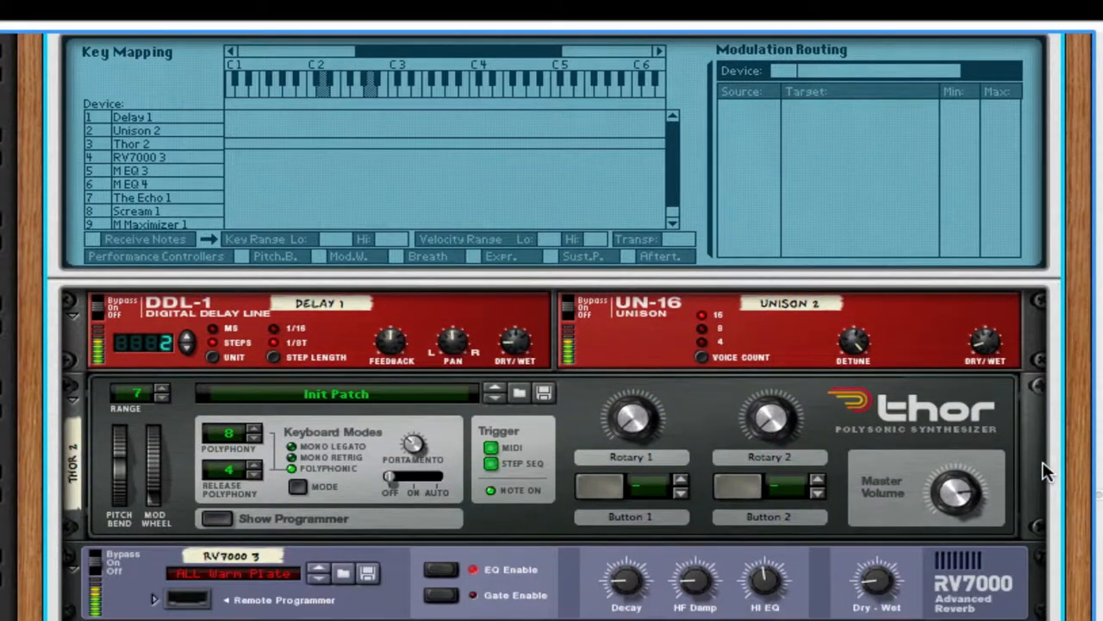
scroll("down", 3)
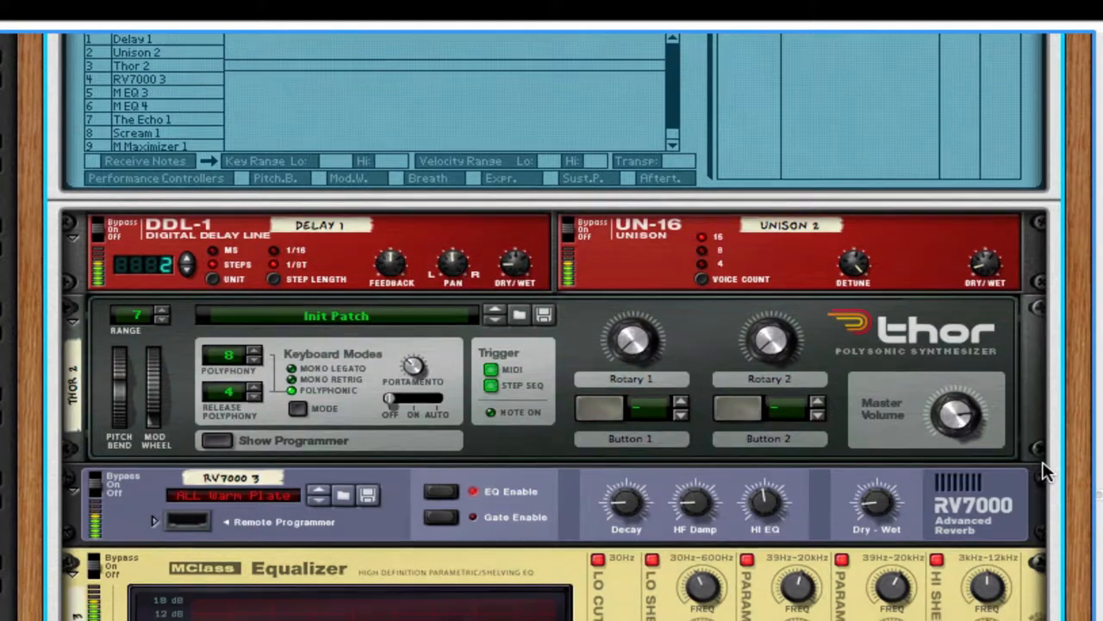
scroll("down", 3)
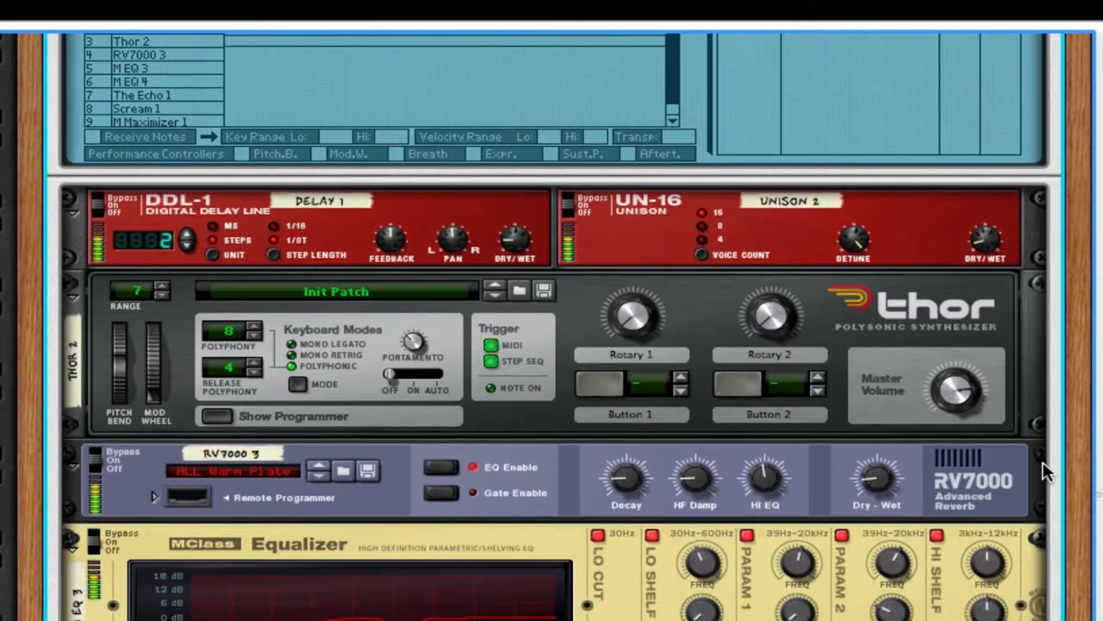
scroll("down", 3)
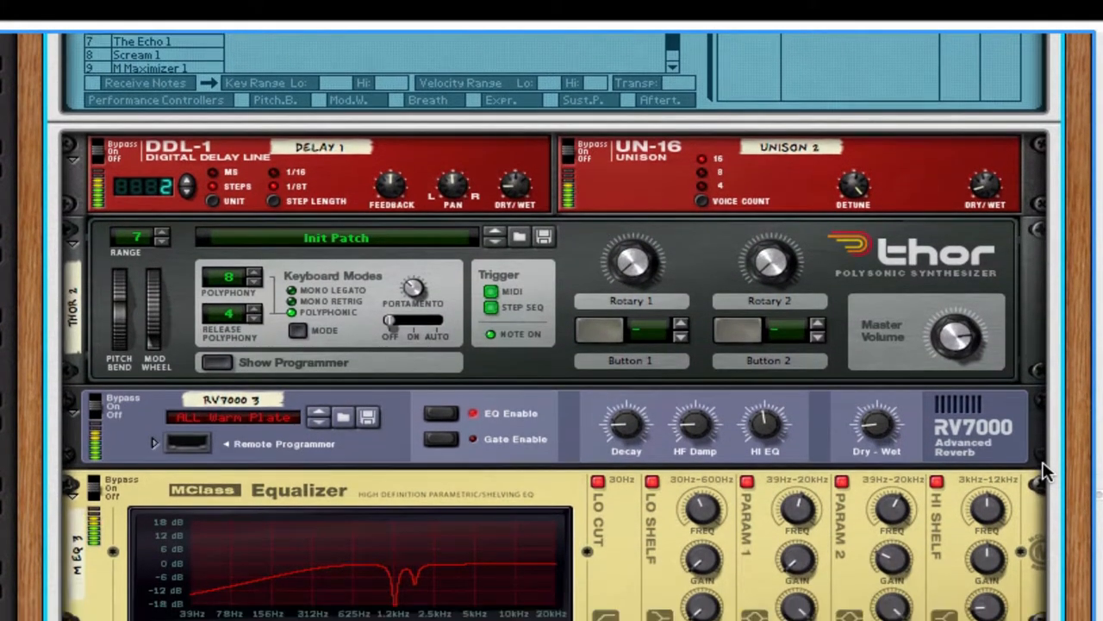
scroll("down", 3)
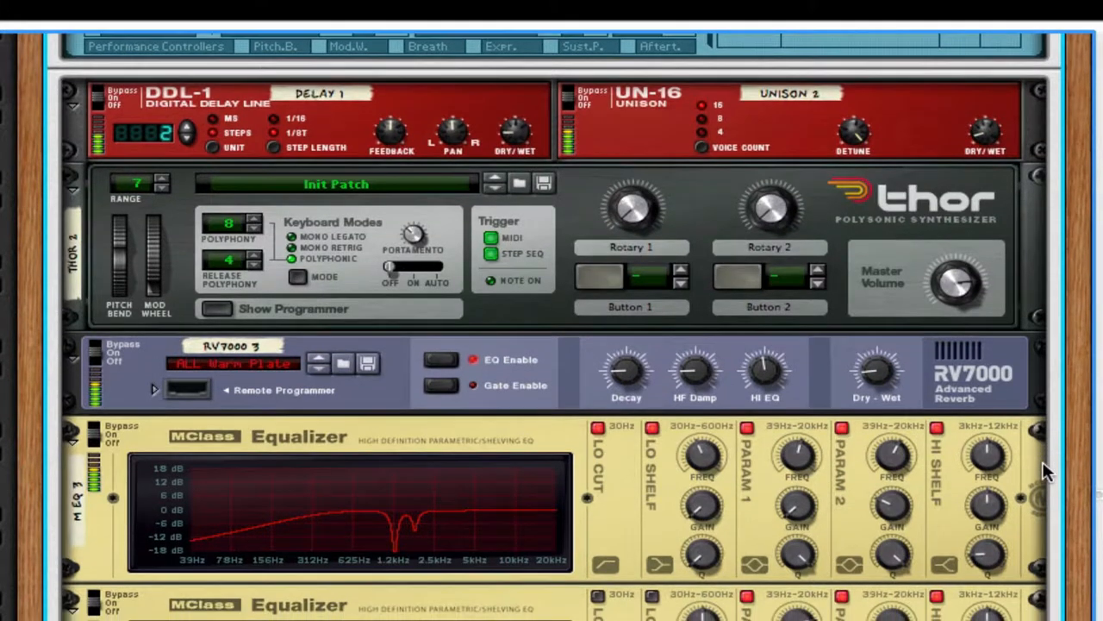
scroll("down", 3)
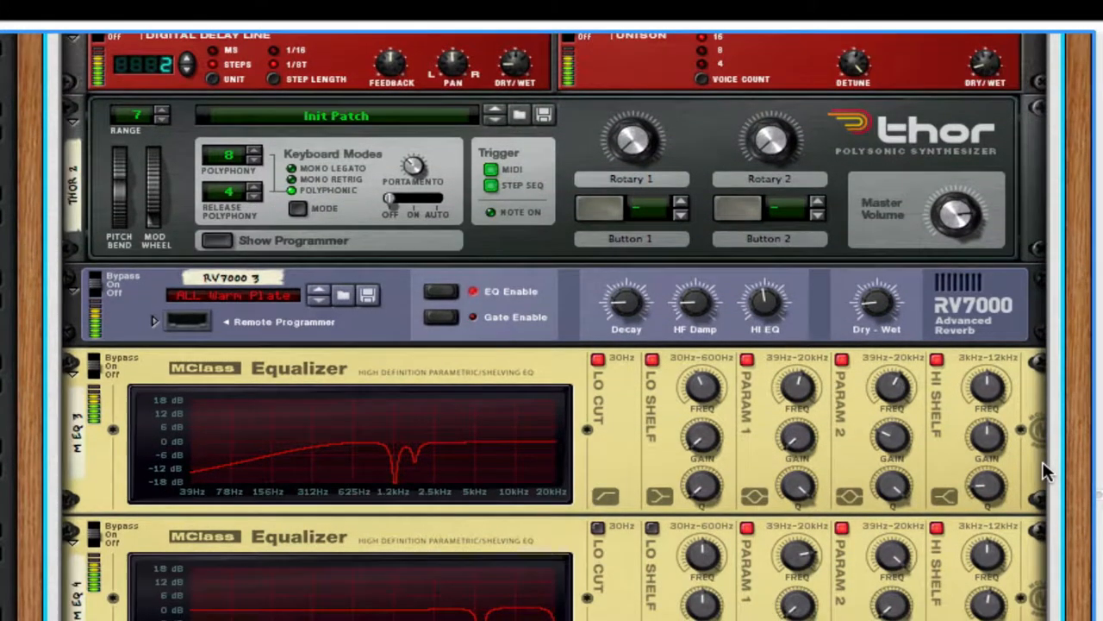
scroll("down", 3)
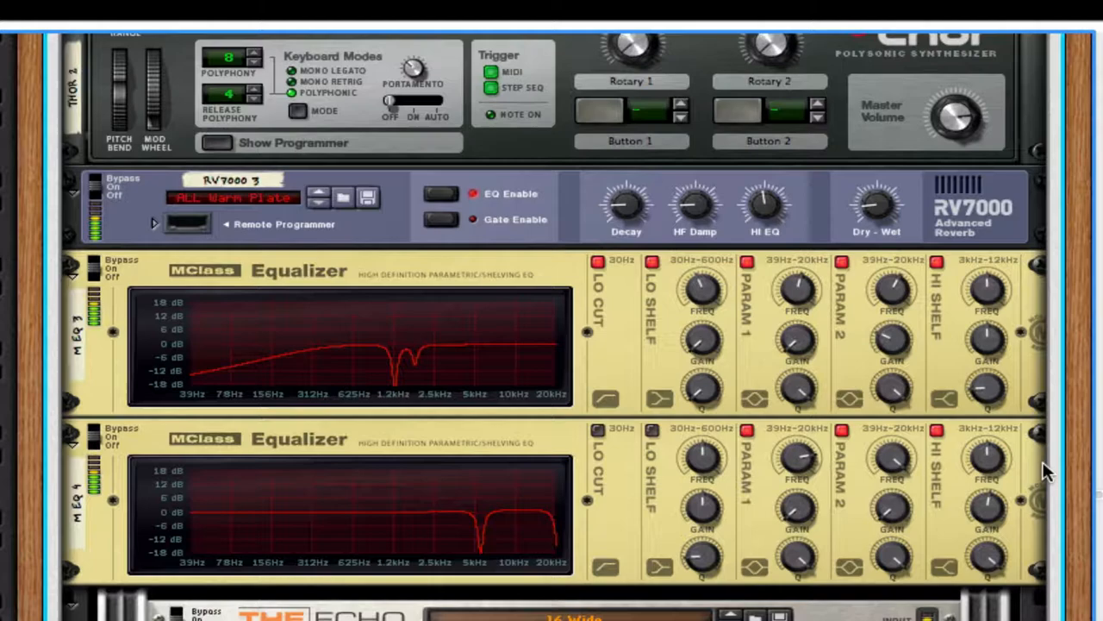
scroll("down", 3)
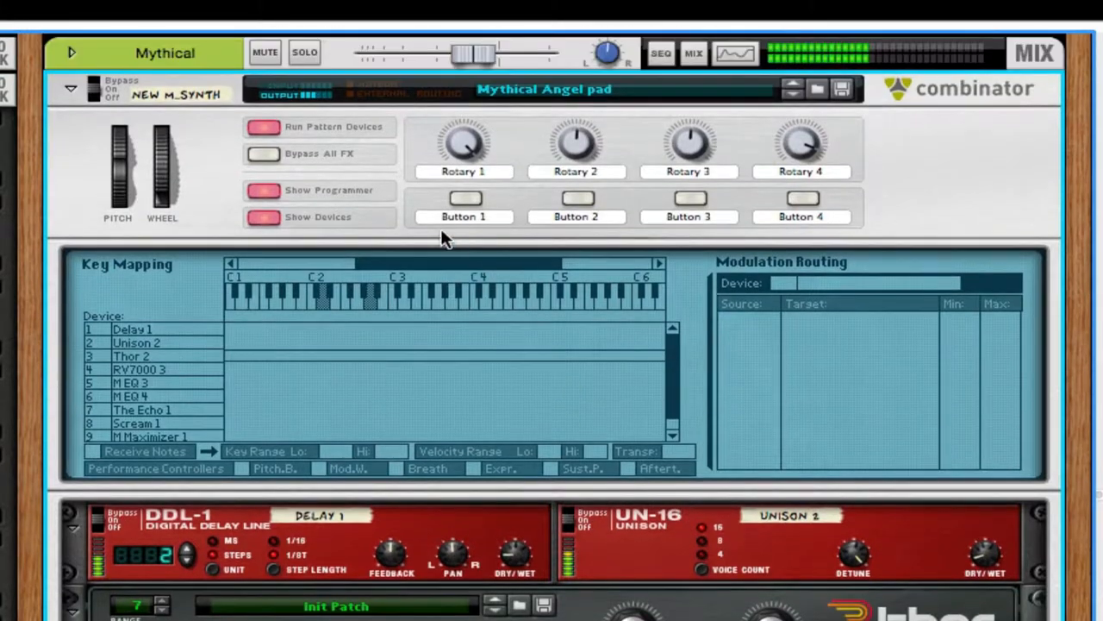
left_click(304, 52)
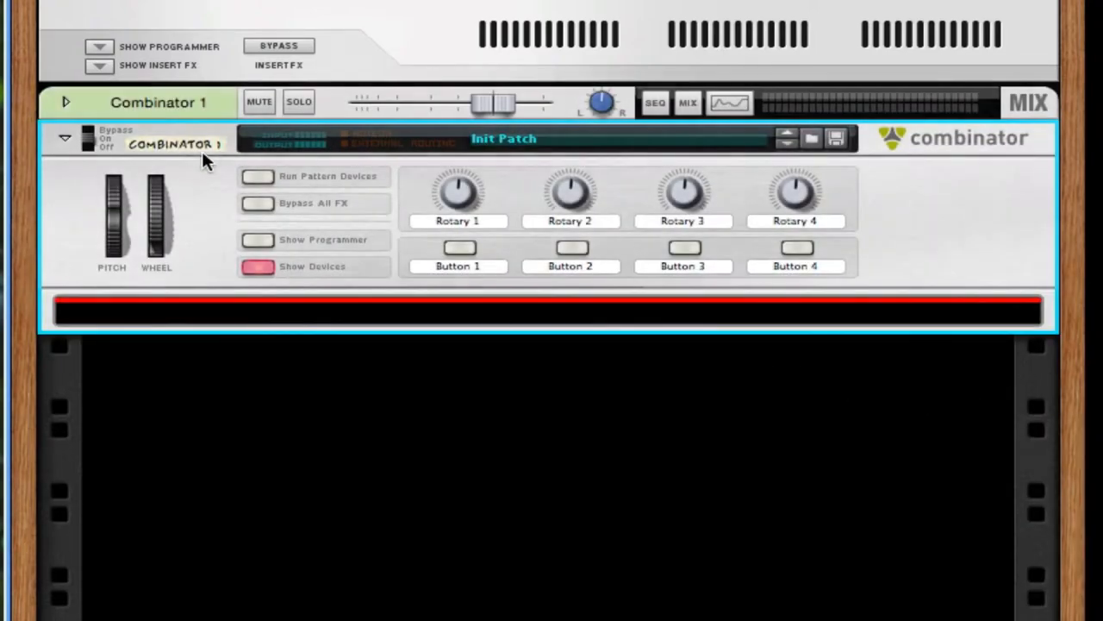
Rename the new empty Combinator to Mythical Angel
double_click(172, 143)
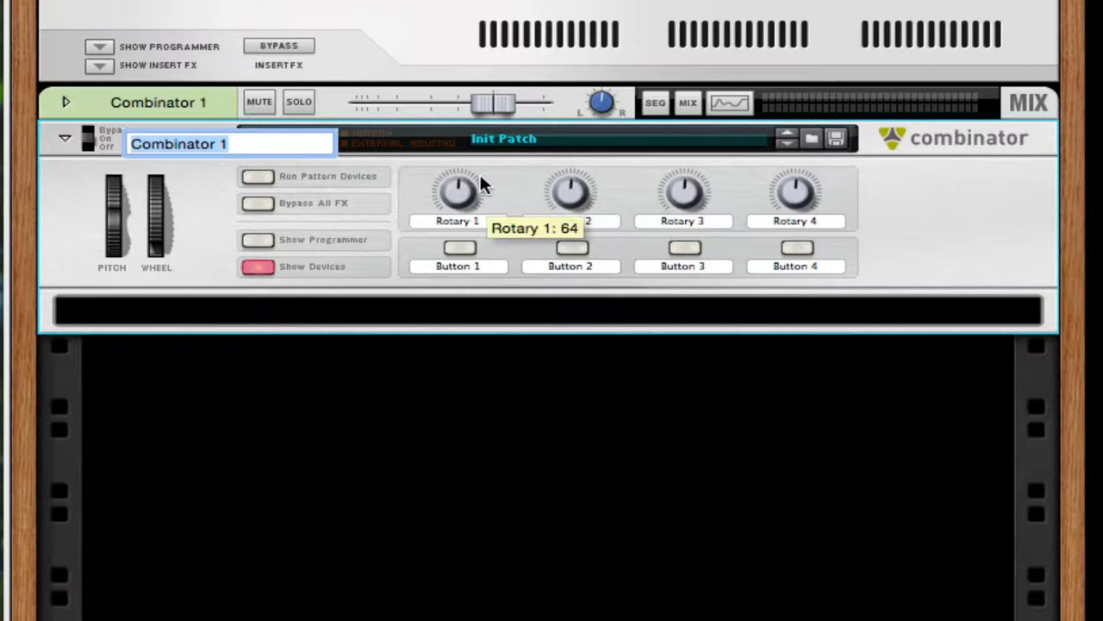
type("M")
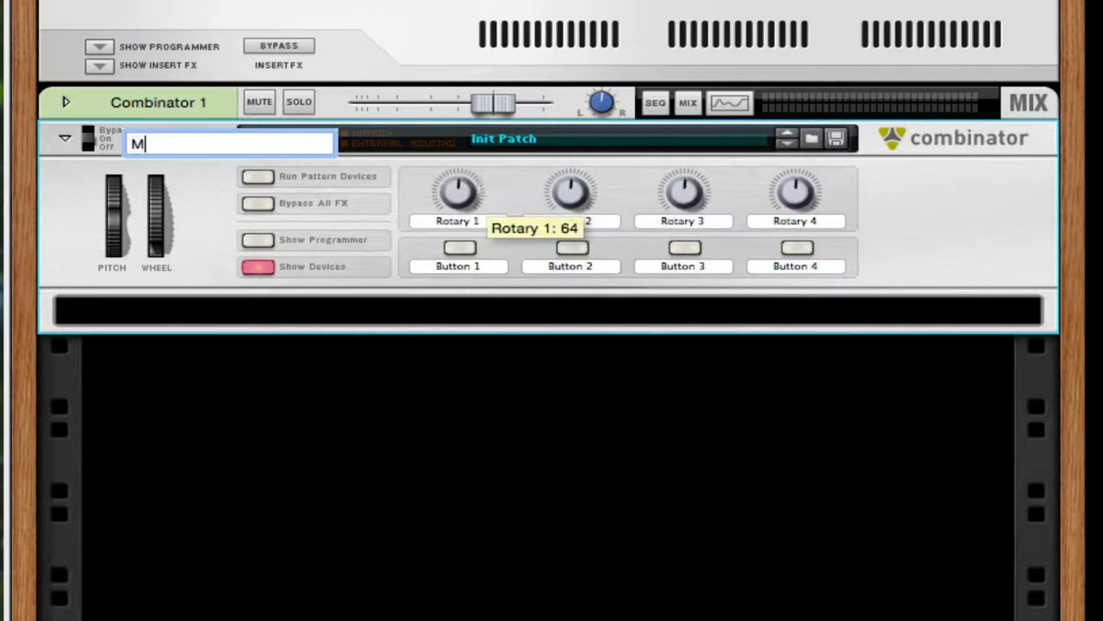
type("ythical Angel")
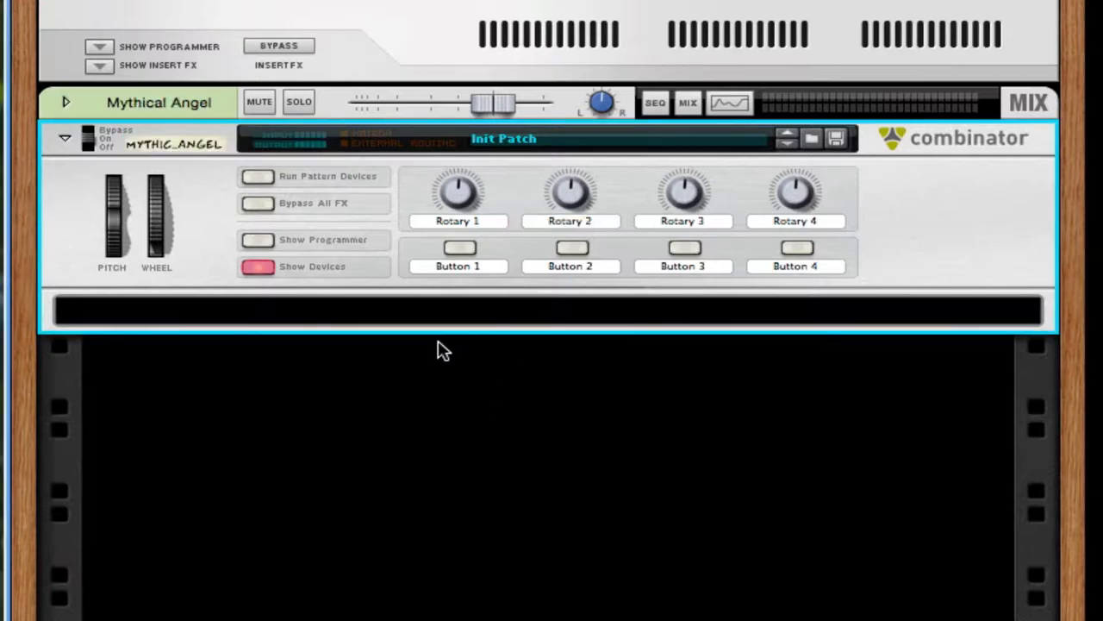
Add a Thor Polysonic Synthesizer inside the Mythical Angel Combinator
right_click(445, 348)
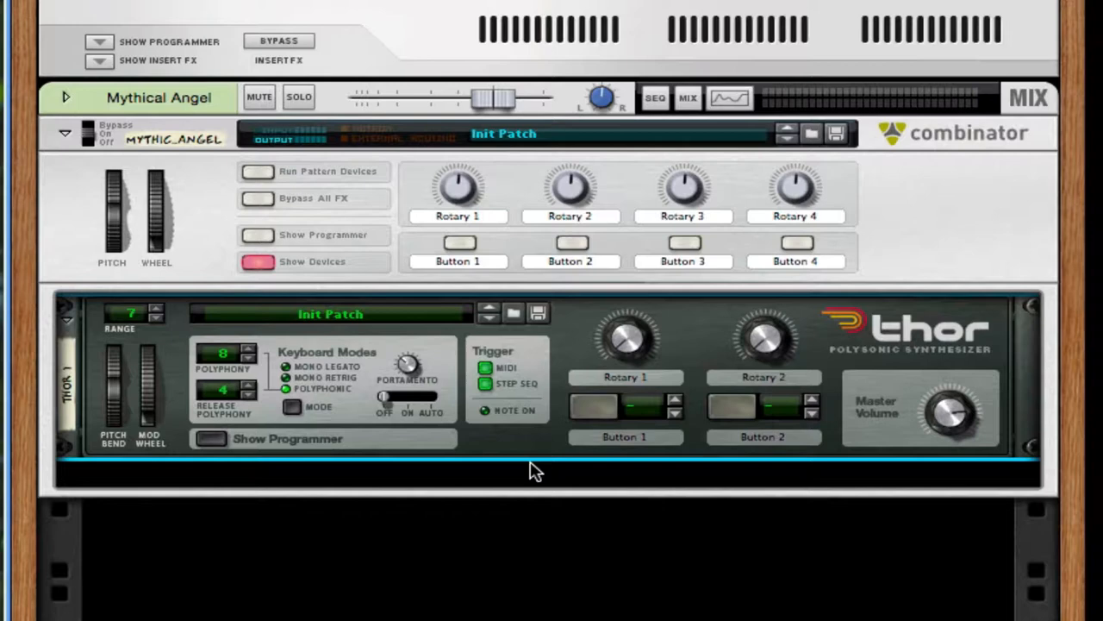
right_click(535, 469)
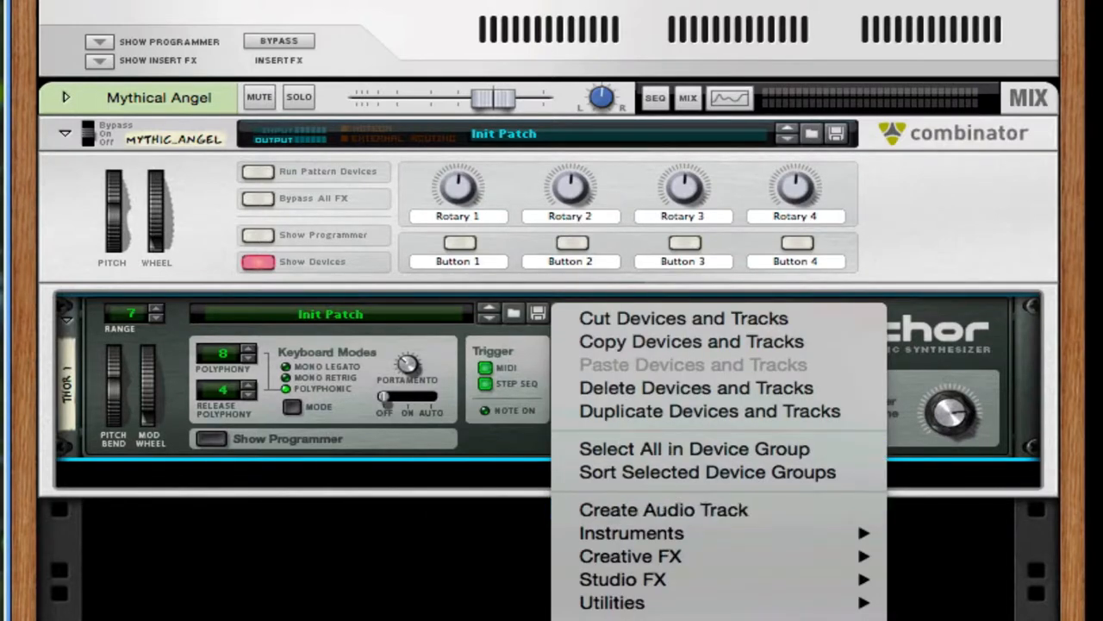
left_click(211, 434)
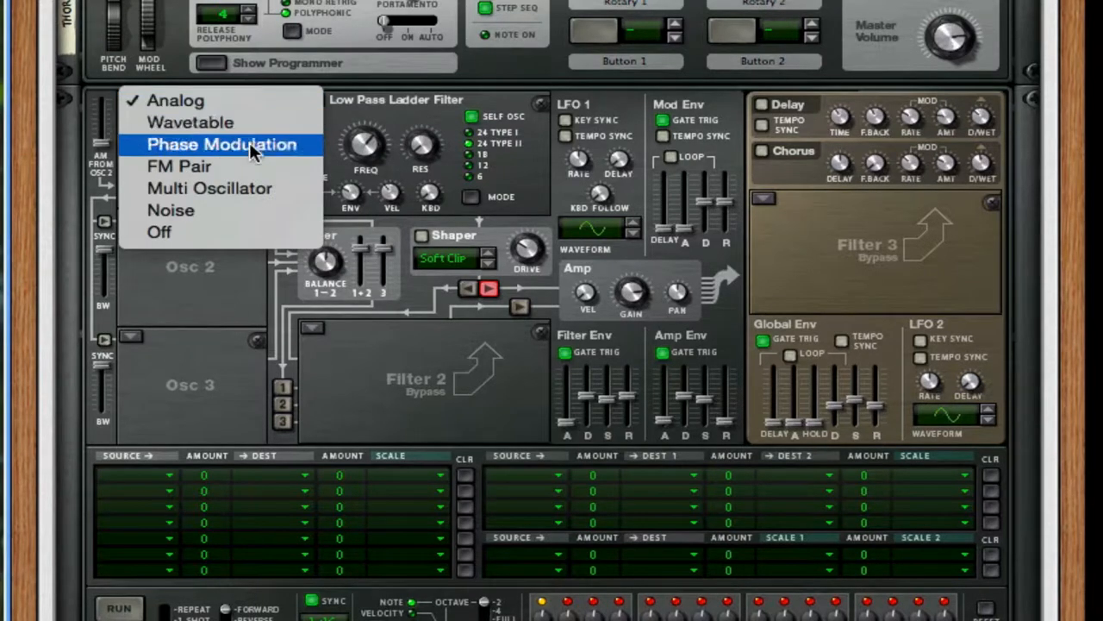
Make Thor's Osc 1 a Multi Oscillator in Fifth Up detune mode with detune 24
left_click(210, 188)
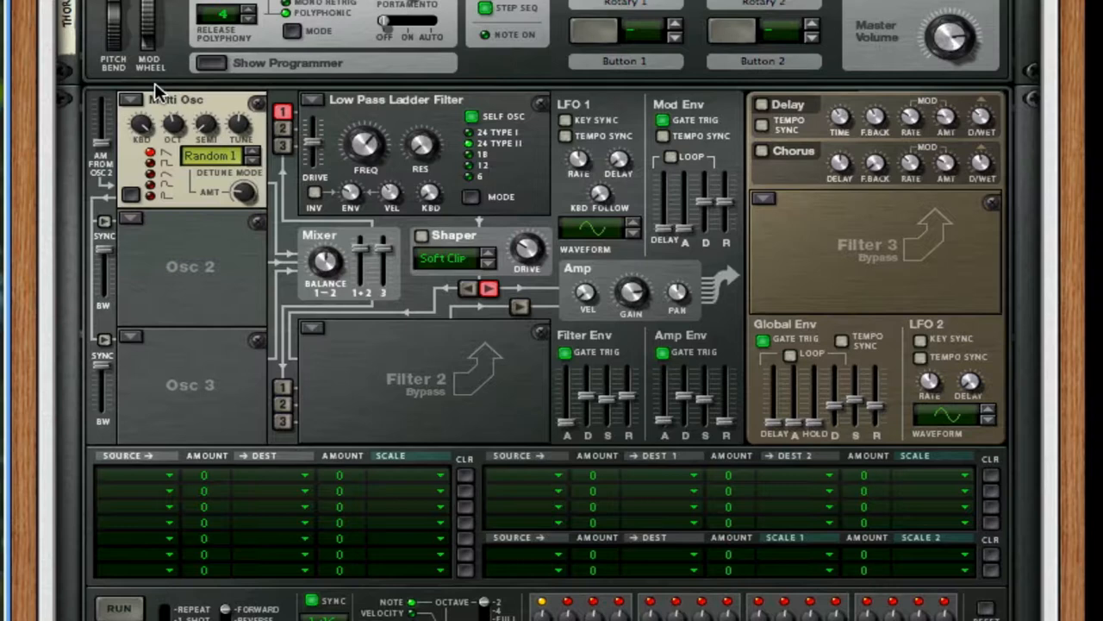
mouse_move(172, 135)
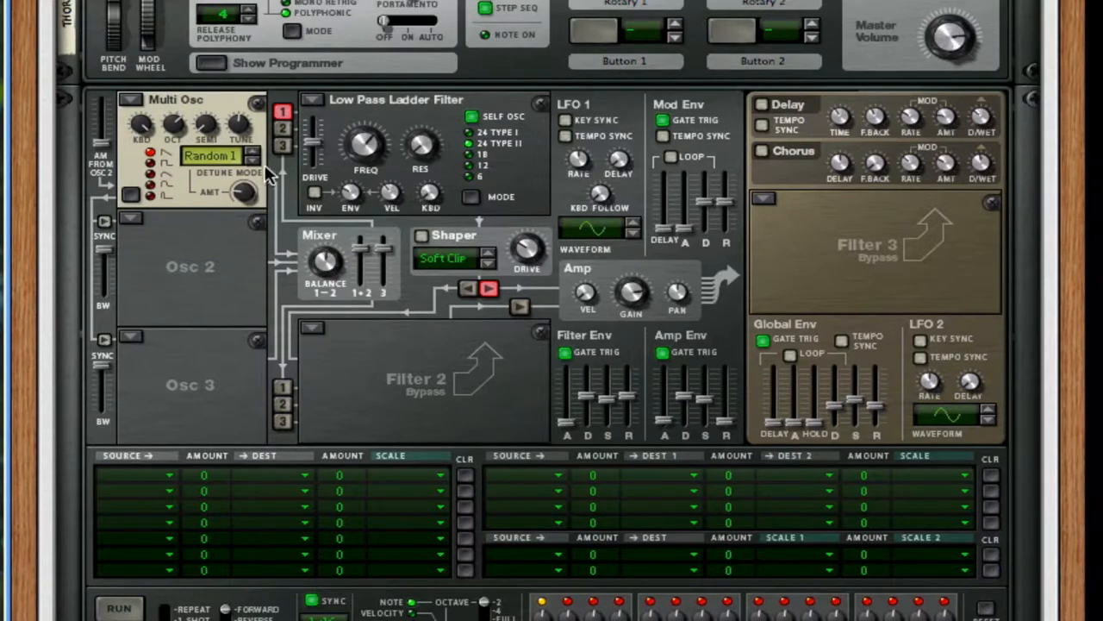
left_click(221, 155)
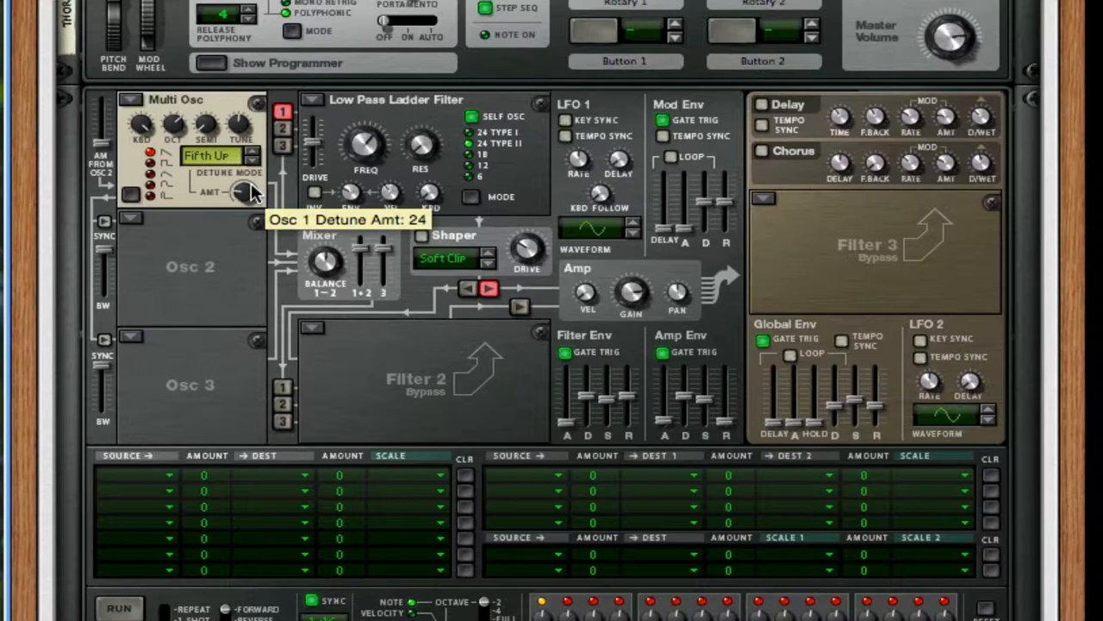
mouse_move(245, 200)
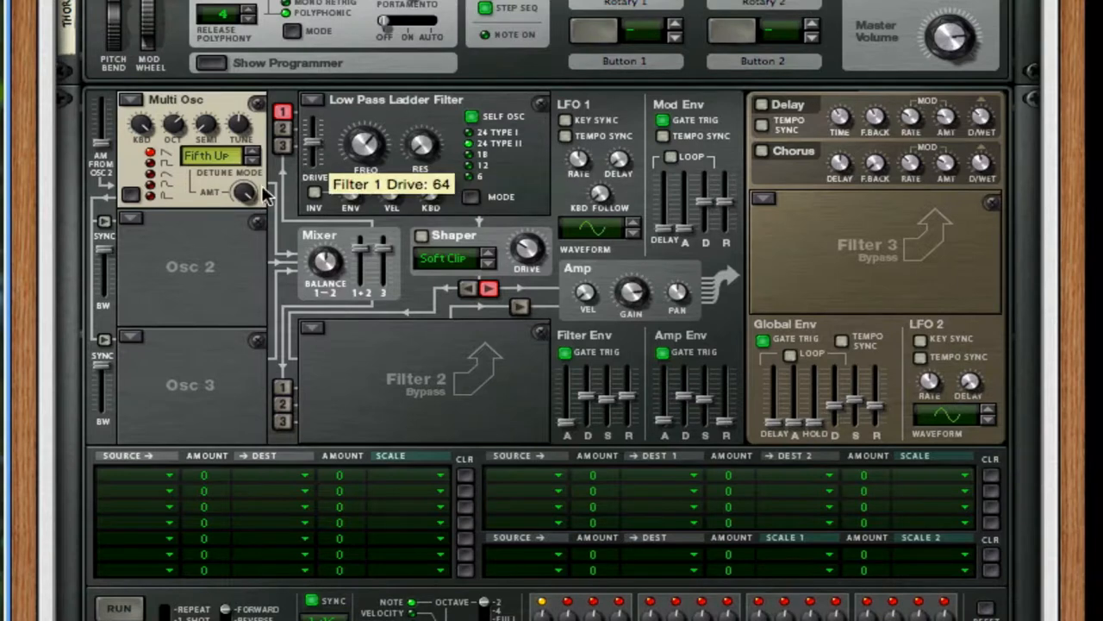
mouse_move(257, 216)
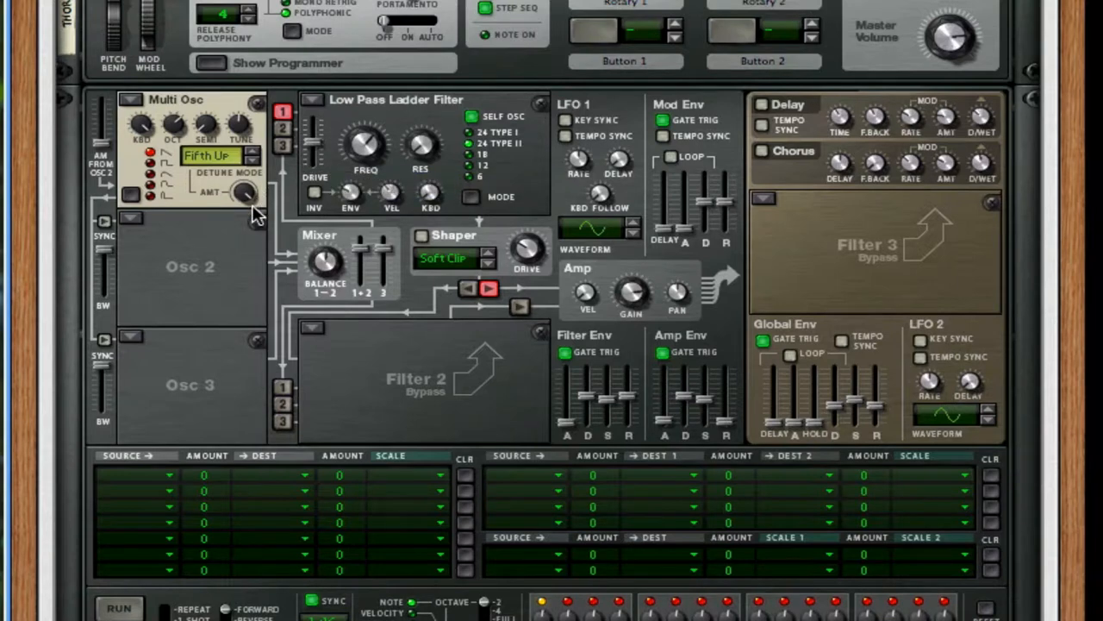
mouse_move(180, 121)
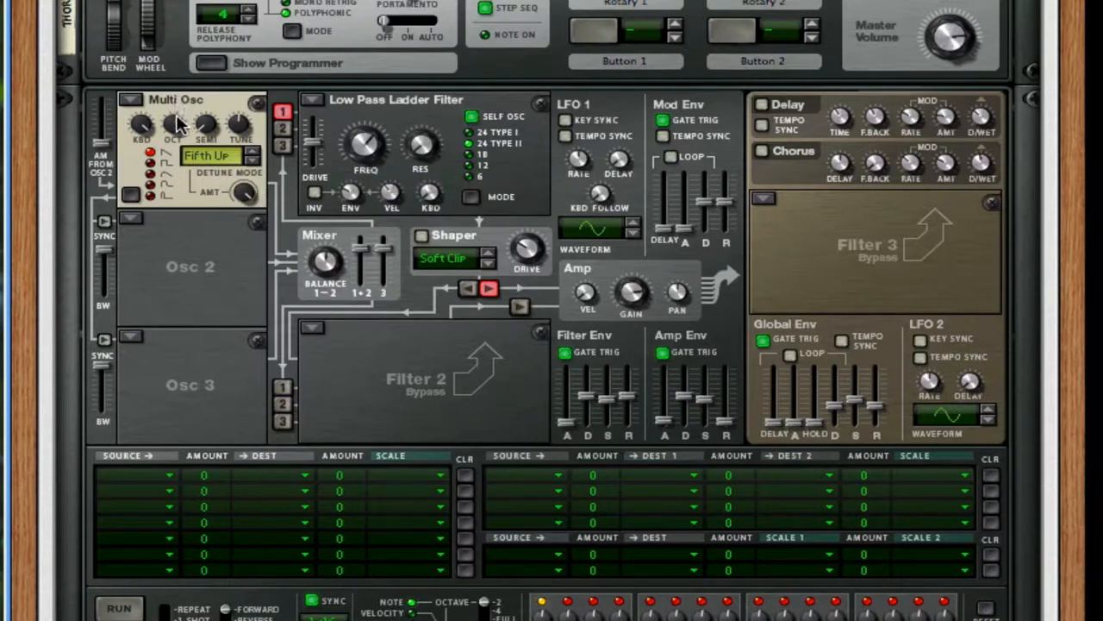
Load an FM Pair oscillator into Thor's Osc 2 slot
left_click(172, 99)
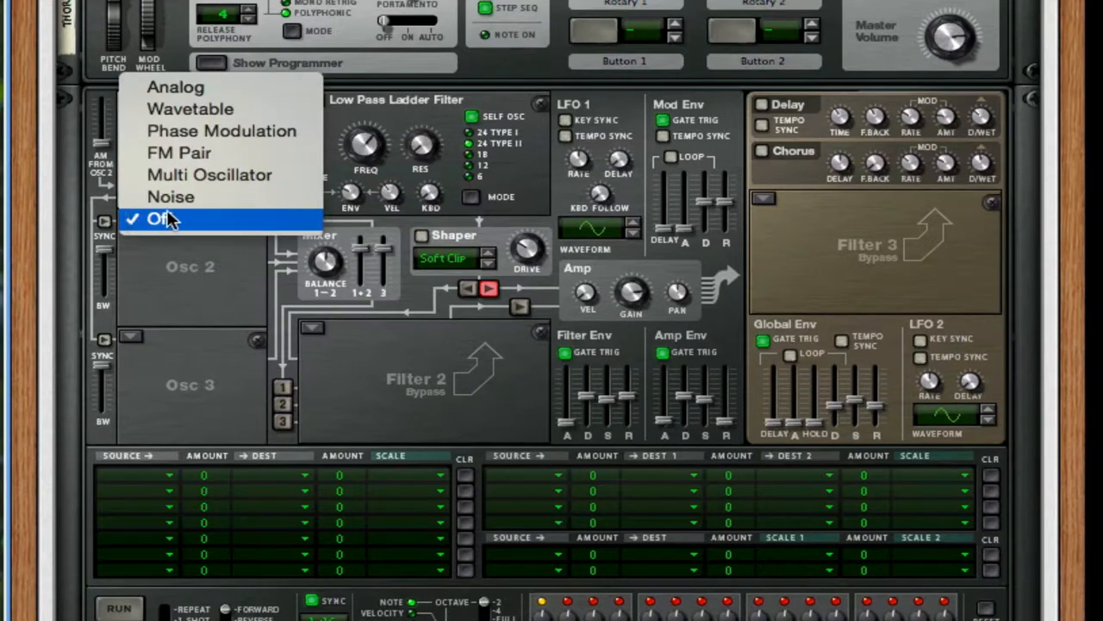
left_click(210, 174)
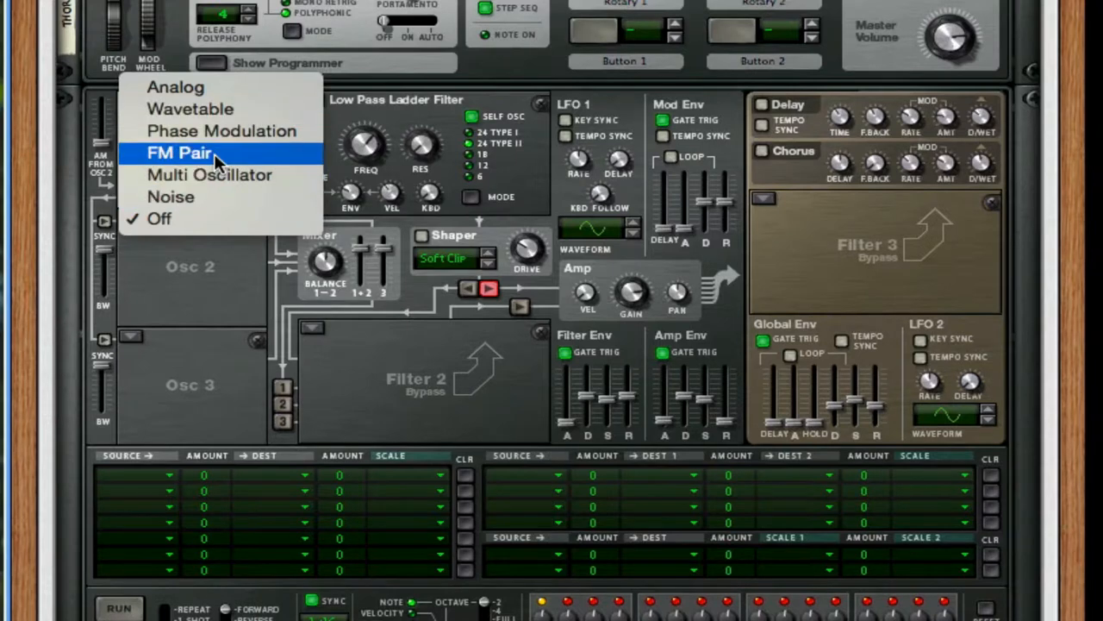
left_click(180, 151)
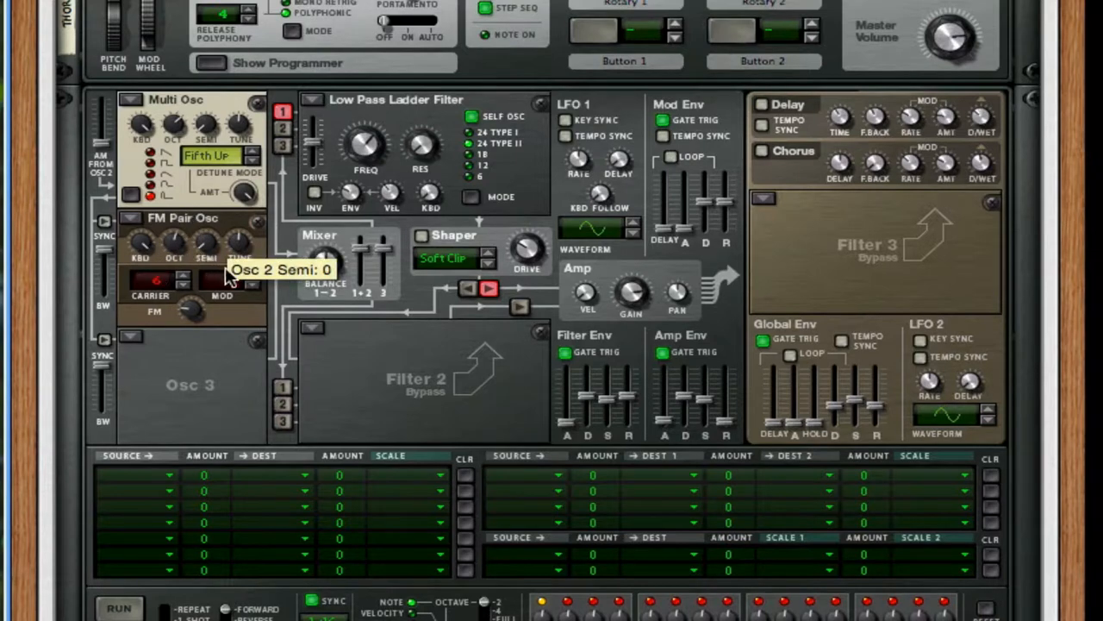
mouse_move(258, 283)
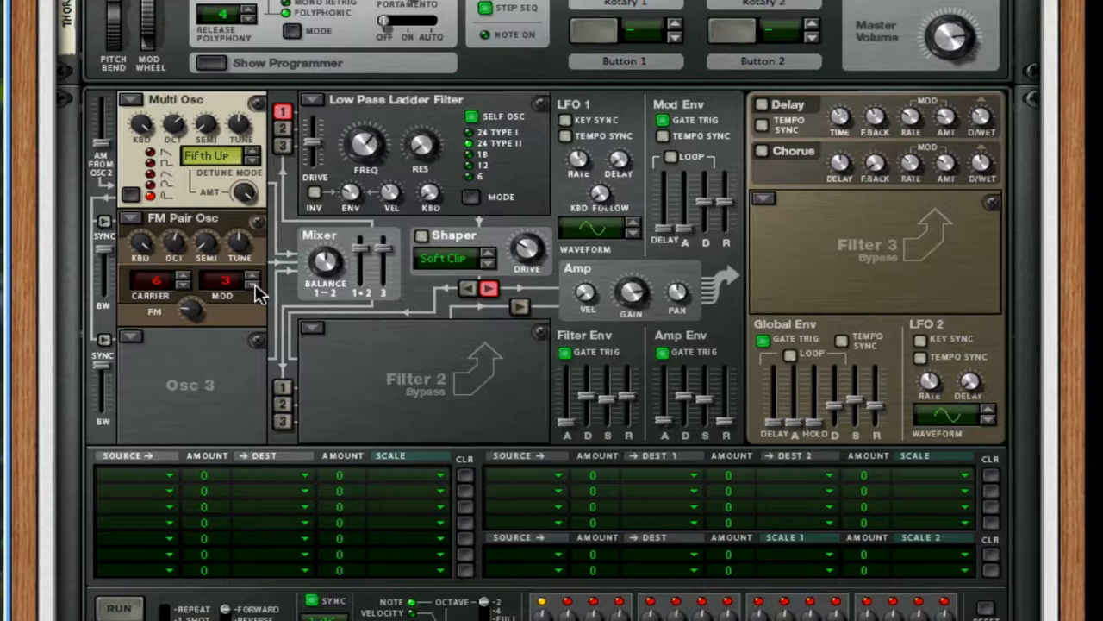
mouse_move(283, 128)
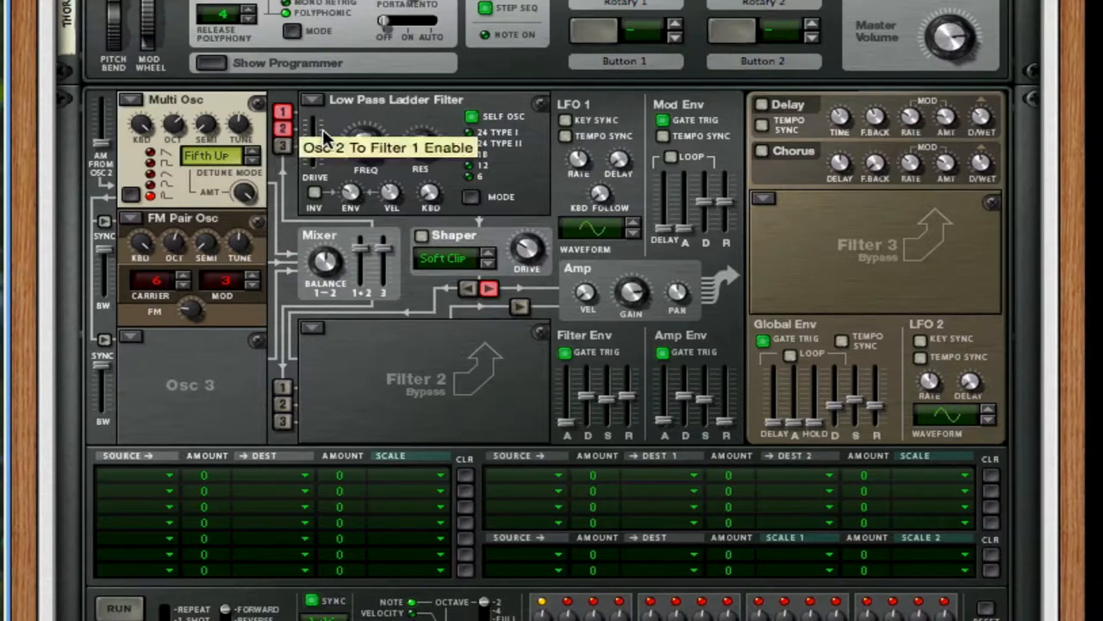
mouse_move(320, 145)
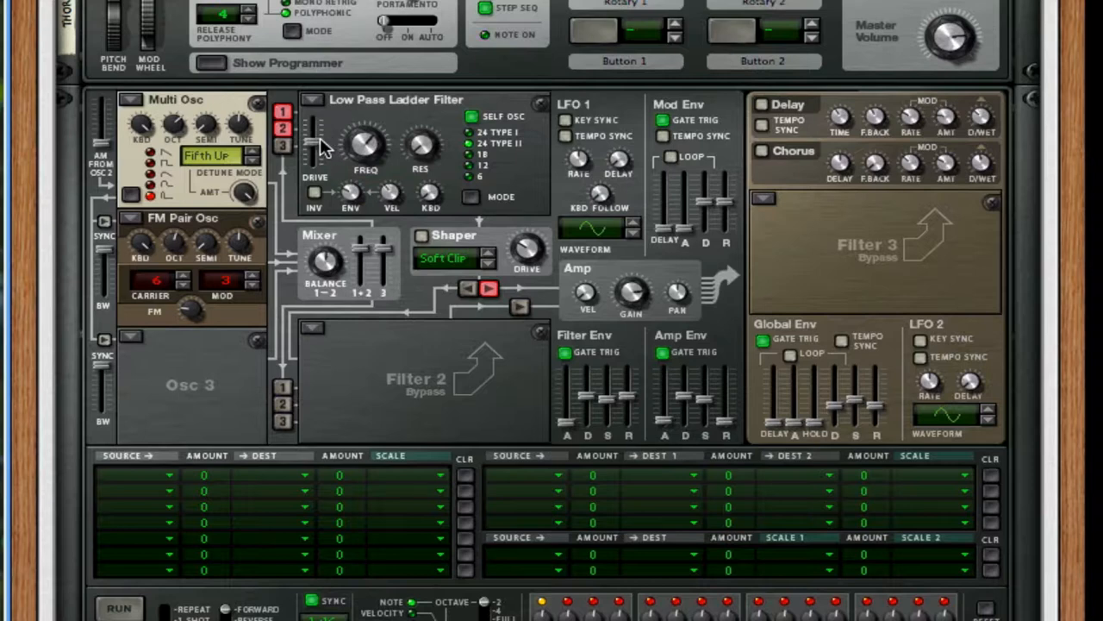
Route Osc 1 and Osc 2 into Thor's Filter 1 low pass ladder filter
left_click(283, 127)
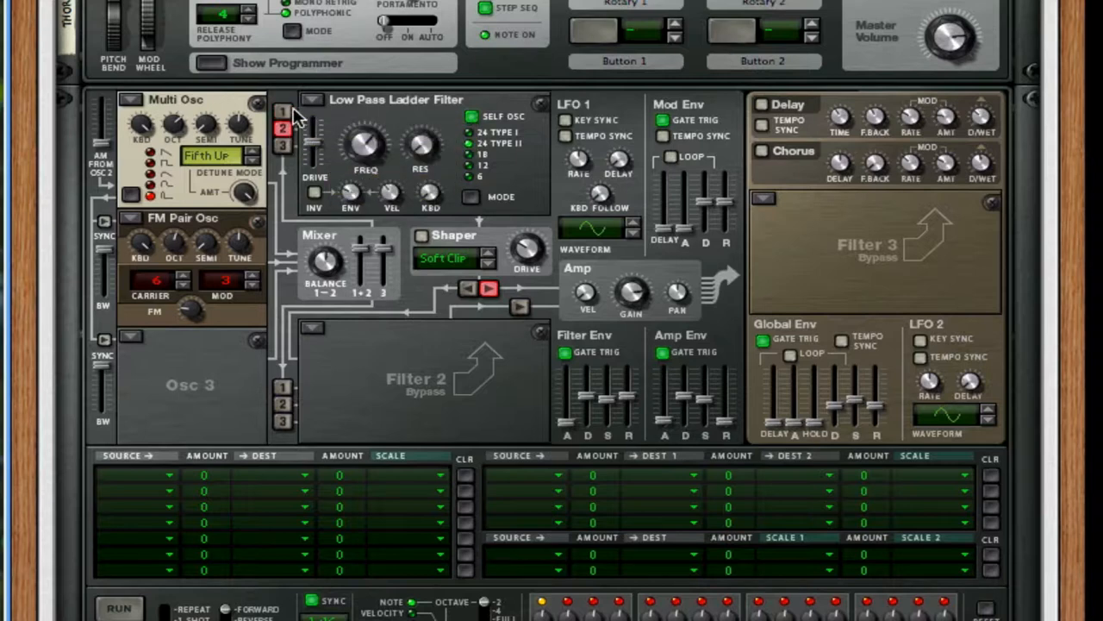
left_click(283, 114)
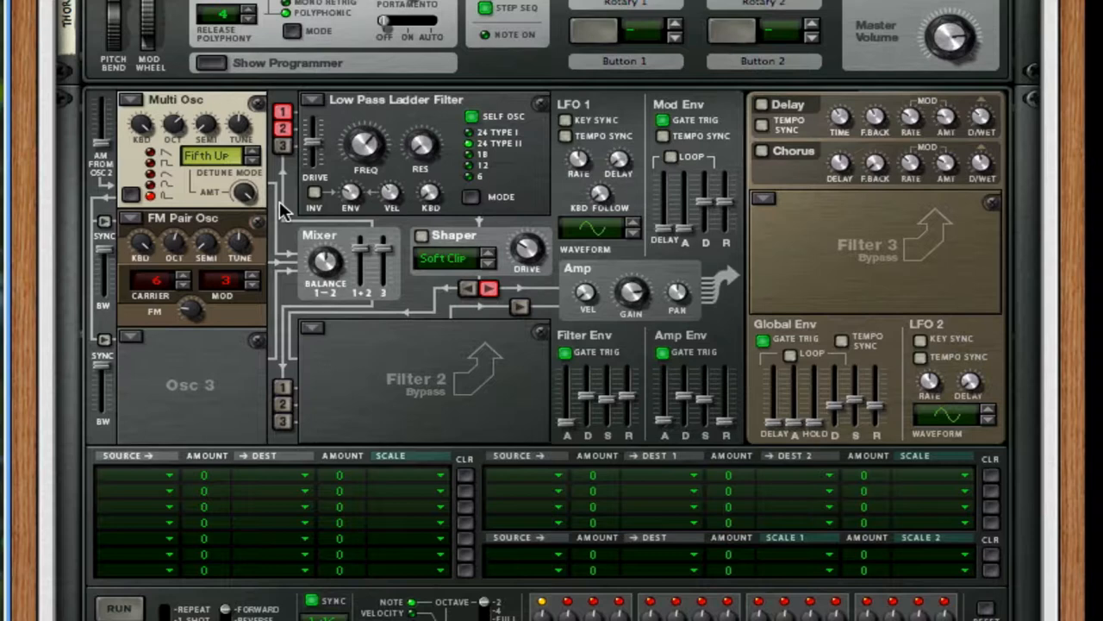
mouse_move(438, 154)
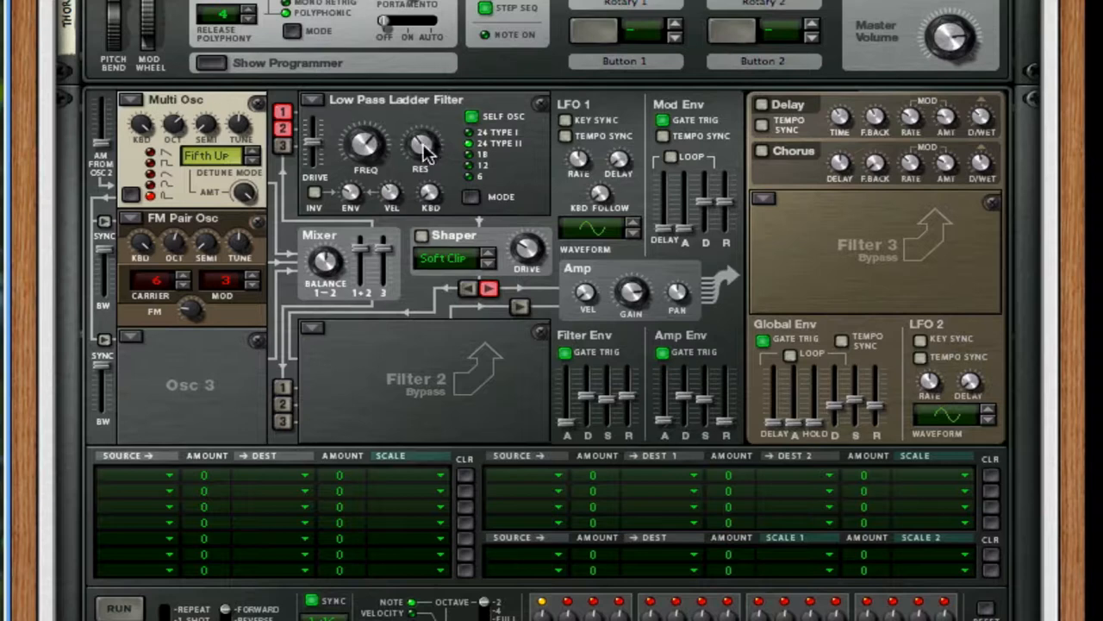
mouse_move(360, 210)
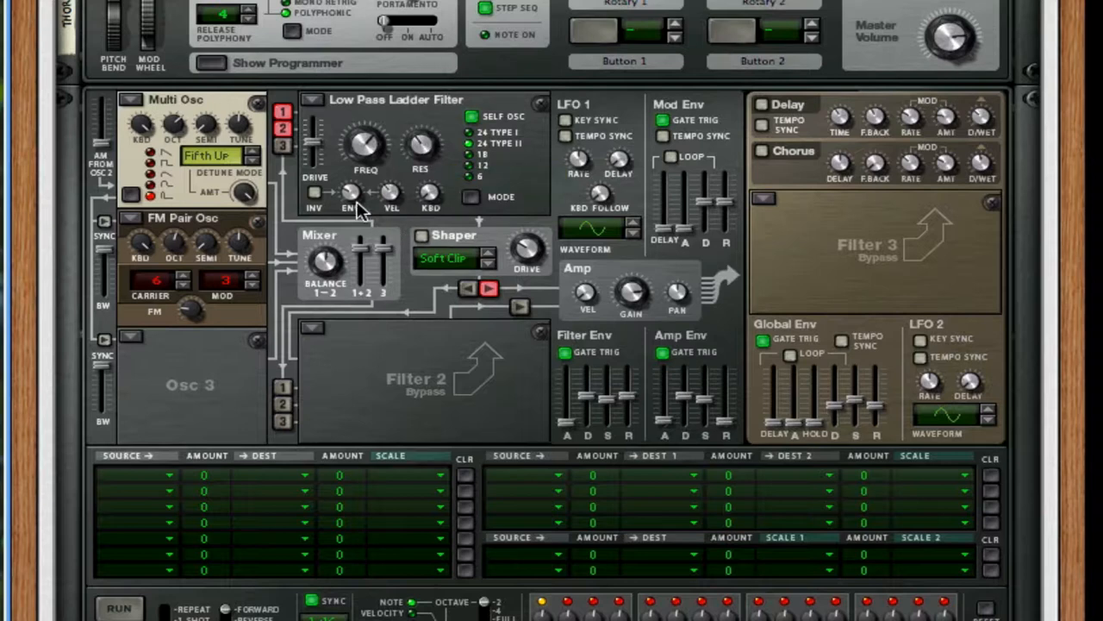
mouse_move(352, 204)
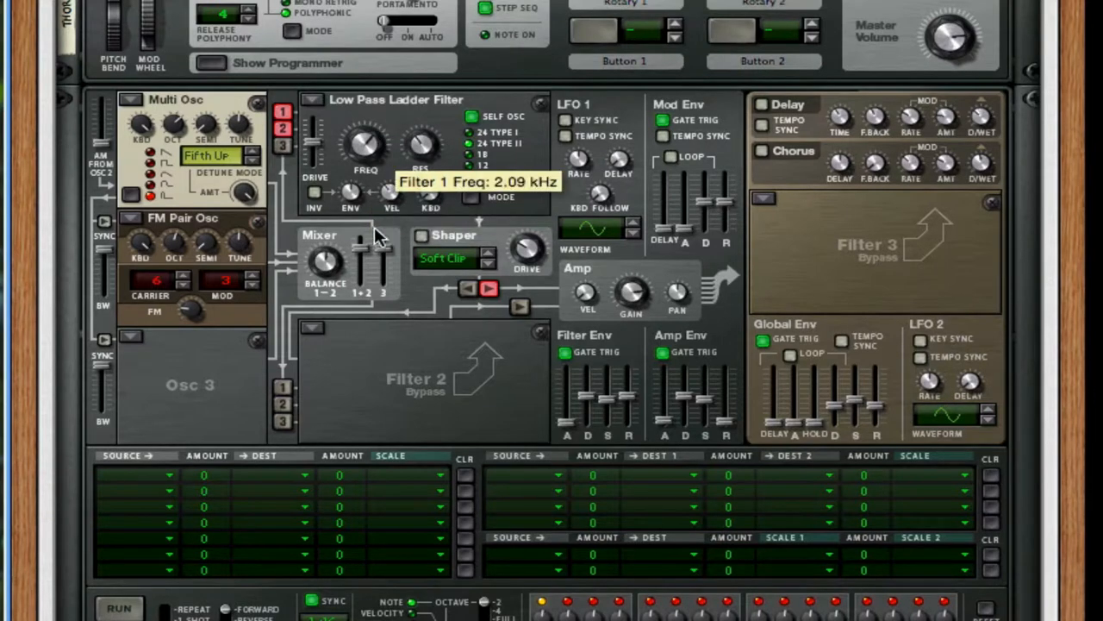
mouse_move(317, 147)
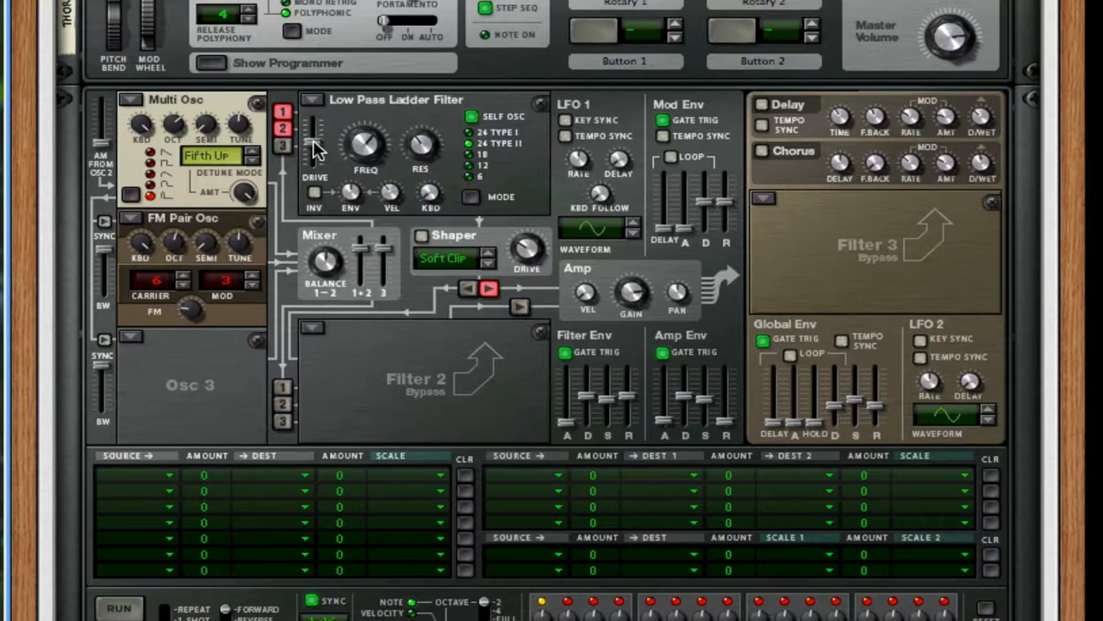
mouse_move(317, 155)
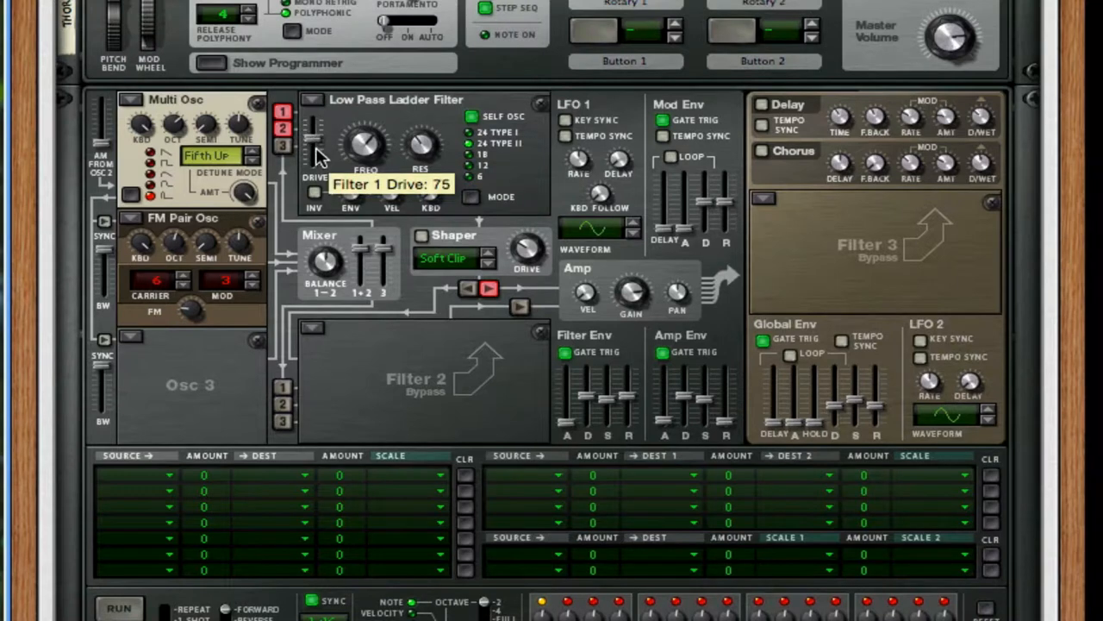
mouse_move(145, 318)
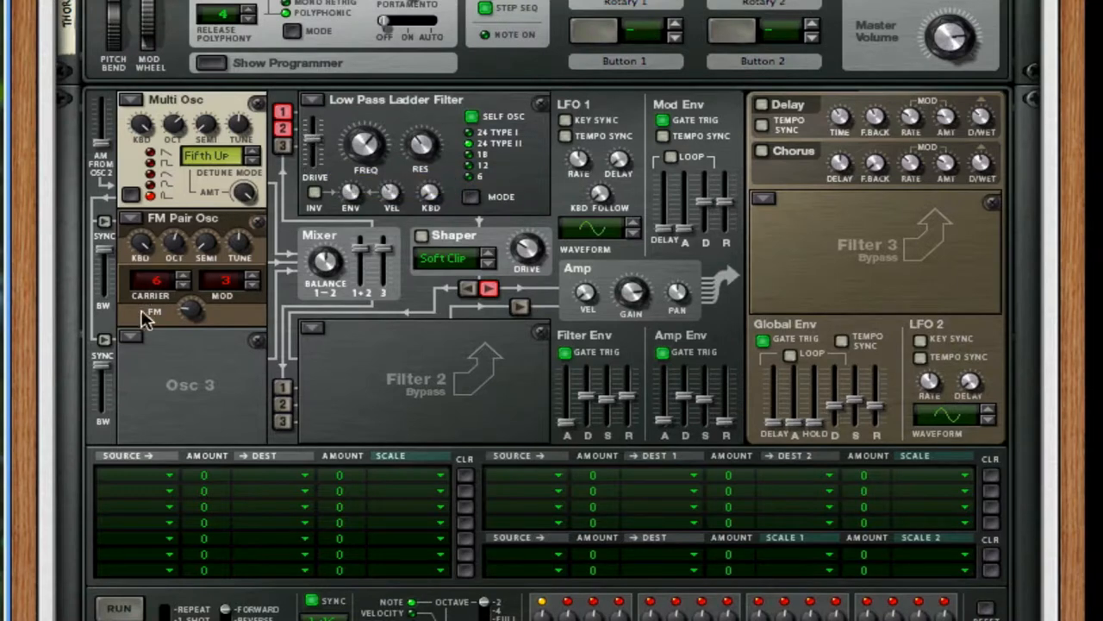
mouse_move(383, 159)
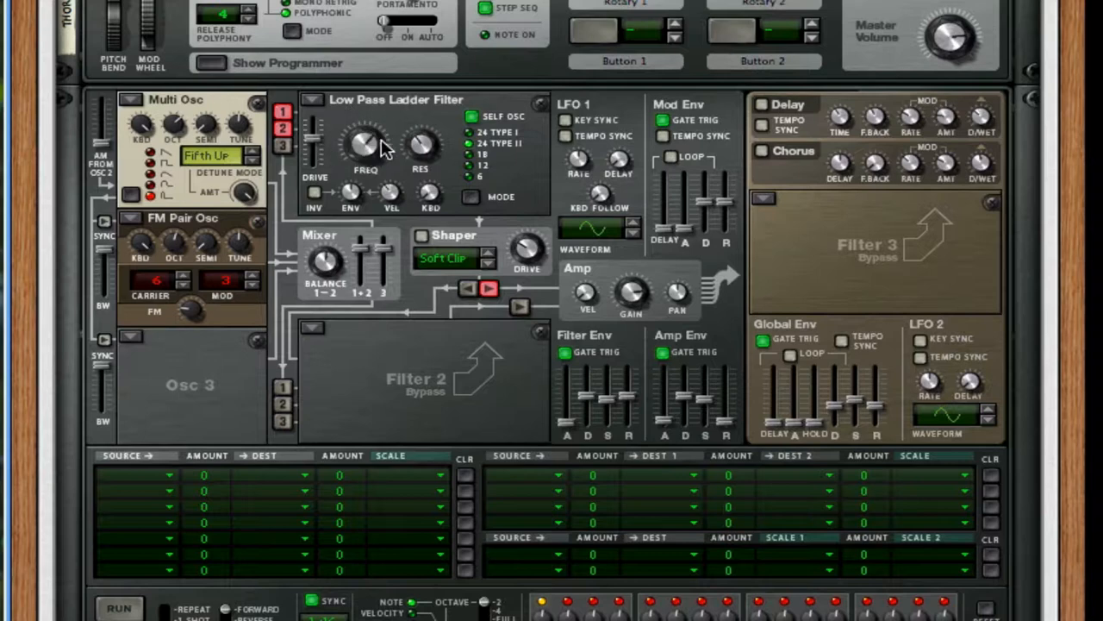
mouse_move(144, 335)
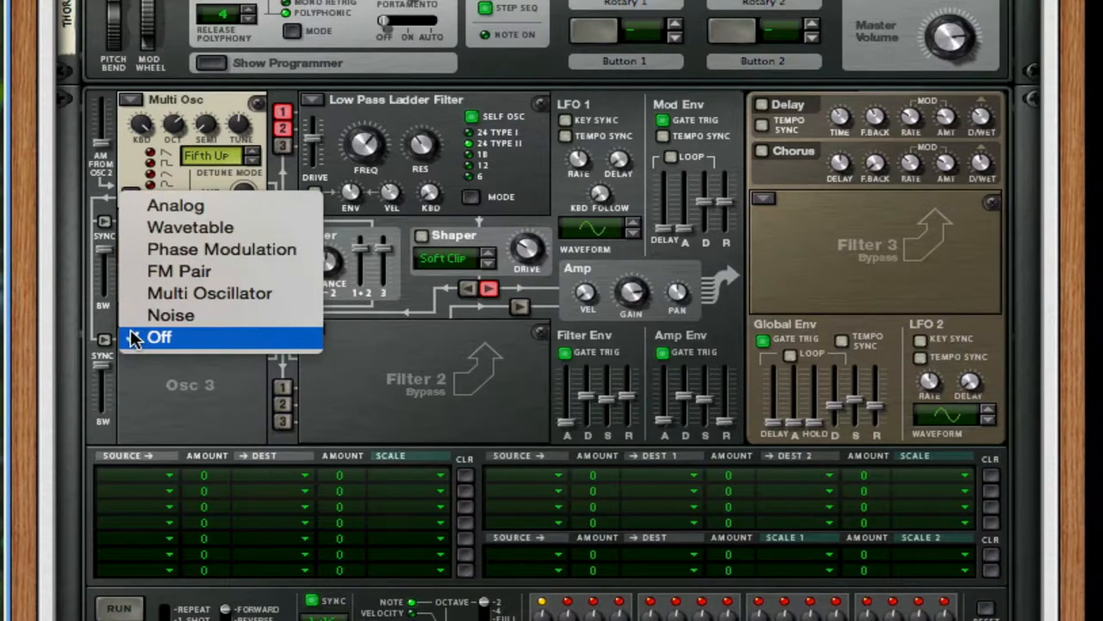
Make Thor's Osc 3 a Multi Oscillator set to Oct UpDn detune mode
left_click(179, 270)
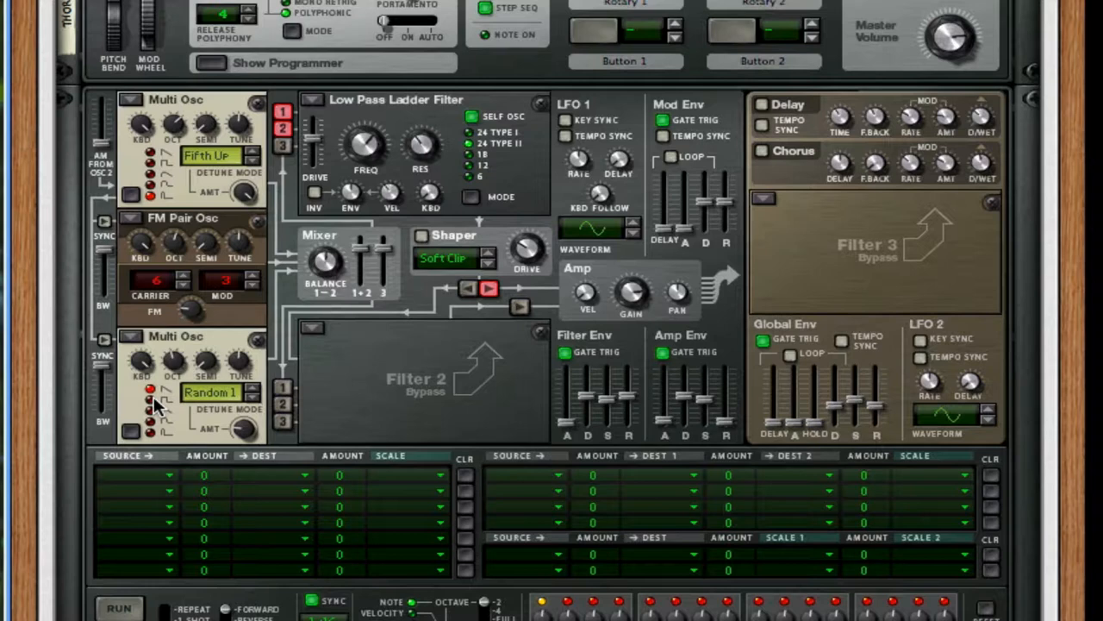
mouse_move(203, 366)
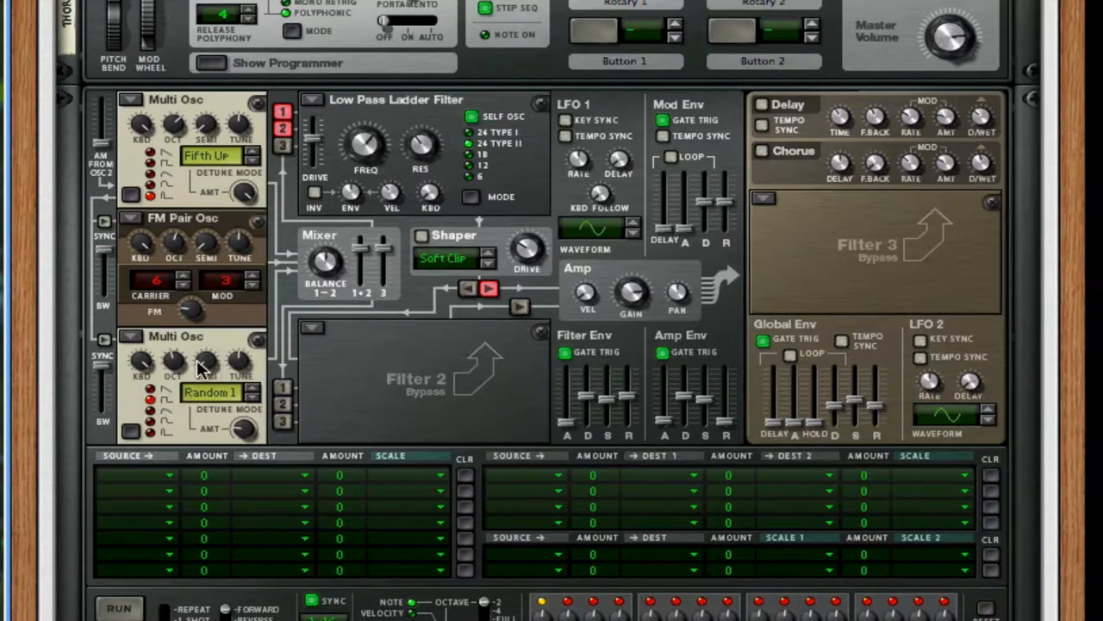
mouse_move(181, 357)
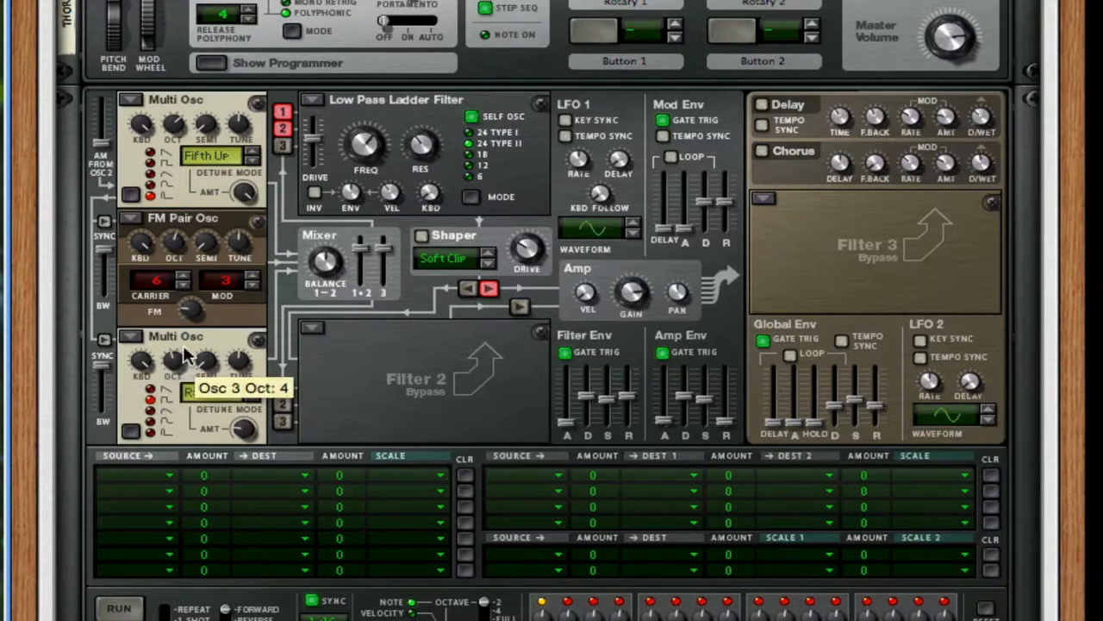
mouse_move(190, 309)
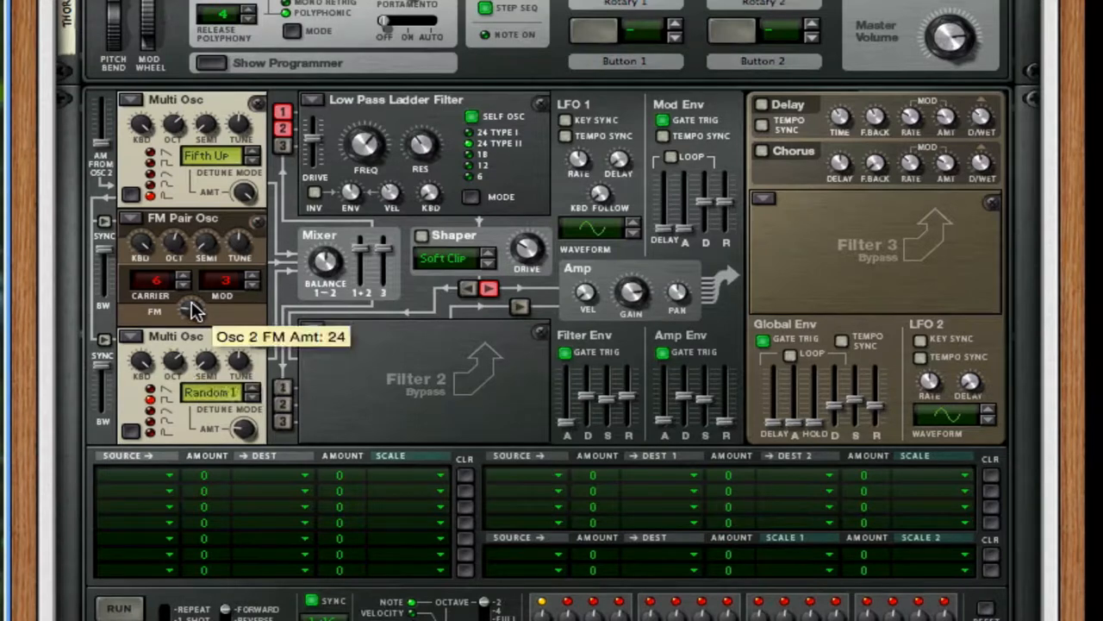
mouse_move(245, 439)
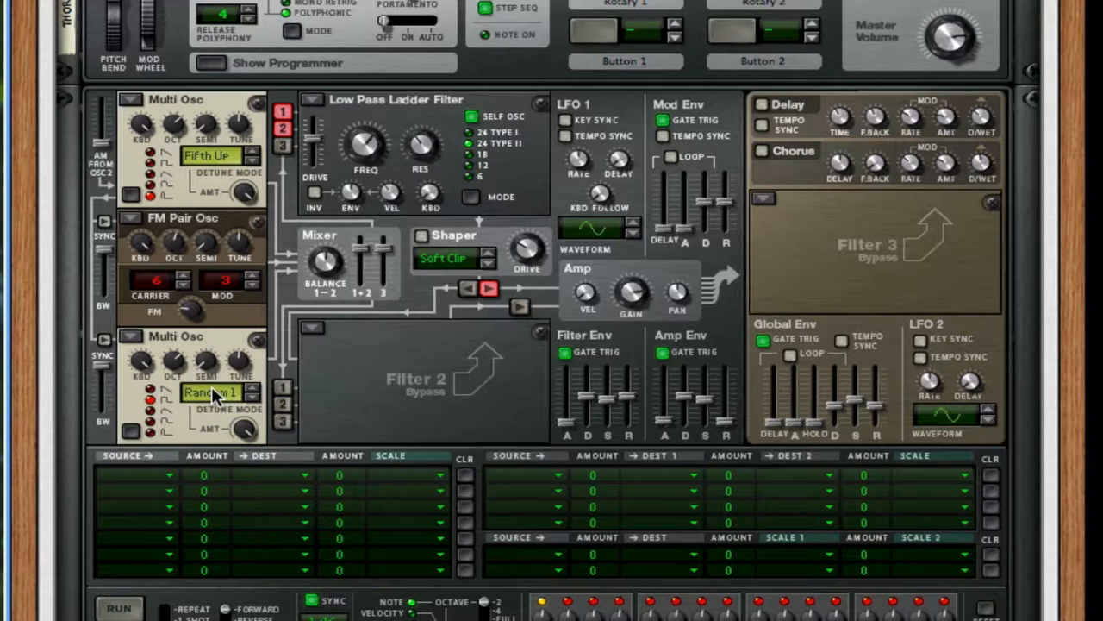
left_click(220, 394)
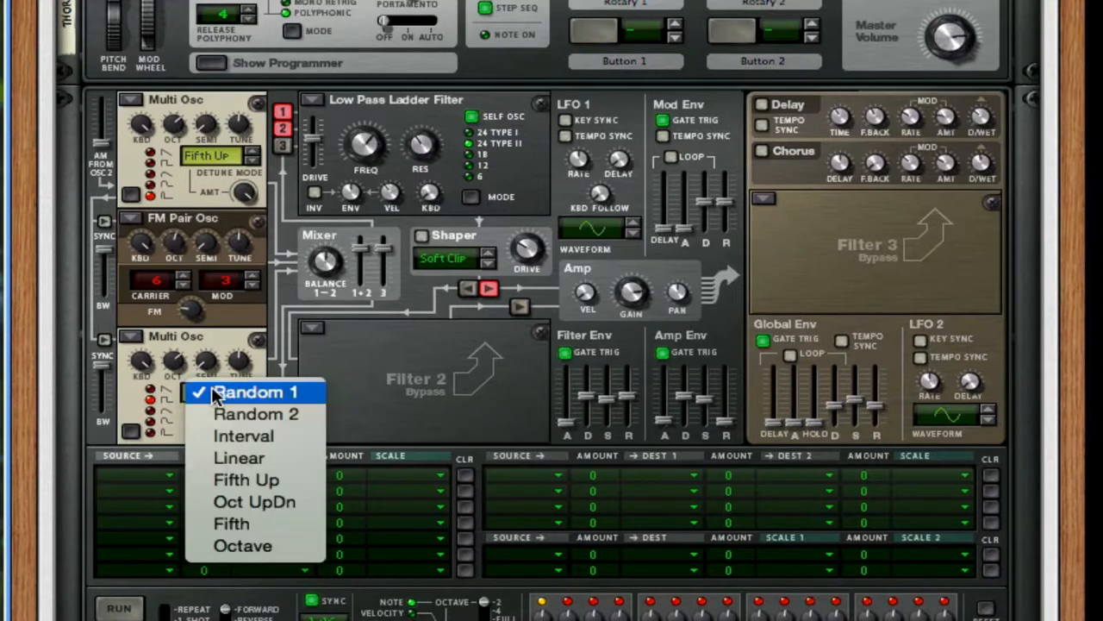
mouse_move(255, 501)
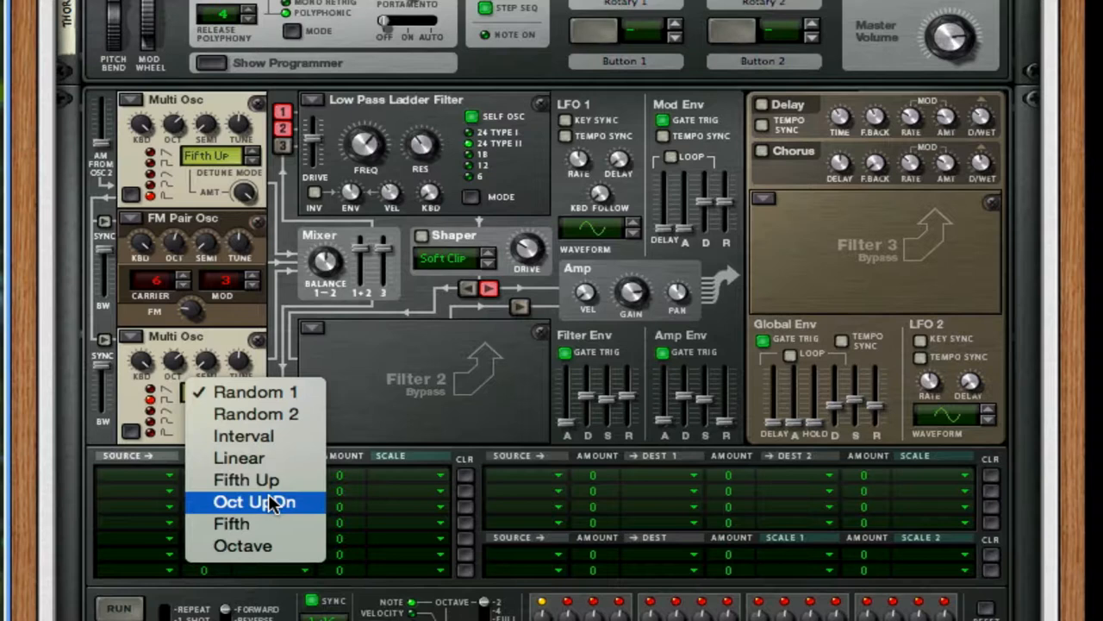
left_click(253, 502)
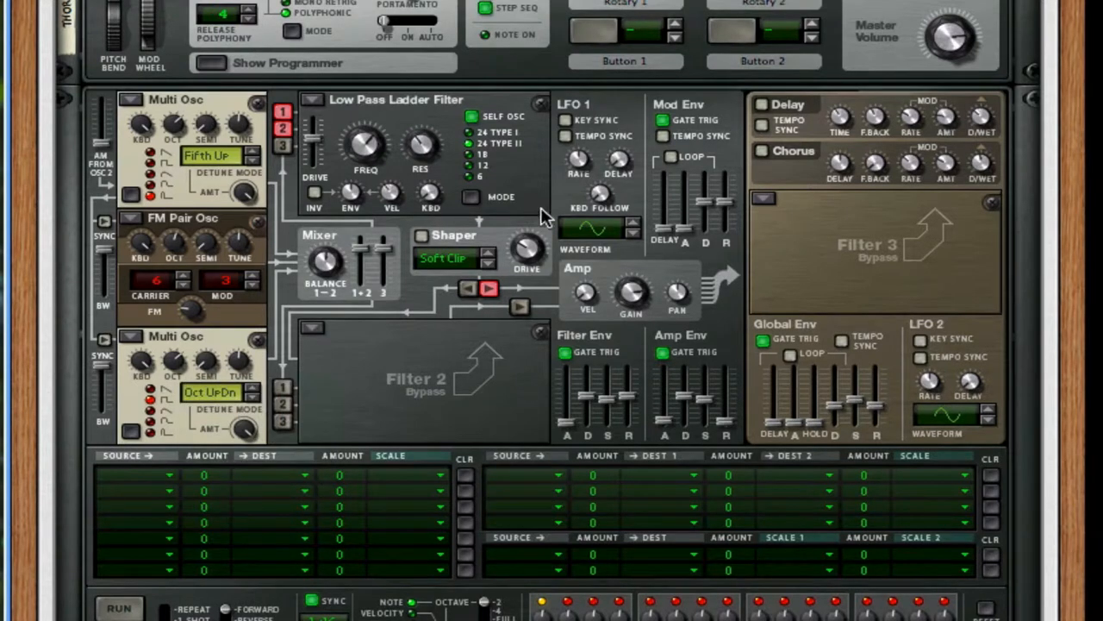
mouse_move(689, 173)
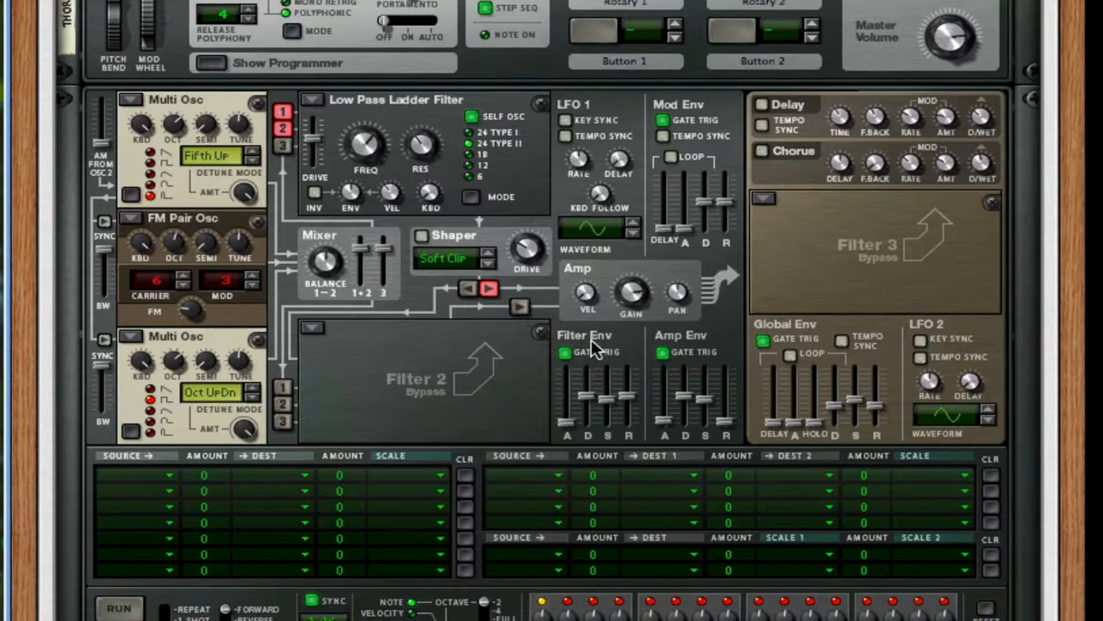
mouse_move(595, 405)
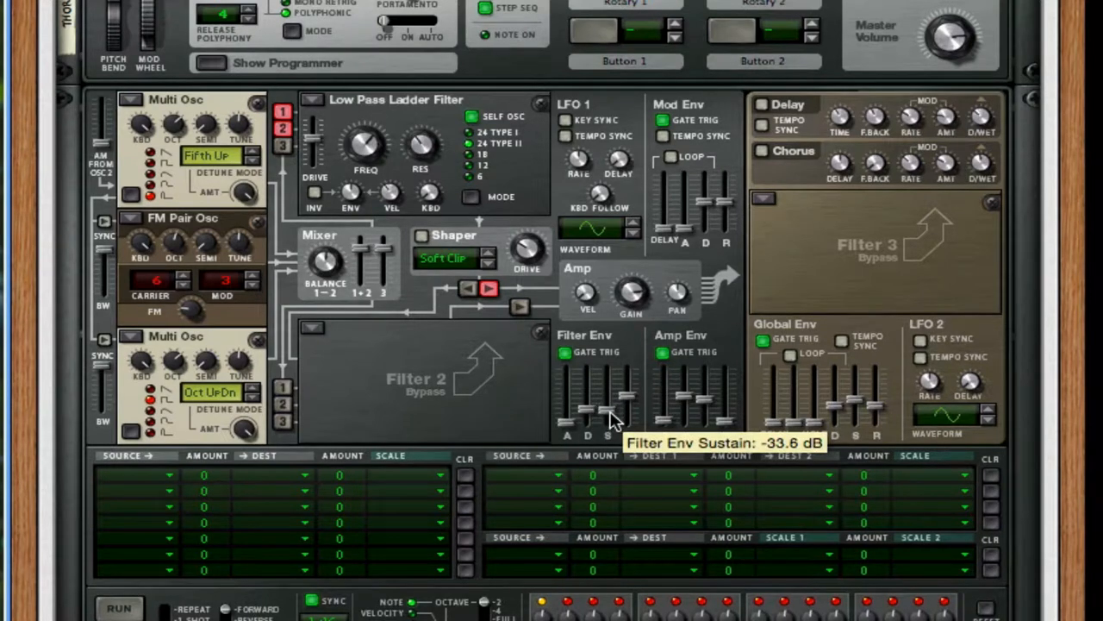
Lower the filter envelope sustain to about -33.6 dB with 705 ms decay
left_click_drag(590, 410, 589, 419)
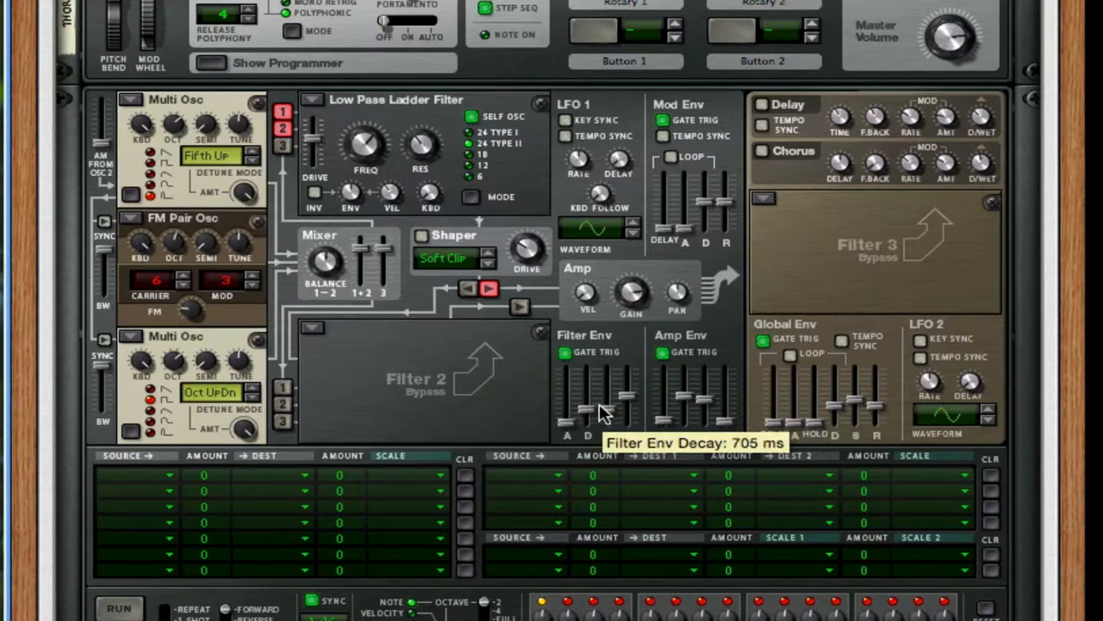
mouse_move(635, 397)
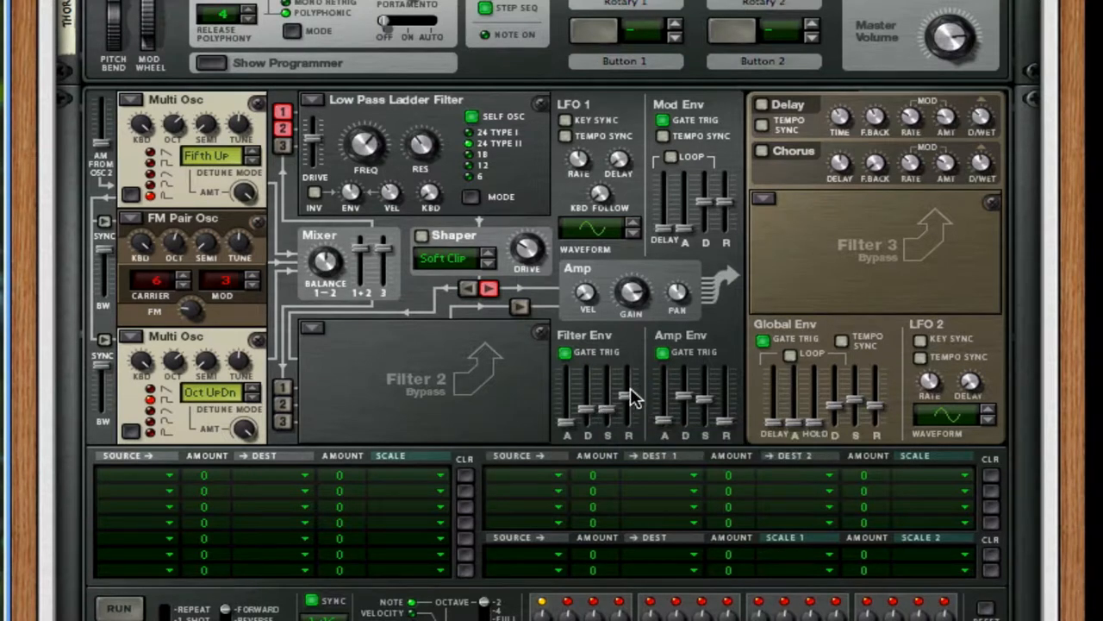
mouse_move(627, 400)
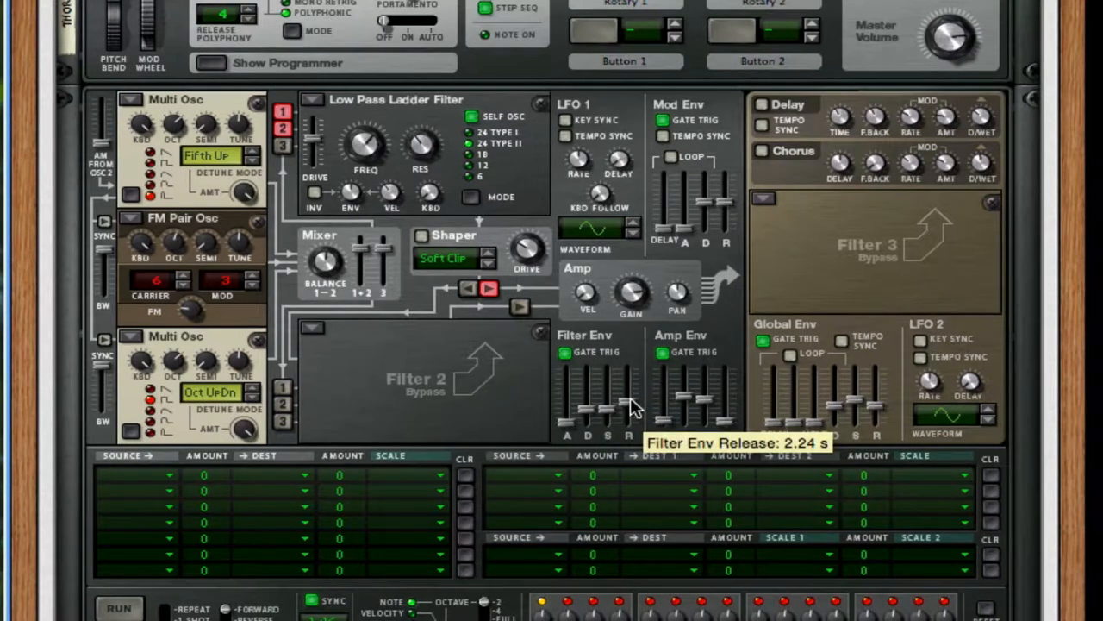
mouse_move(617, 431)
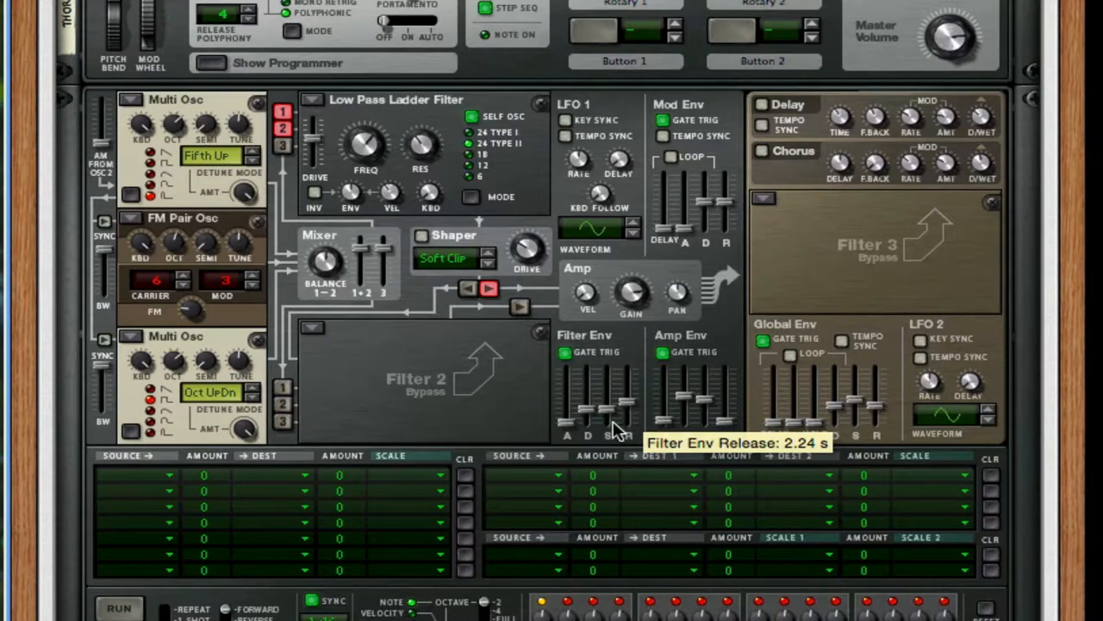
mouse_move(622, 395)
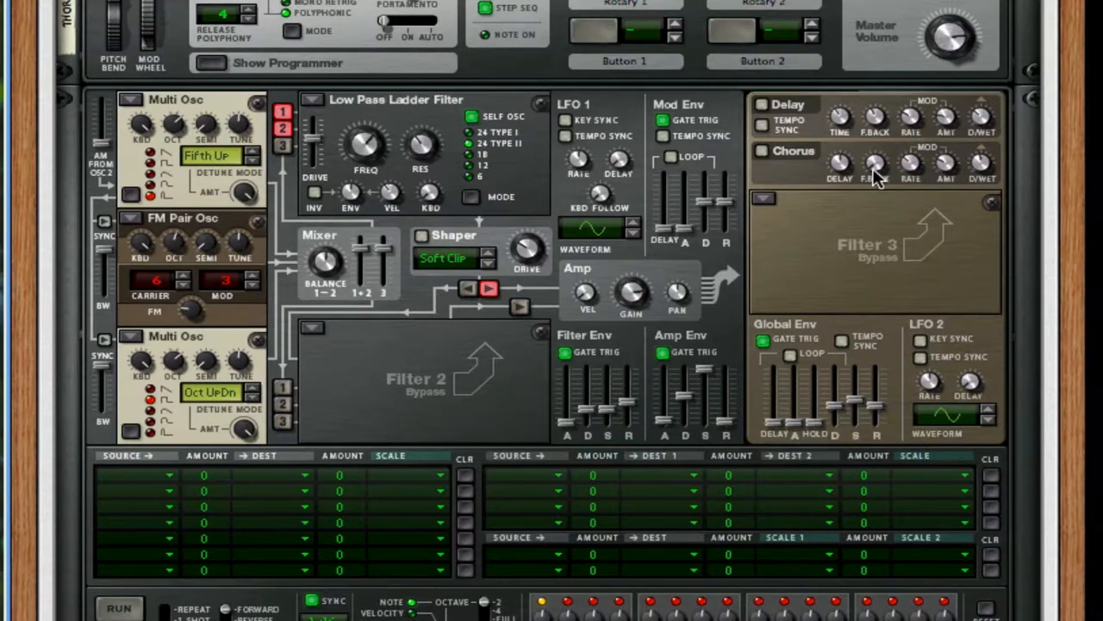
Switch on Thor's delay and shorten its delay time to 2/16
left_click(762, 104)
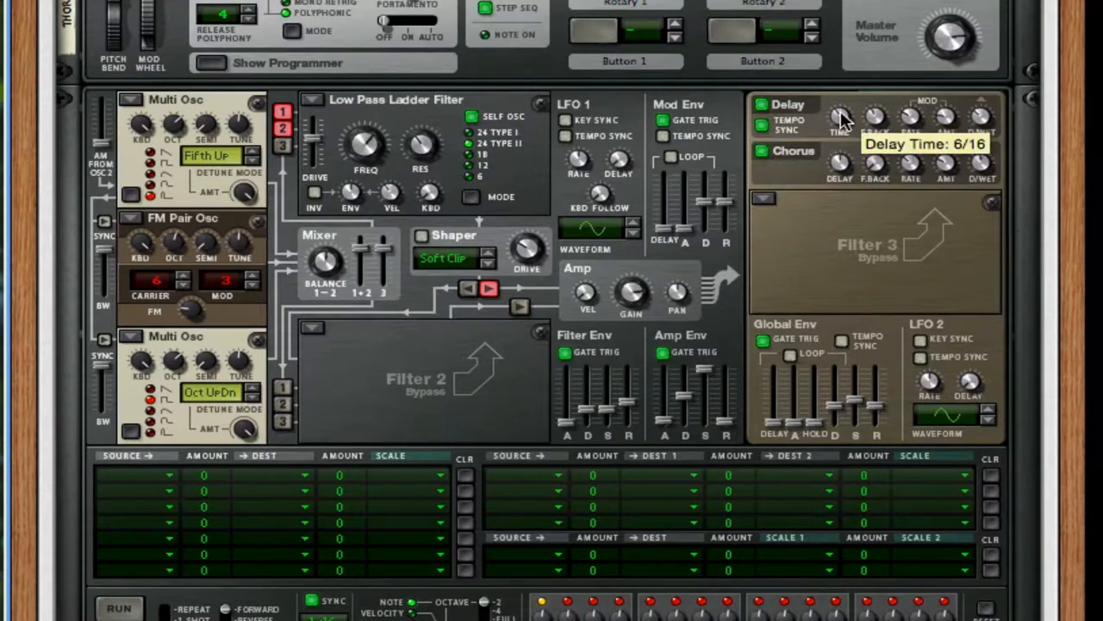
left_click_drag(841, 121, 841, 169)
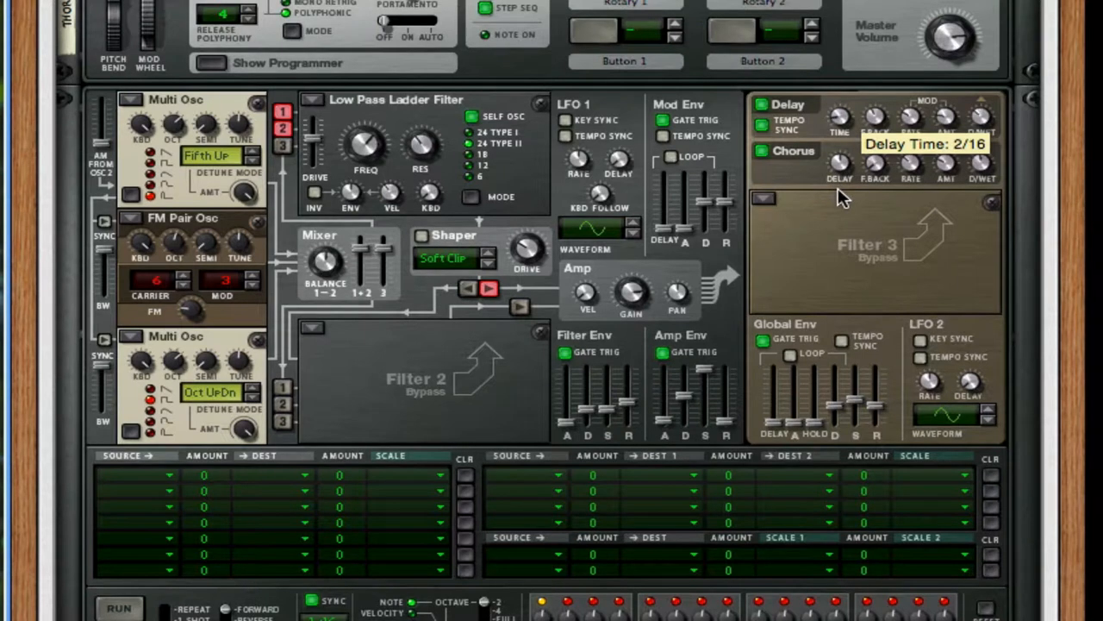
mouse_move(876, 117)
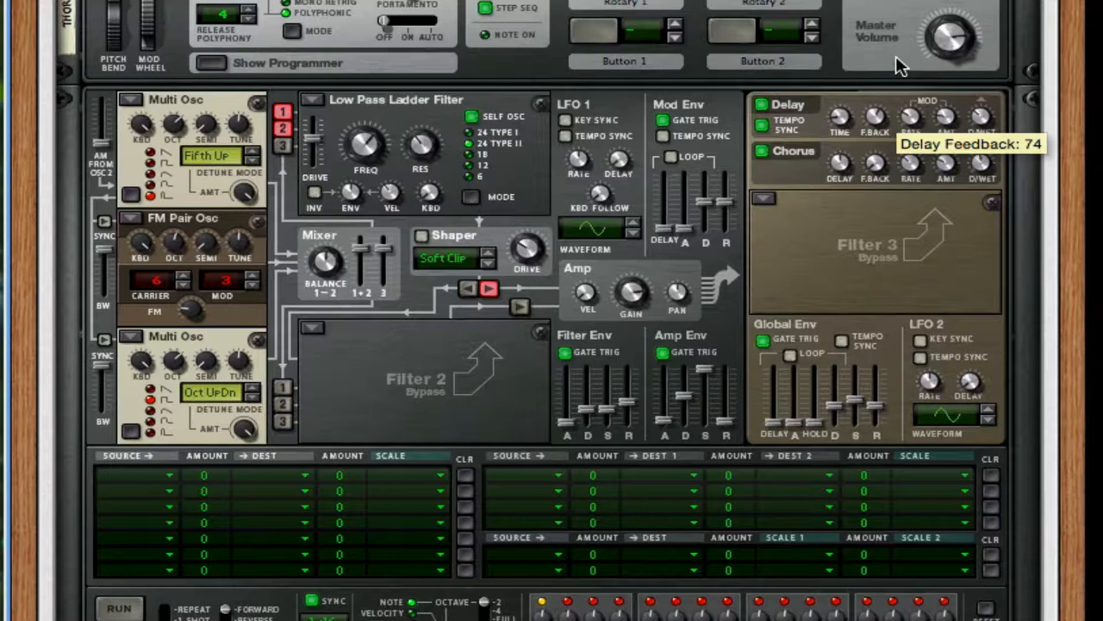
mouse_move(1000, 114)
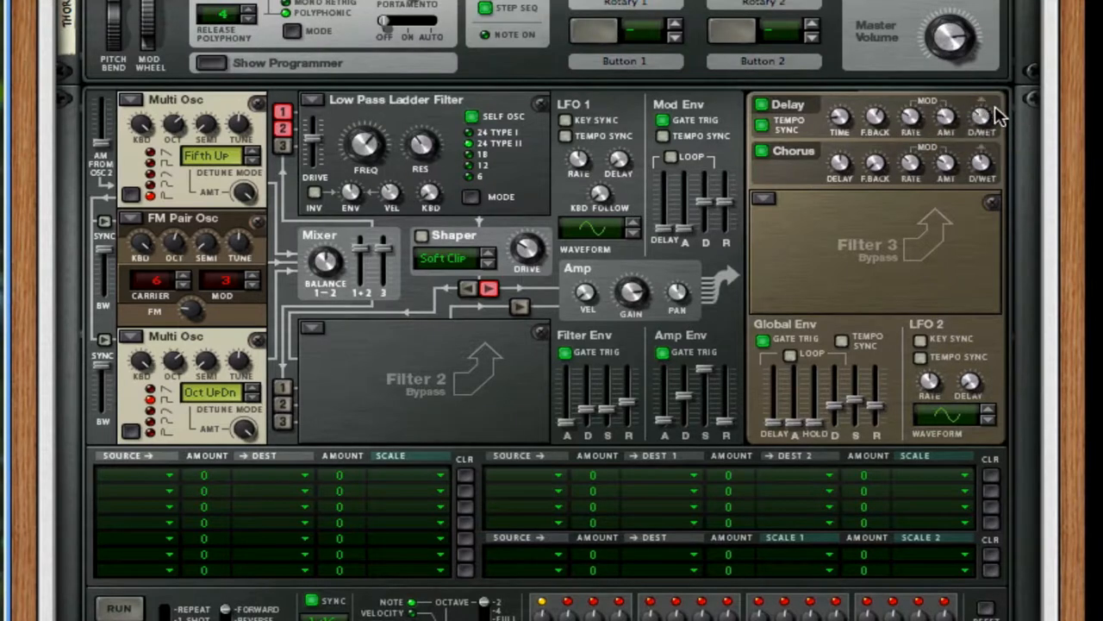
mouse_move(986, 147)
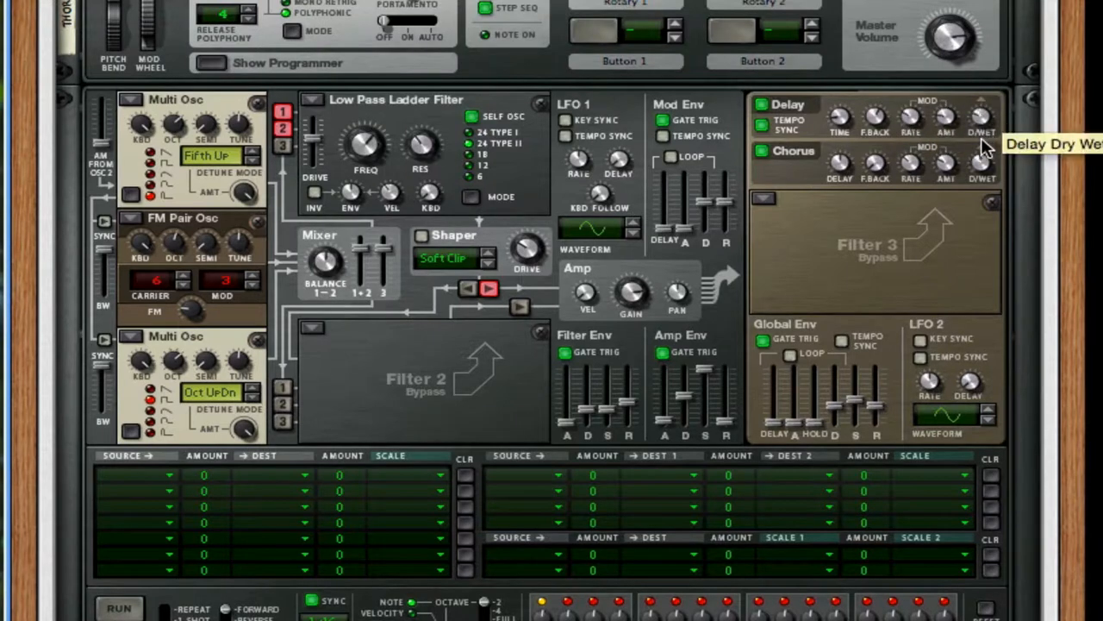
mouse_move(883, 152)
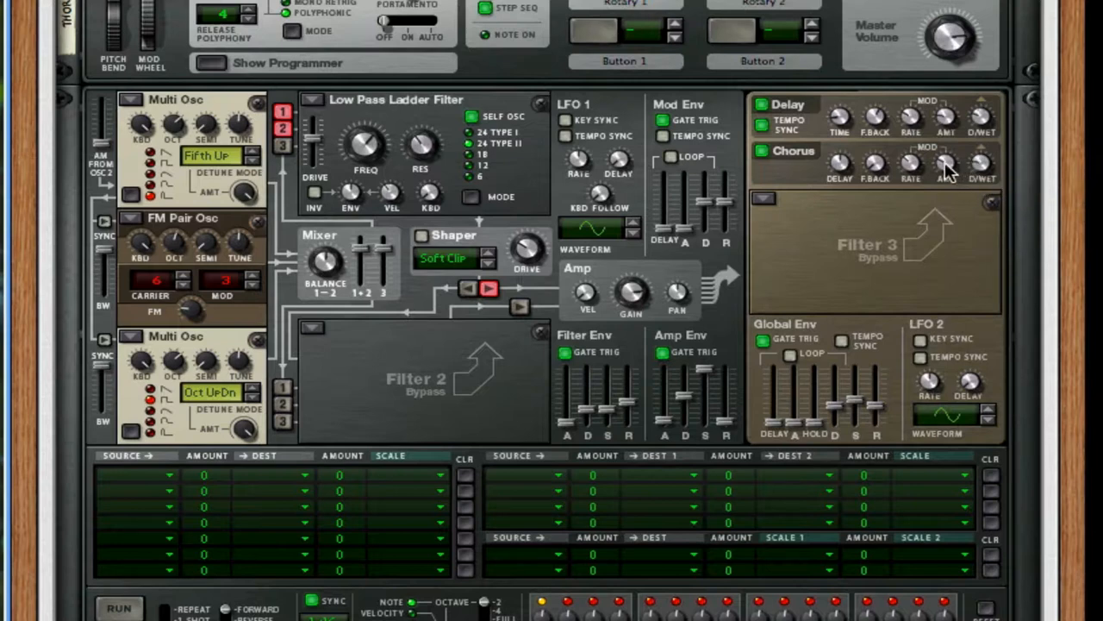
mouse_move(879, 183)
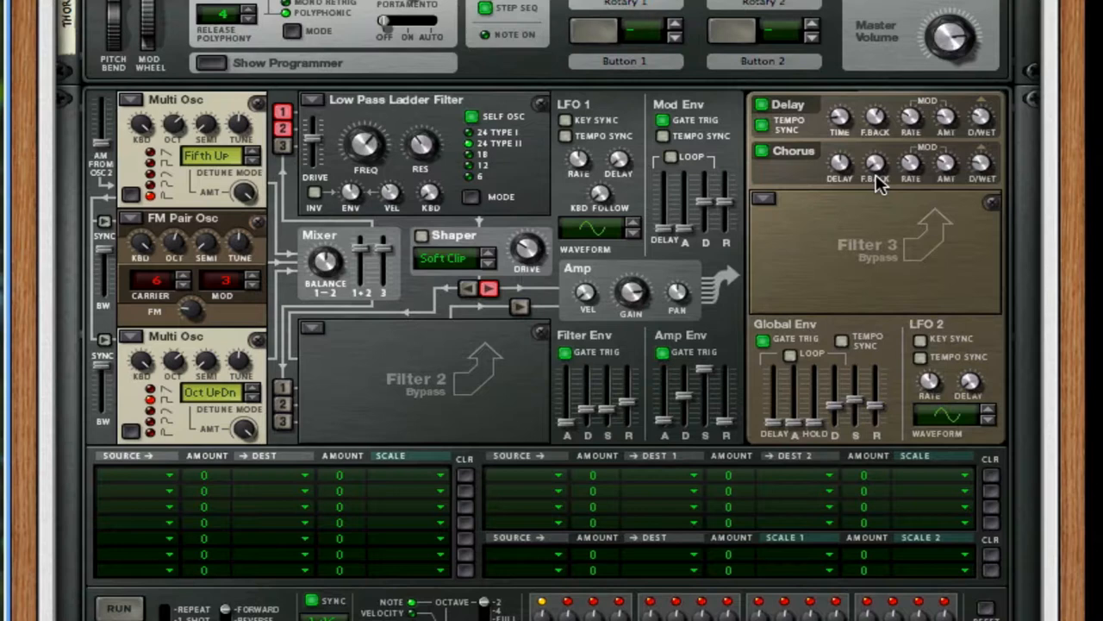
mouse_move(411, 410)
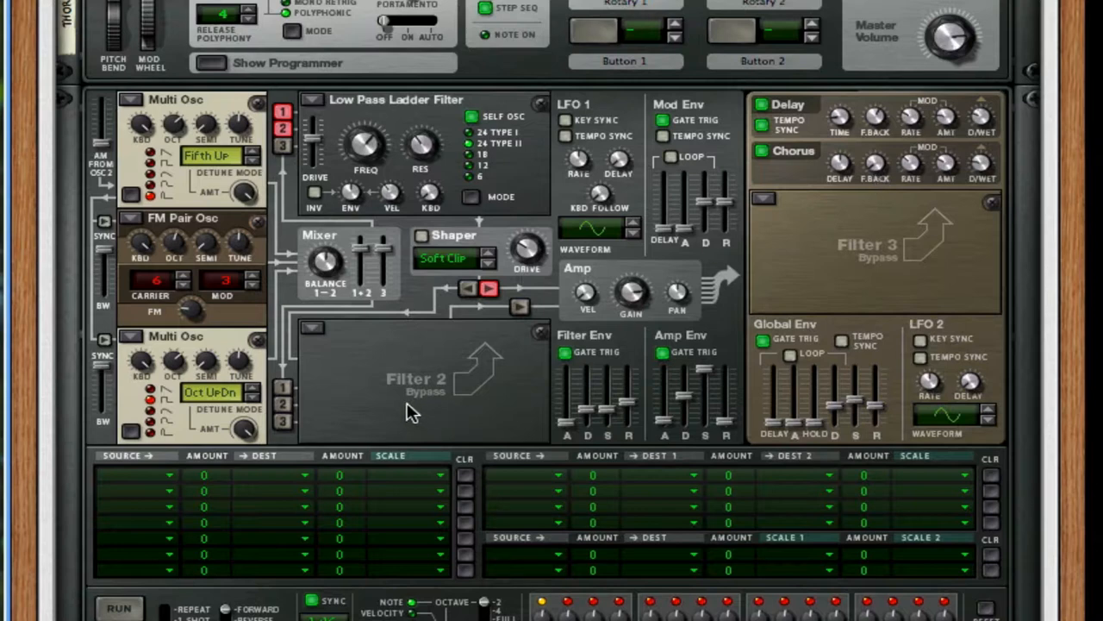
mouse_move(417, 391)
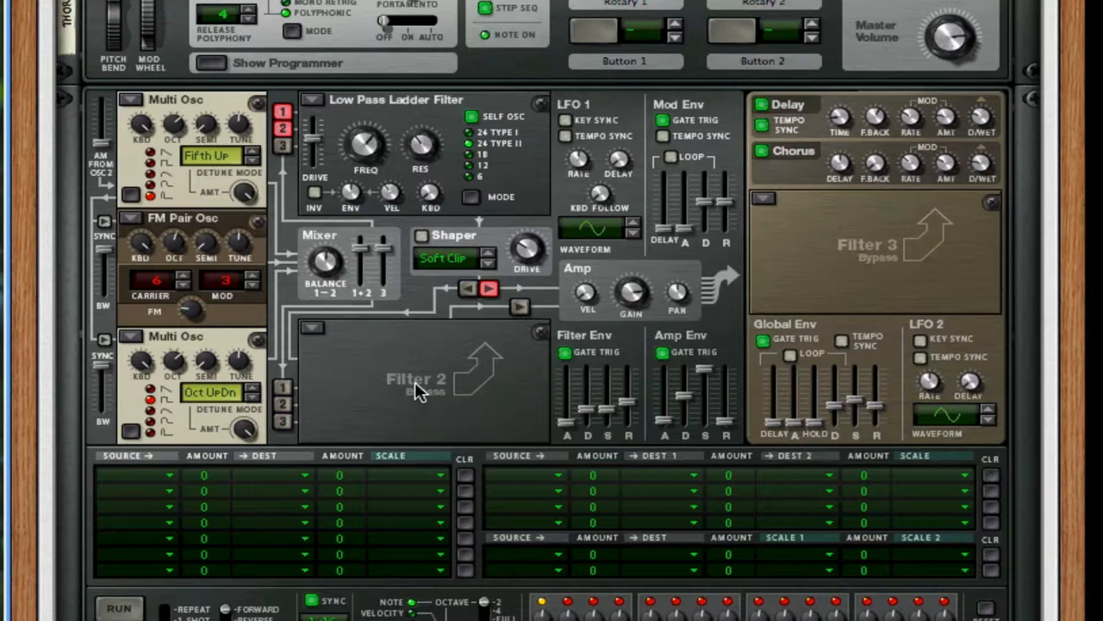
mouse_move(307, 145)
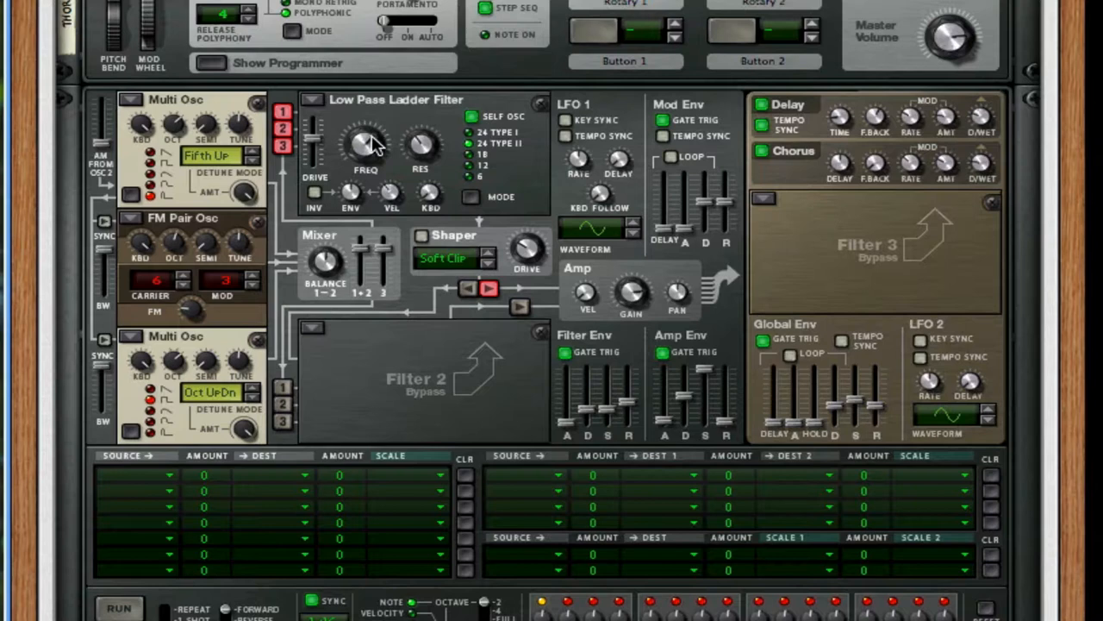
mouse_move(366, 151)
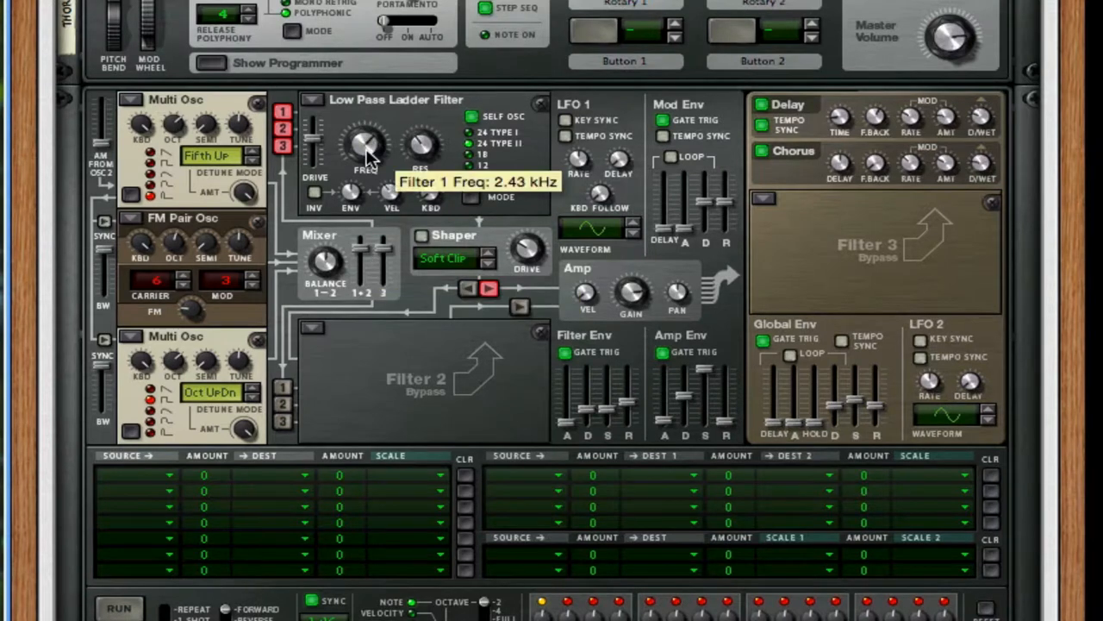
Scroll down Thor's panel toward the Low Pass Ladder Filter's FREQ knob
scroll("down", 3)
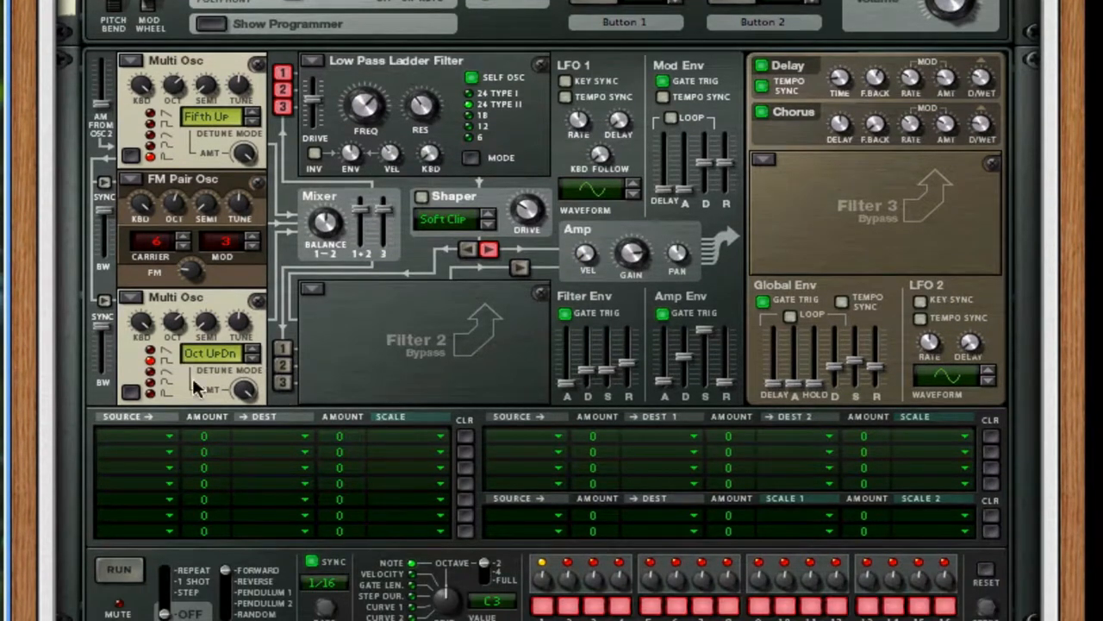
mouse_move(334, 479)
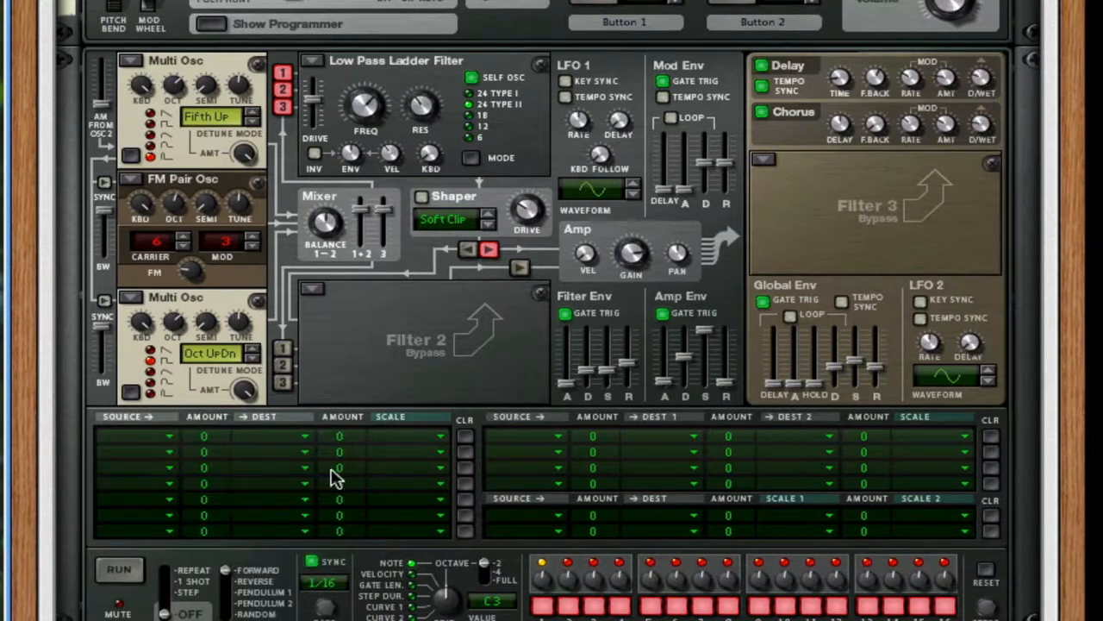
mouse_move(265, 438)
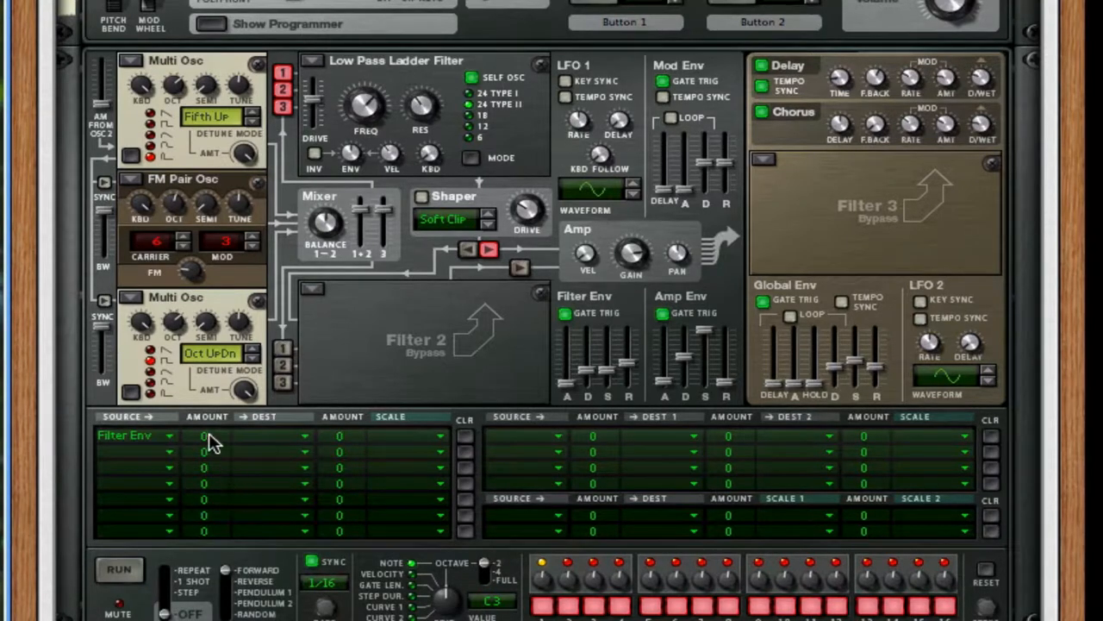
Route the first modulation row to Filter 1 Frequency (FM) and raise its amount to 55
left_click(268, 434)
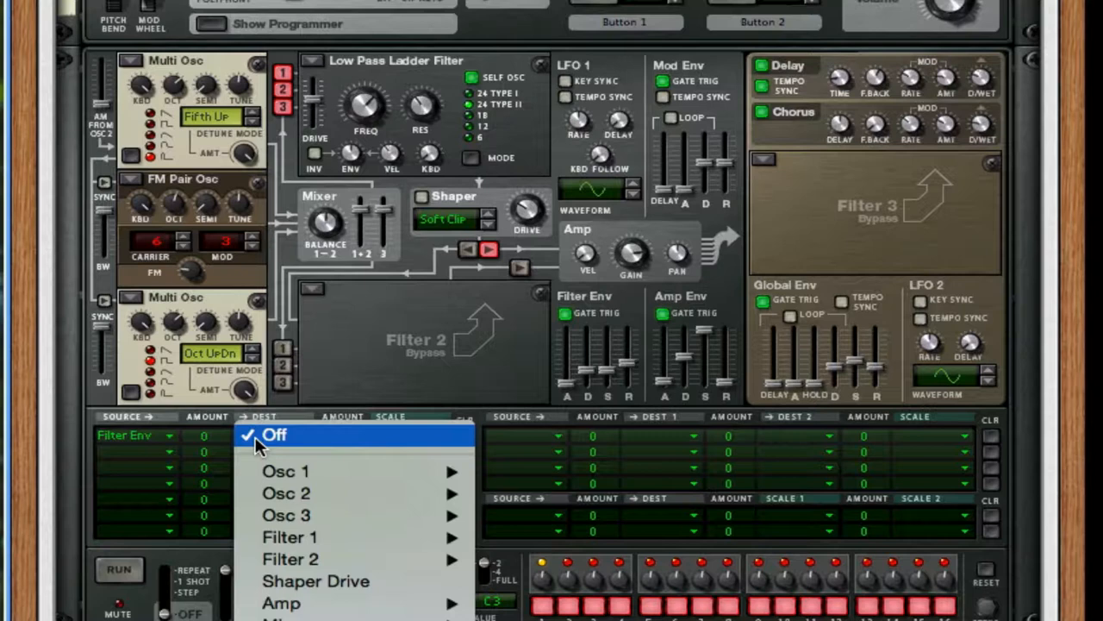
mouse_move(289, 536)
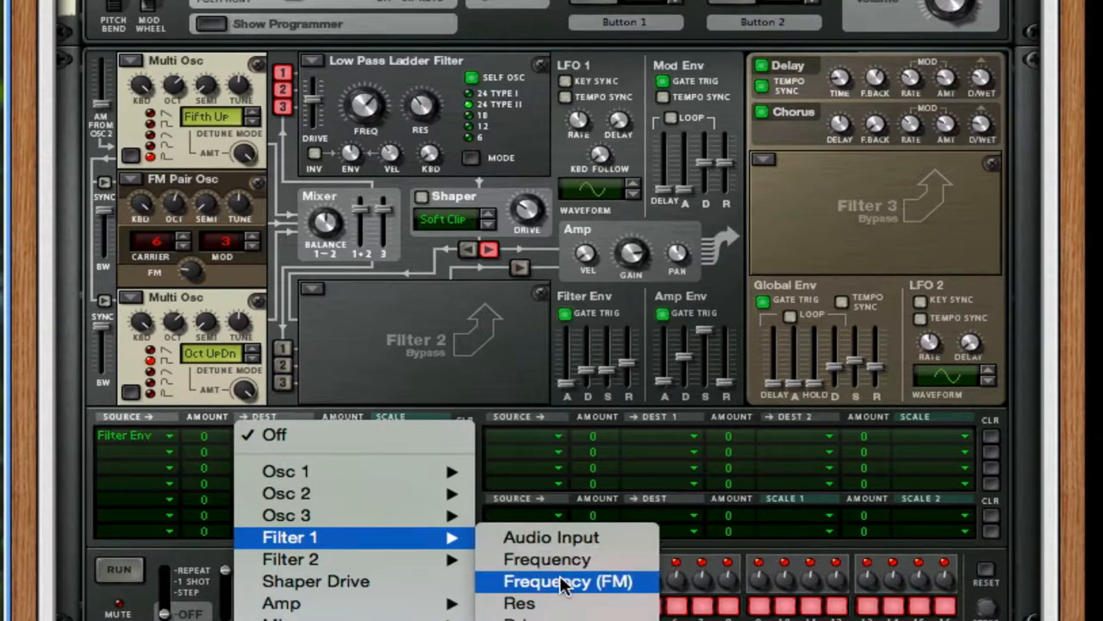
left_click(569, 581)
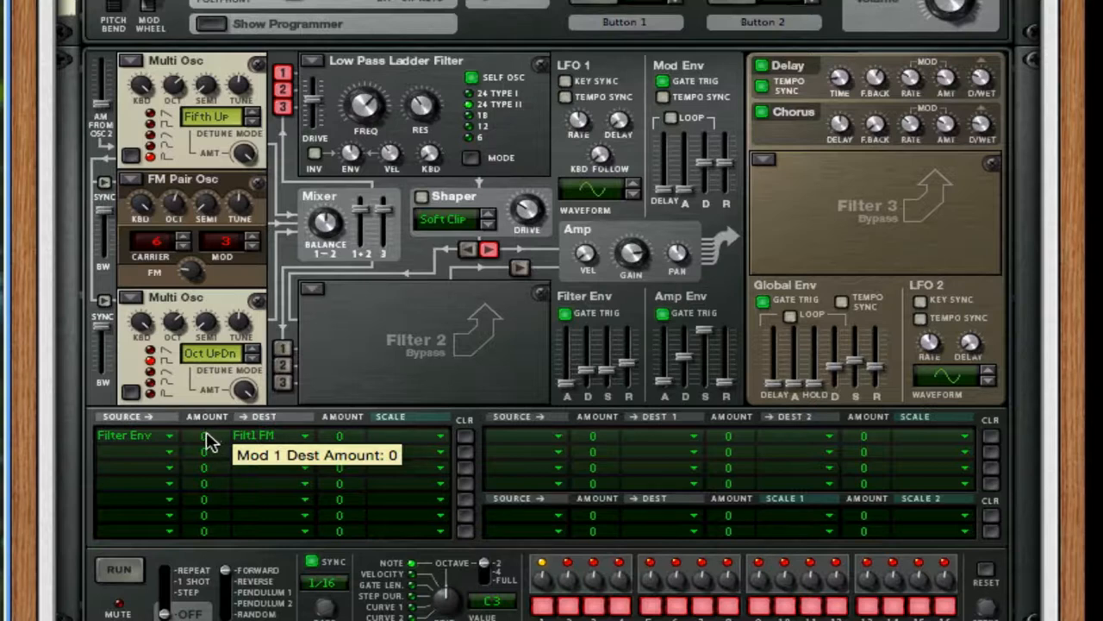
left_click_drag(204, 434, 203, 405)
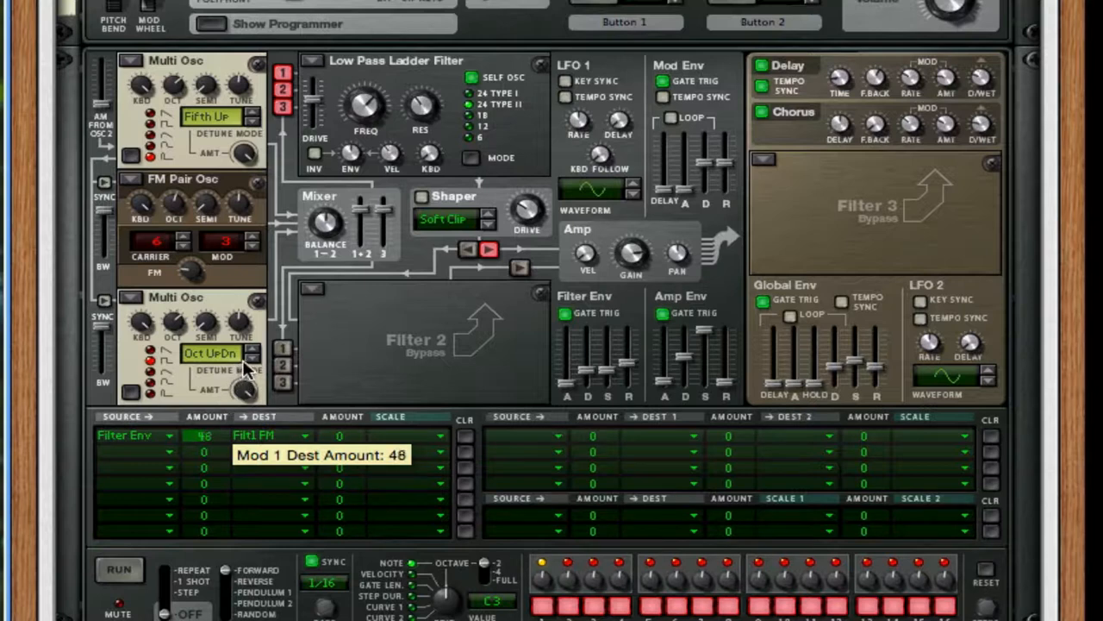
left_click_drag(204, 434, 203, 414)
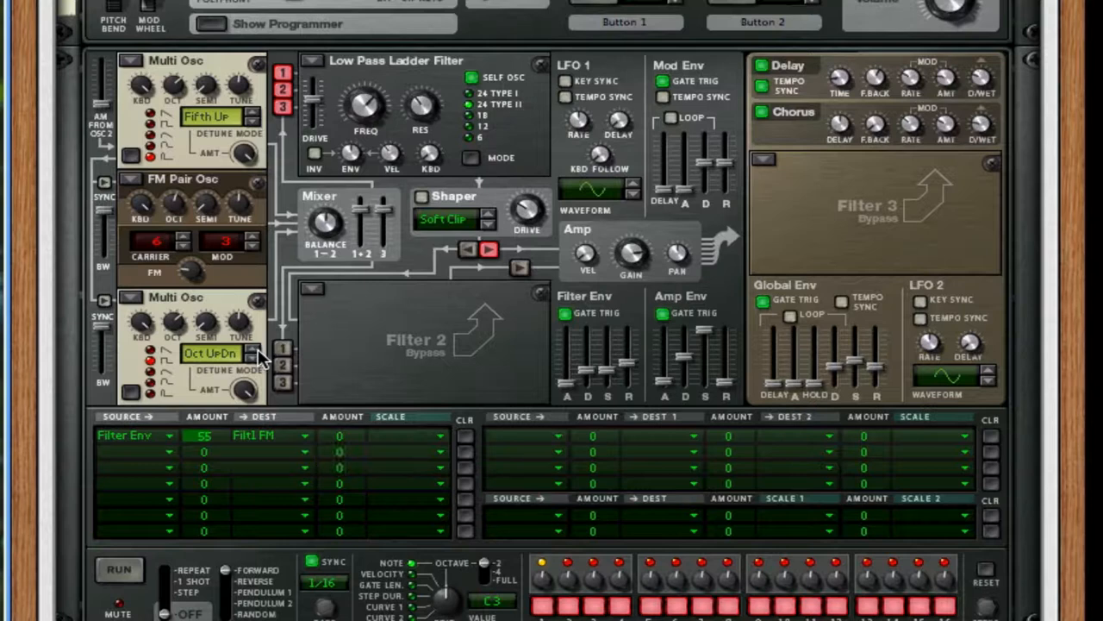
mouse_move(373, 260)
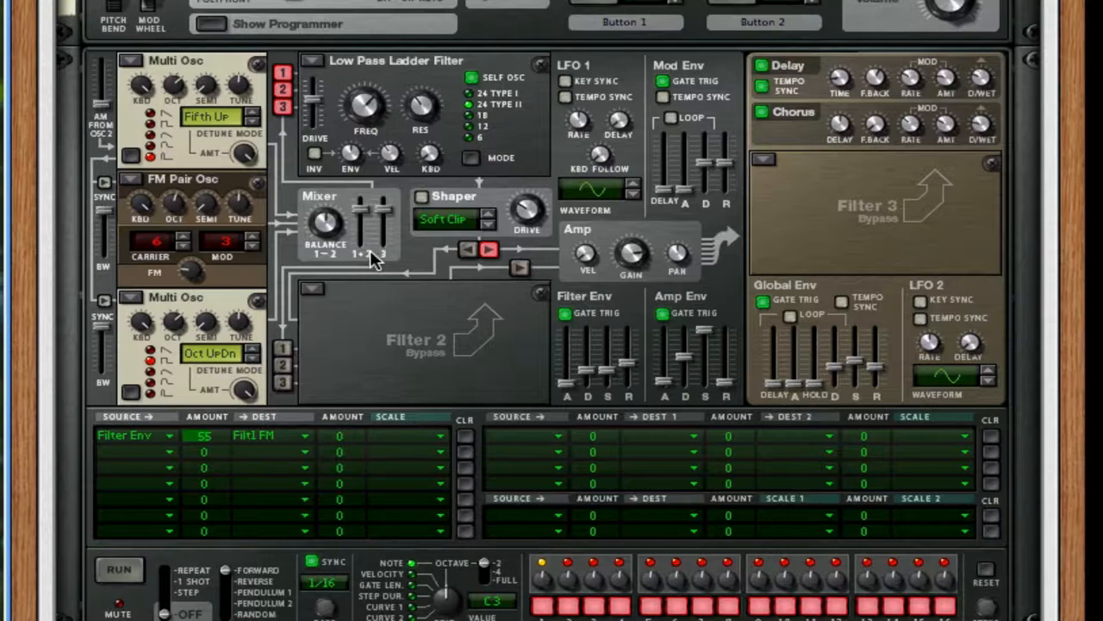
mouse_move(693, 317)
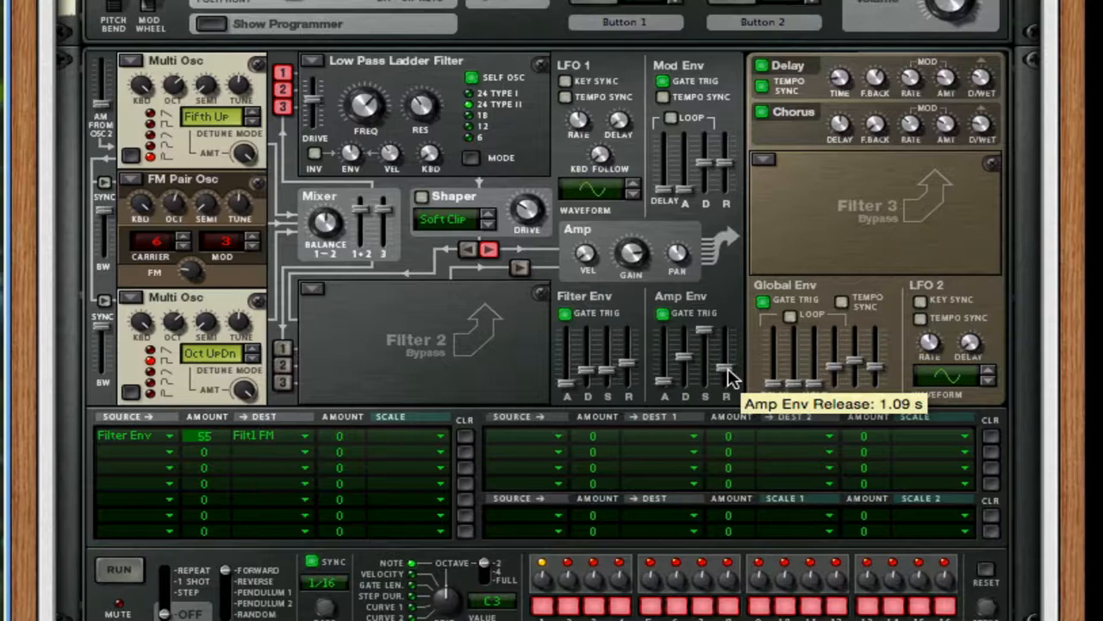
Drag Thor's Amp Env release down from 1.09 s to 552 ms
left_click_drag(706, 362, 705, 379)
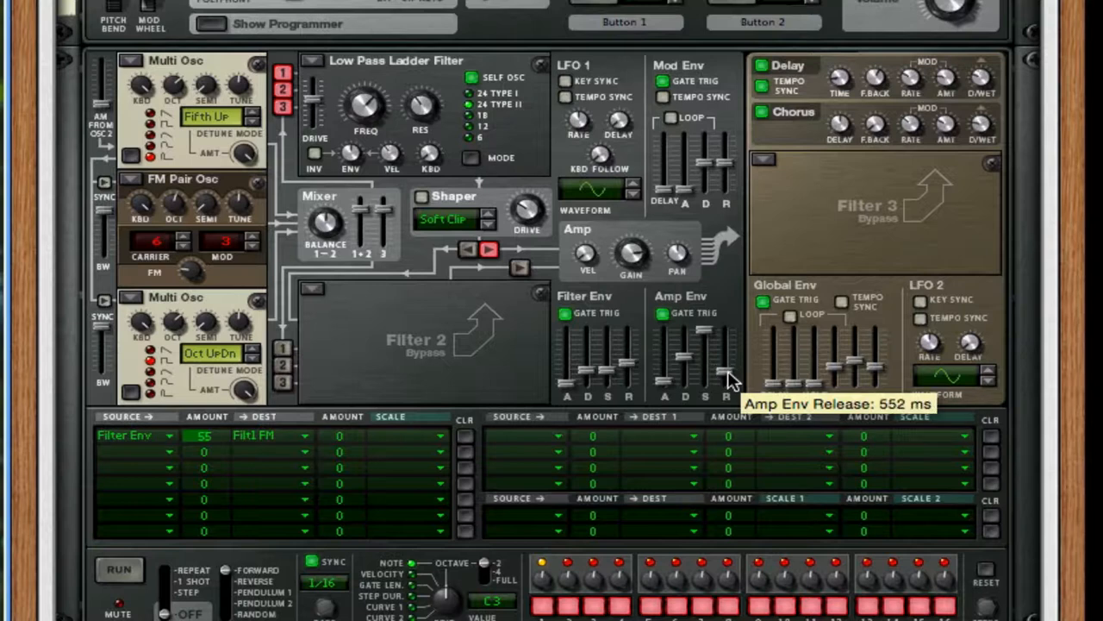
mouse_move(769, 366)
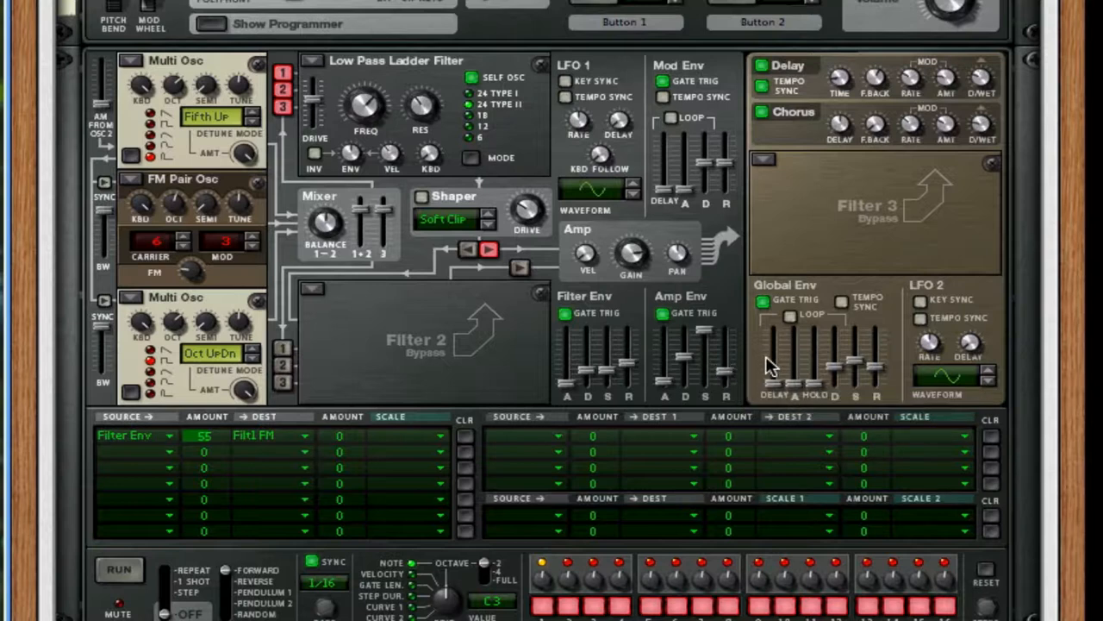
mouse_move(772, 362)
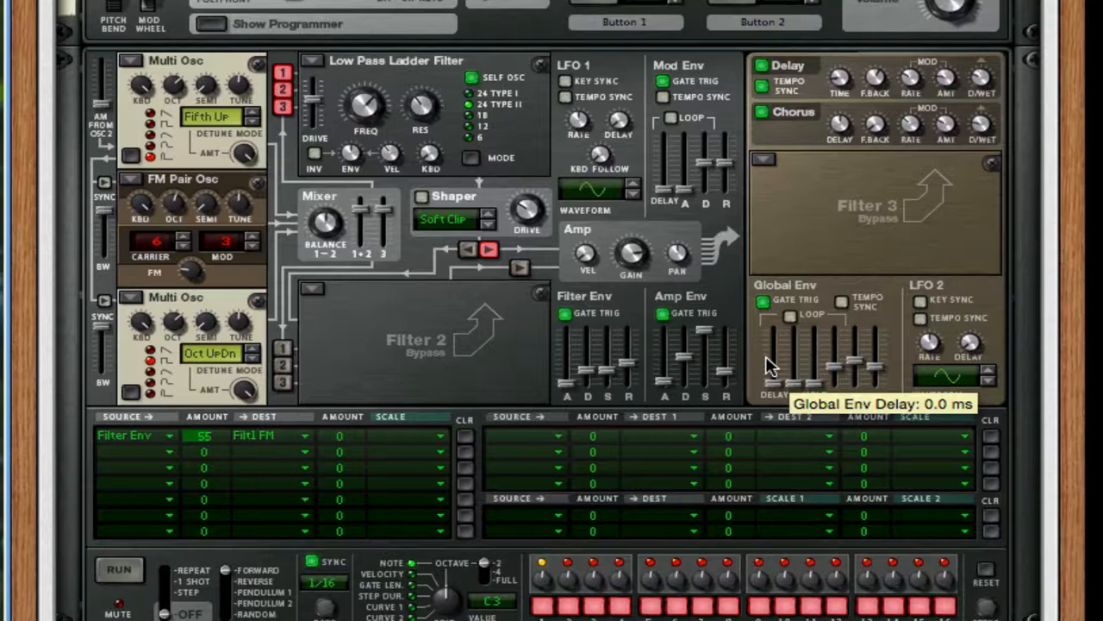
mouse_move(743, 203)
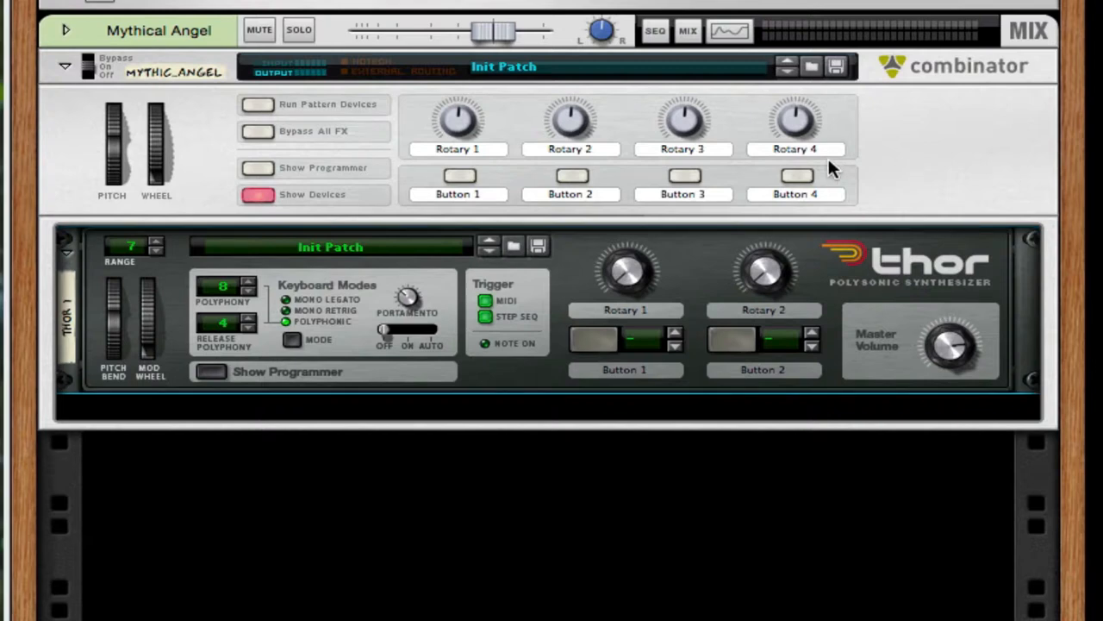
mouse_move(848, 252)
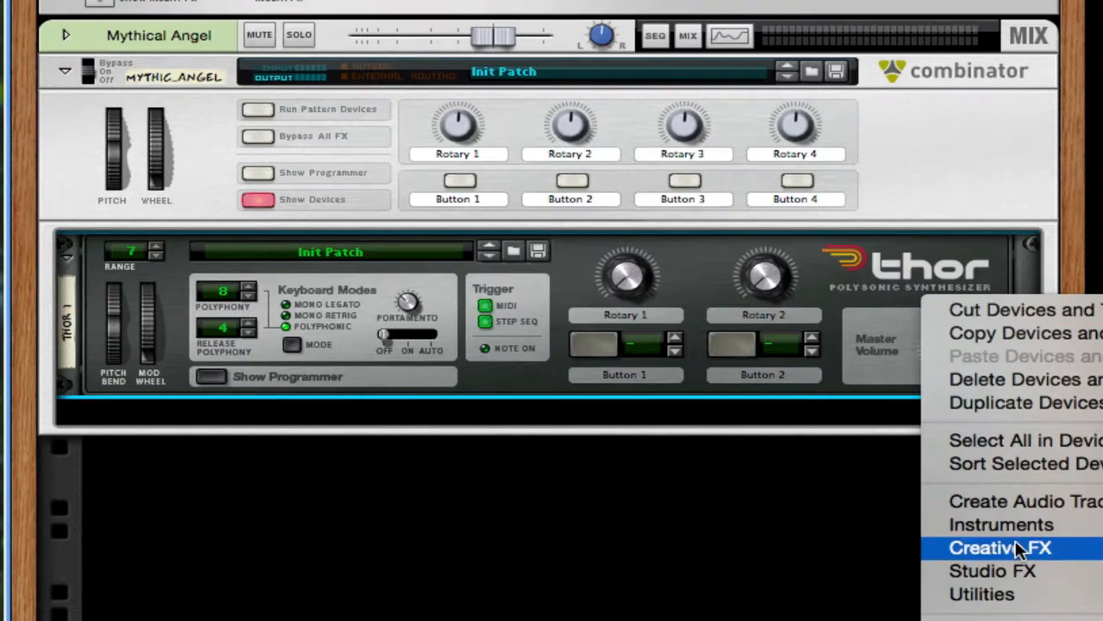
Create an RV7000 reverb under Thor, set Decay to 25, and bring up its patch browser
left_click(1000, 549)
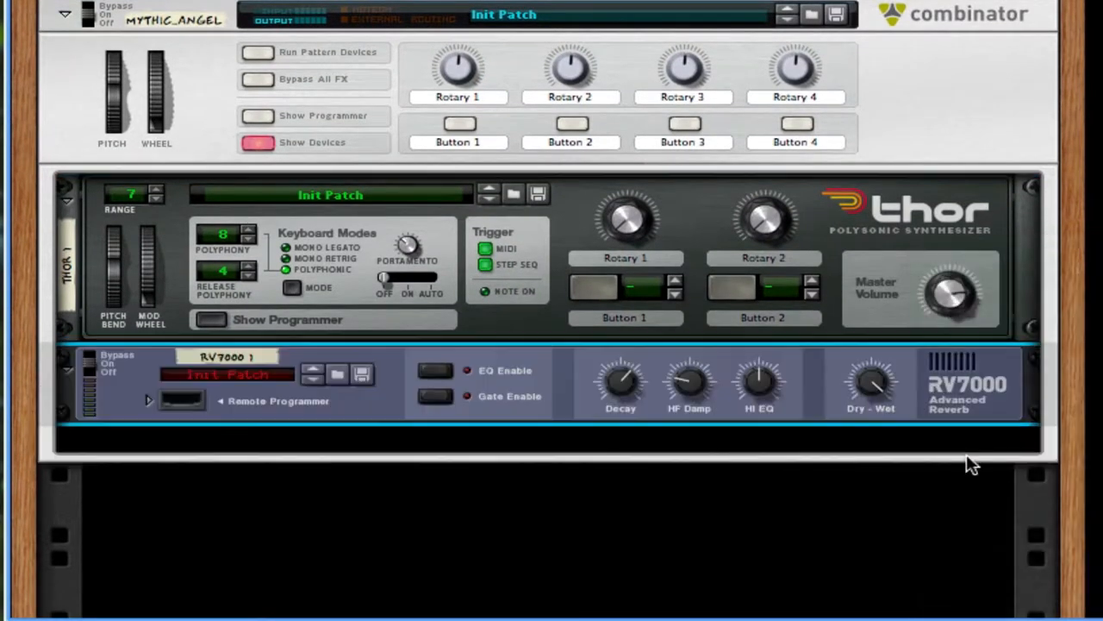
left_click_drag(871, 380, 870, 388)
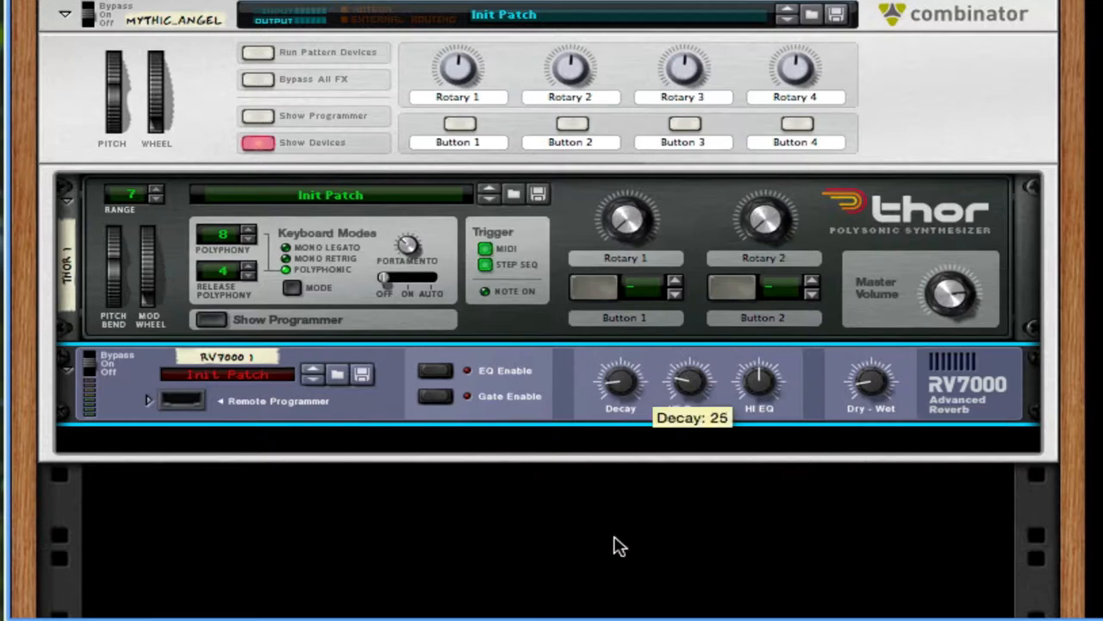
mouse_move(349, 380)
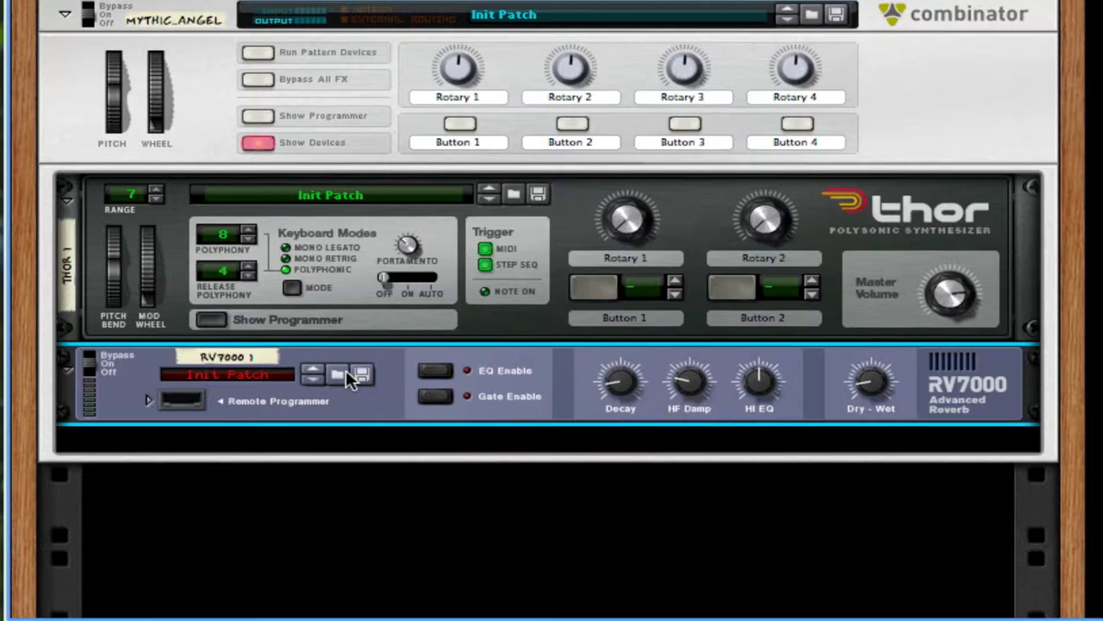
left_click(334, 376)
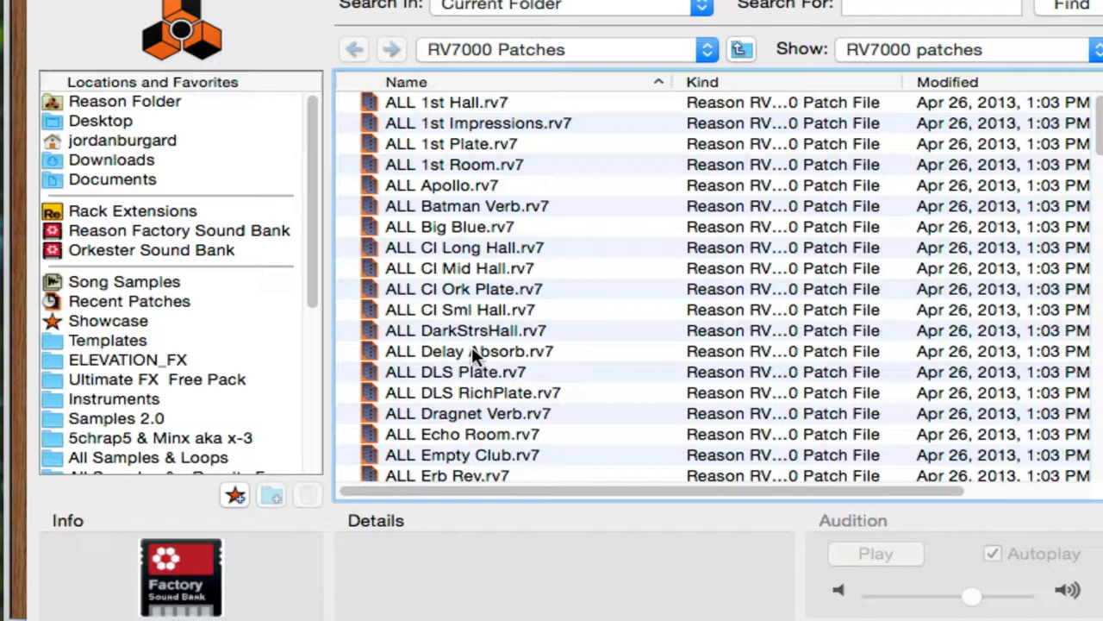
Load ALL Warm Plate.rv7 into the RV7000, then call up the device menu for the next effect
scroll("down", 3)
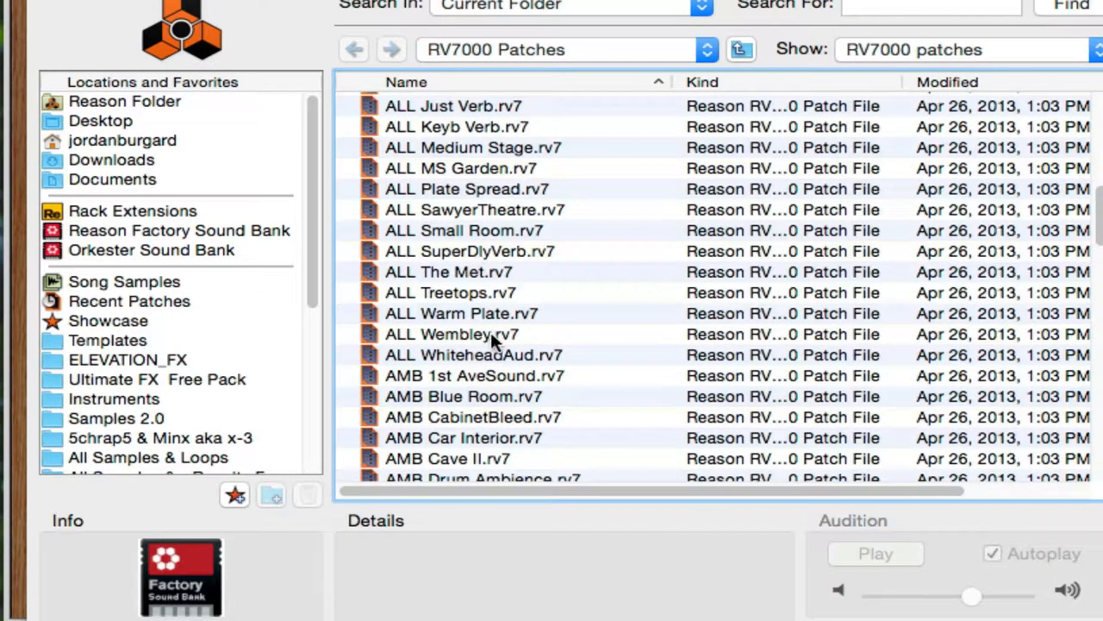
left_click(462, 313)
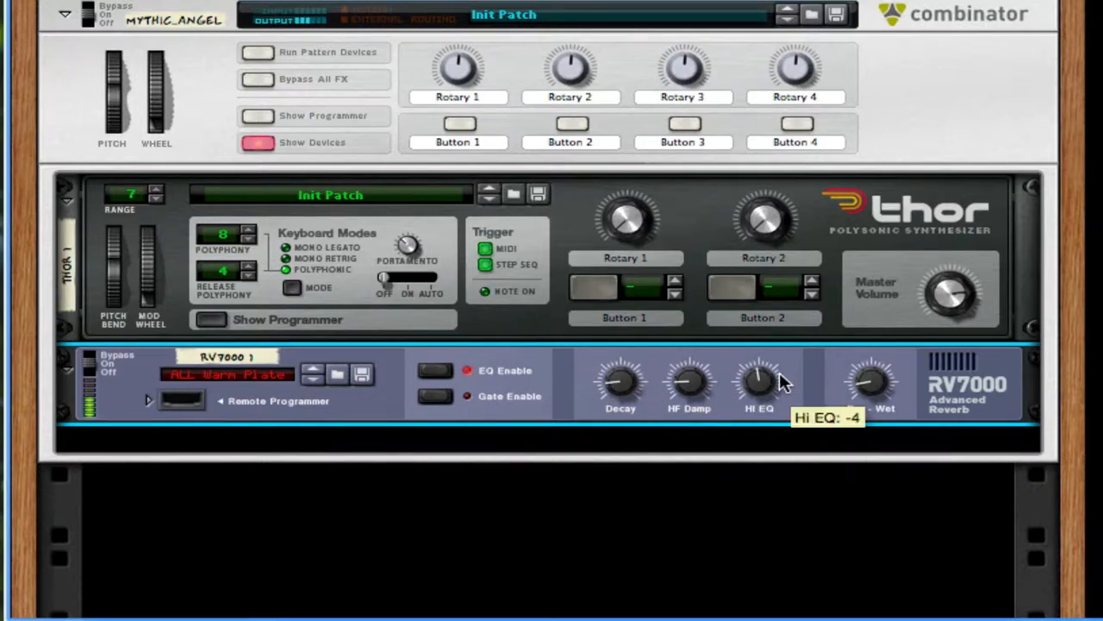
right_click(758, 383)
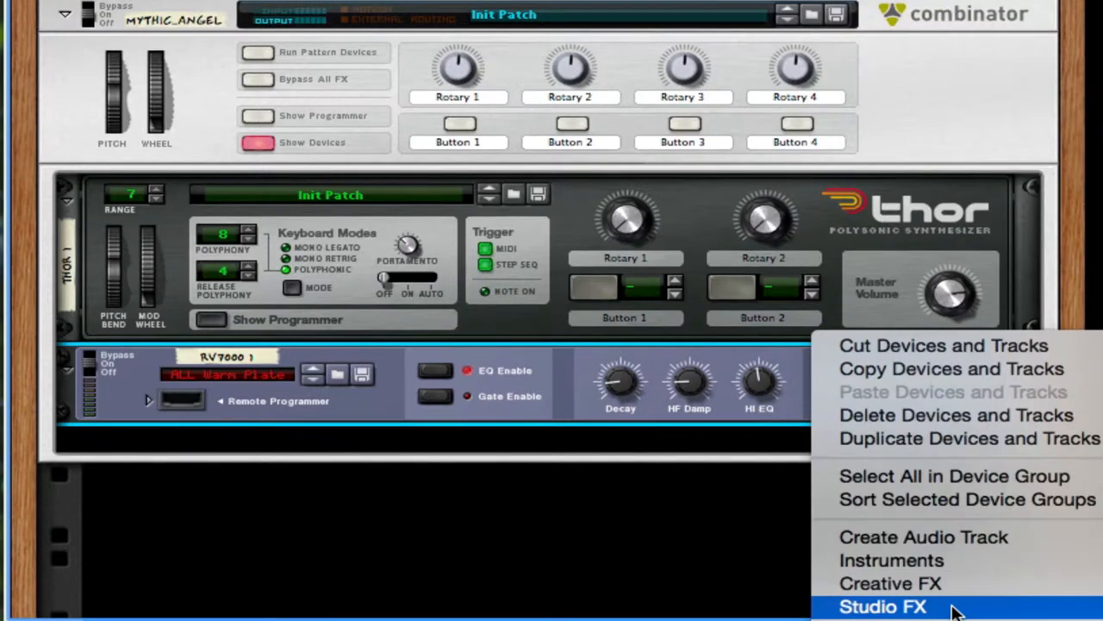
Add two MClass Equalizers below the RV7000 reverb
left_click(883, 607)
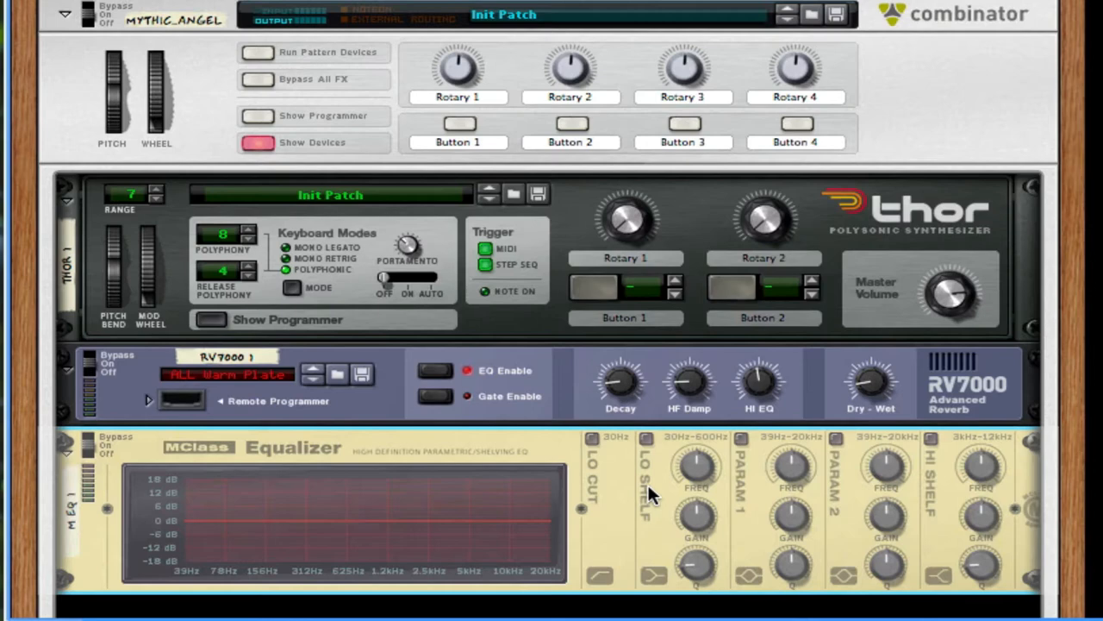
right_click(652, 497)
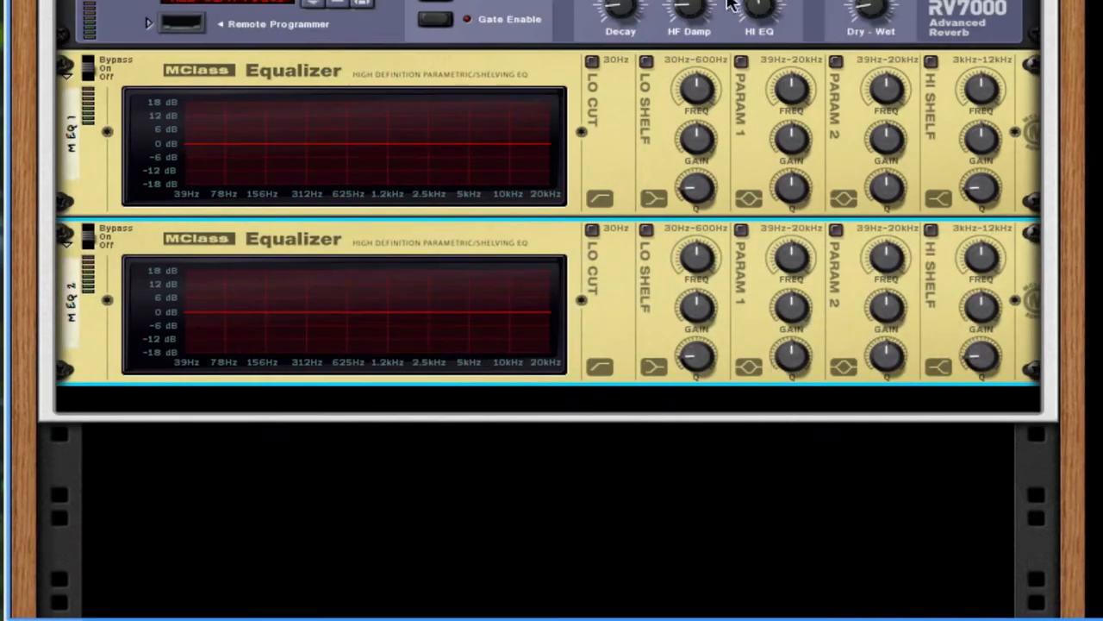
mouse_move(741, 65)
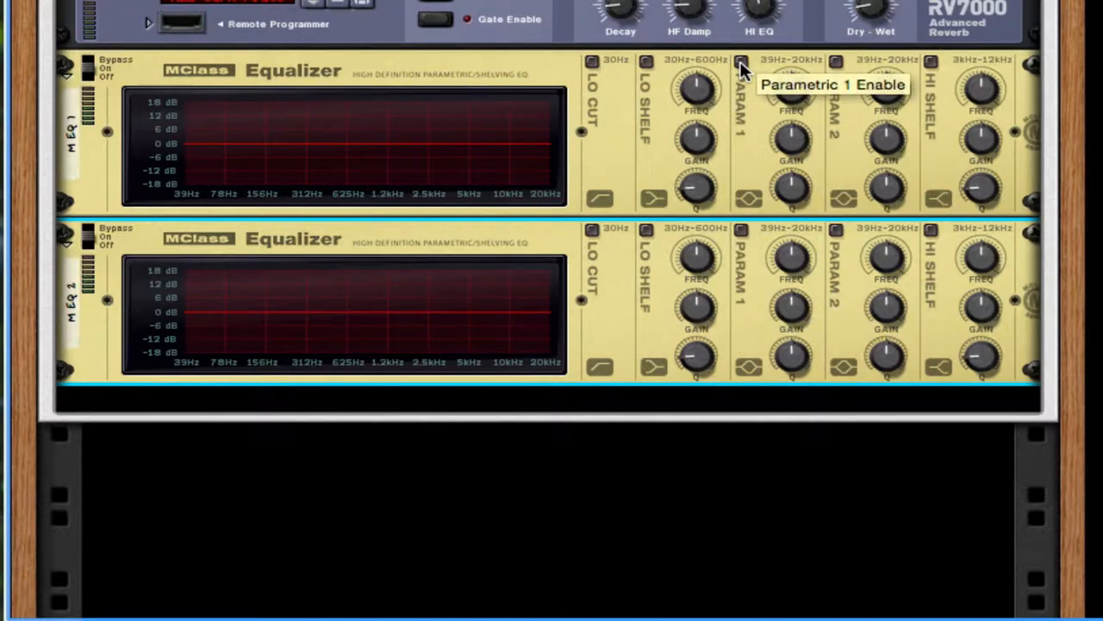
Enable the first EQ's Parametric 1 band, tune it to about 1.2 kHz and cut its gain into a notch
left_click(740, 62)
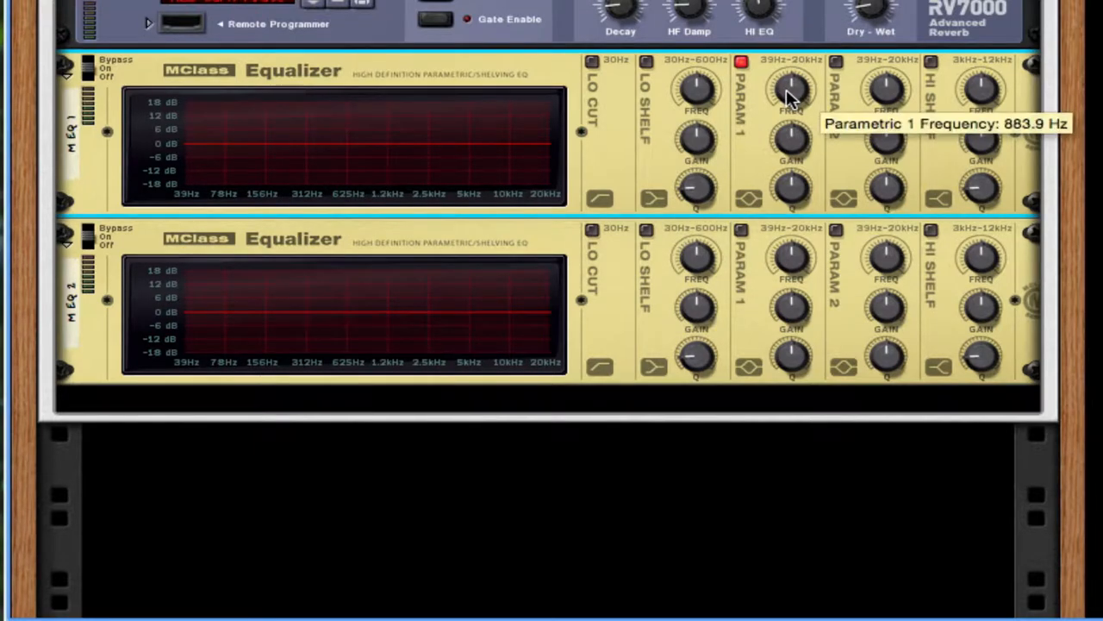
left_click_drag(789, 97, 792, 83)
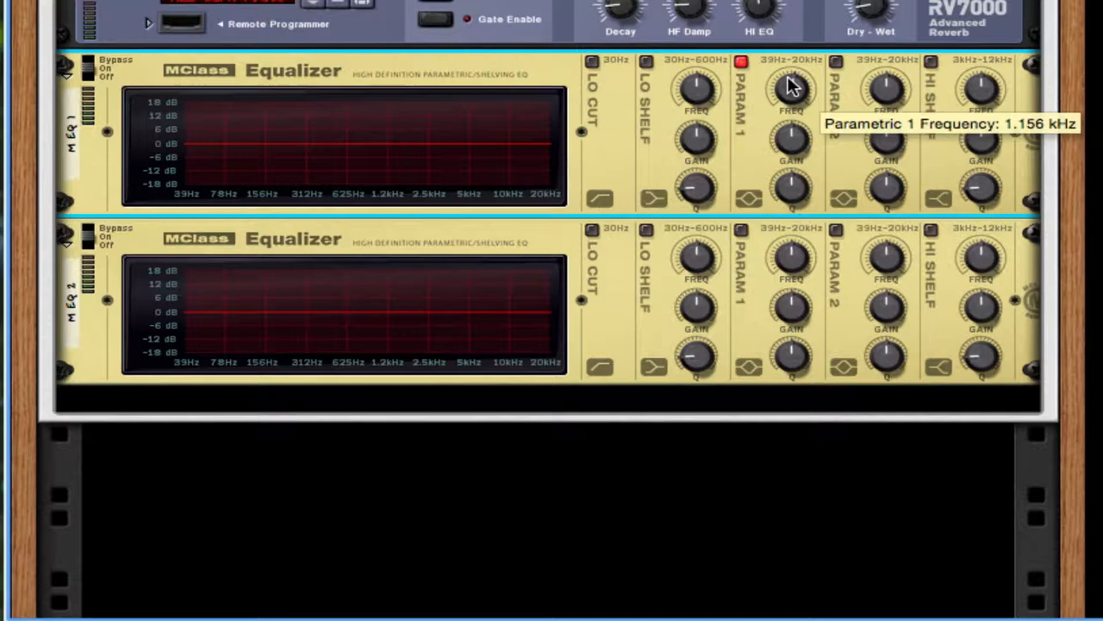
left_click_drag(790, 85, 793, 77)
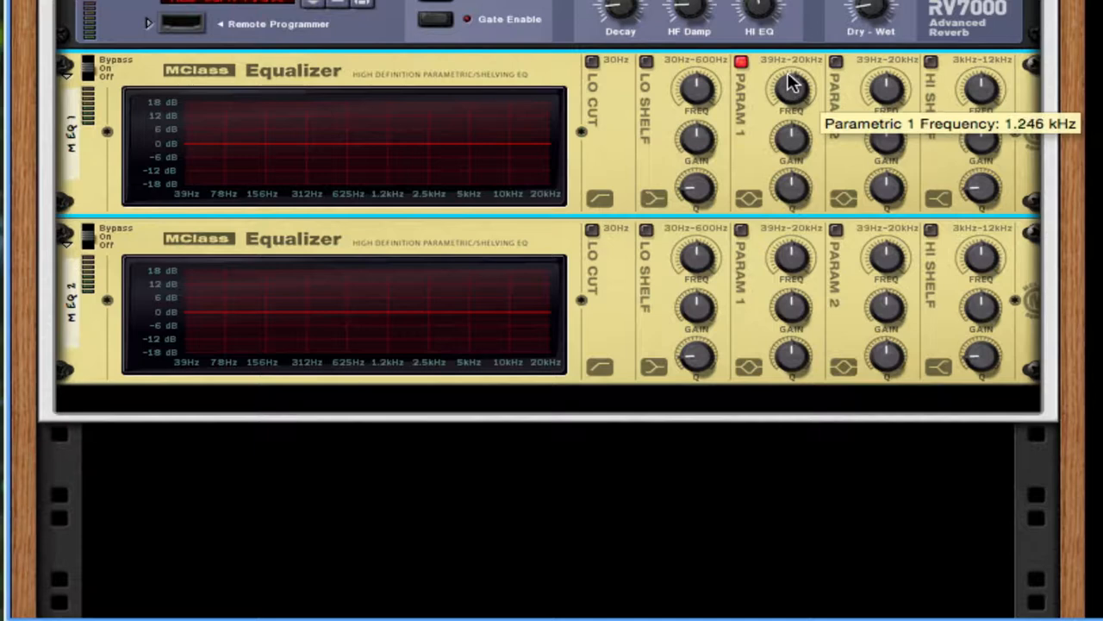
mouse_move(793, 142)
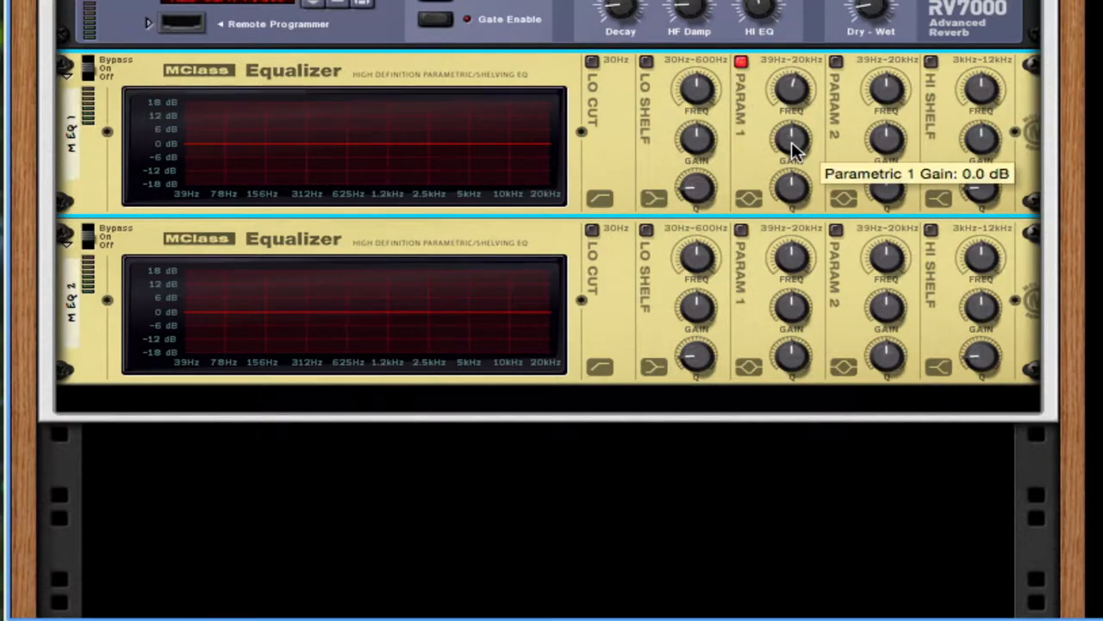
left_click_drag(791, 138, 791, 164)
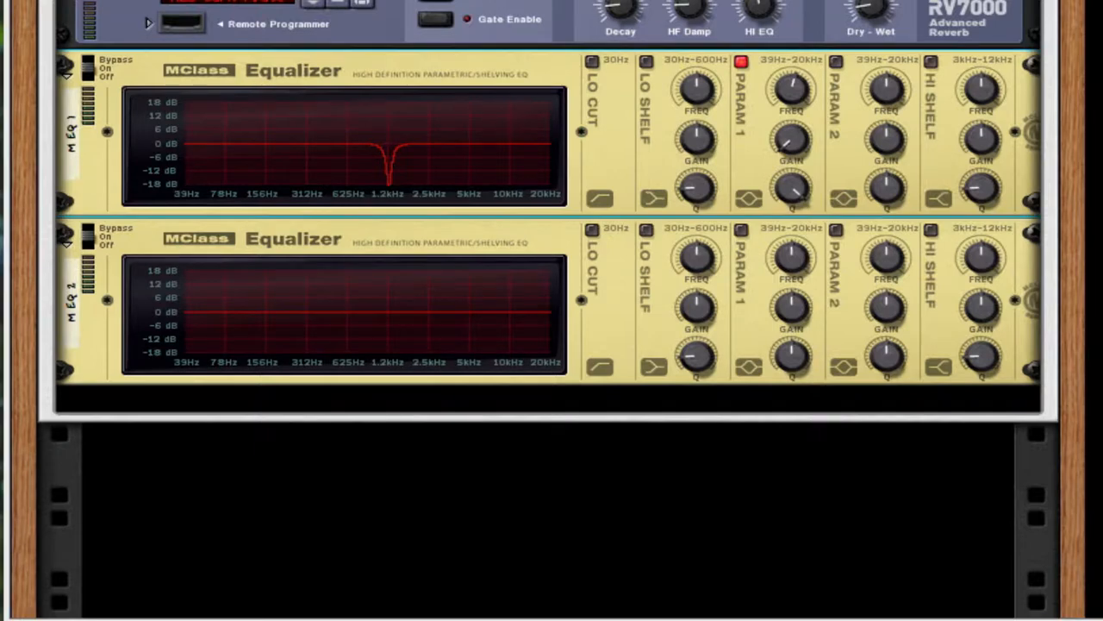
mouse_move(551, 110)
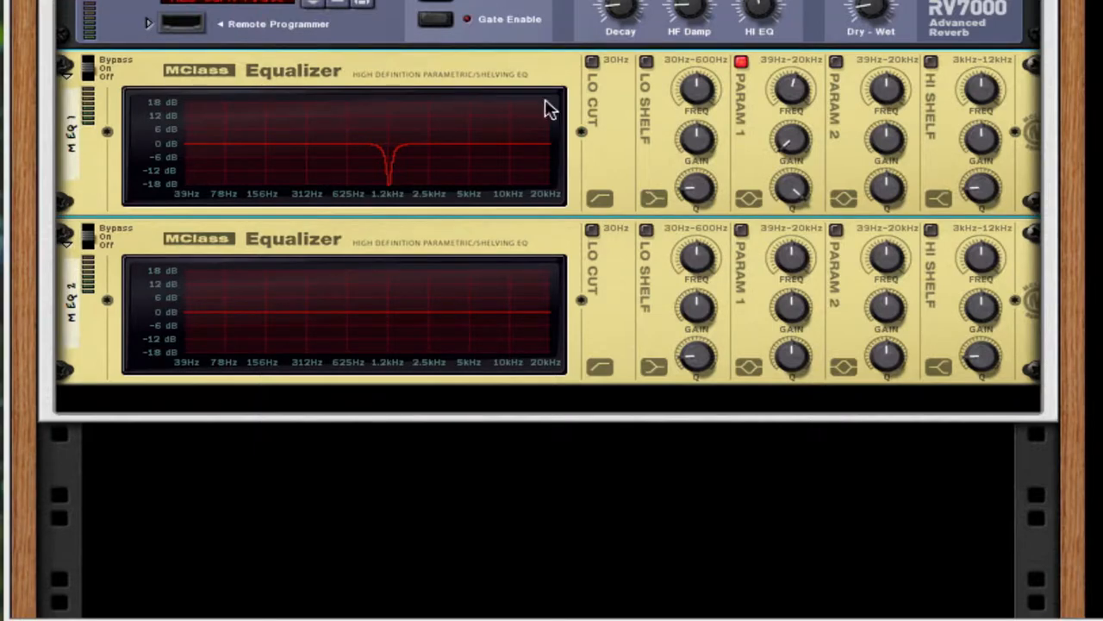
mouse_move(836, 65)
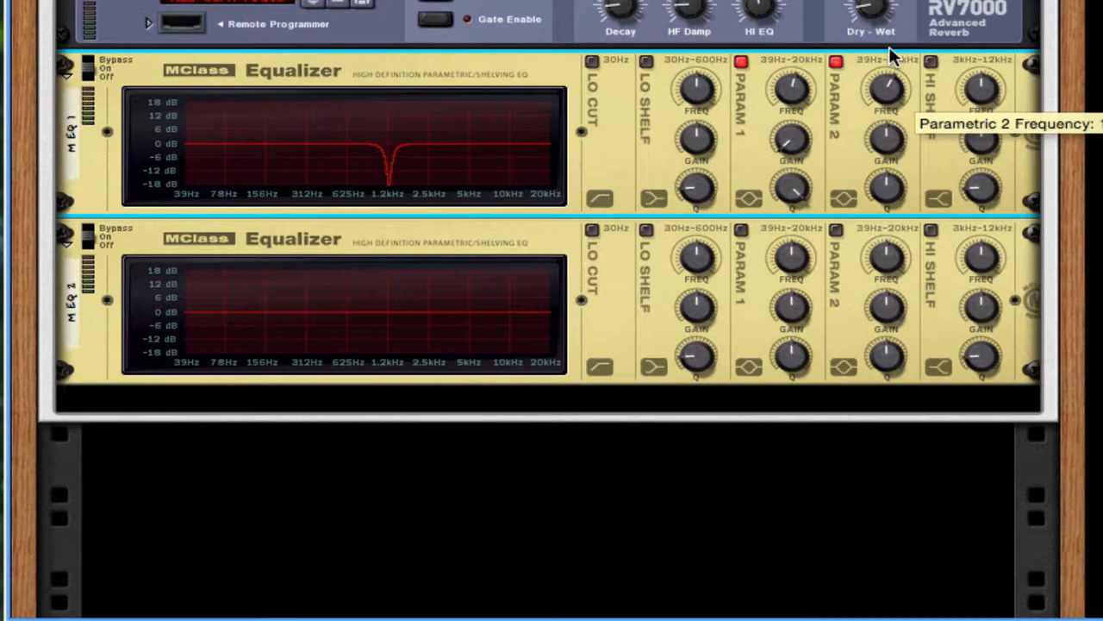
mouse_move(888, 142)
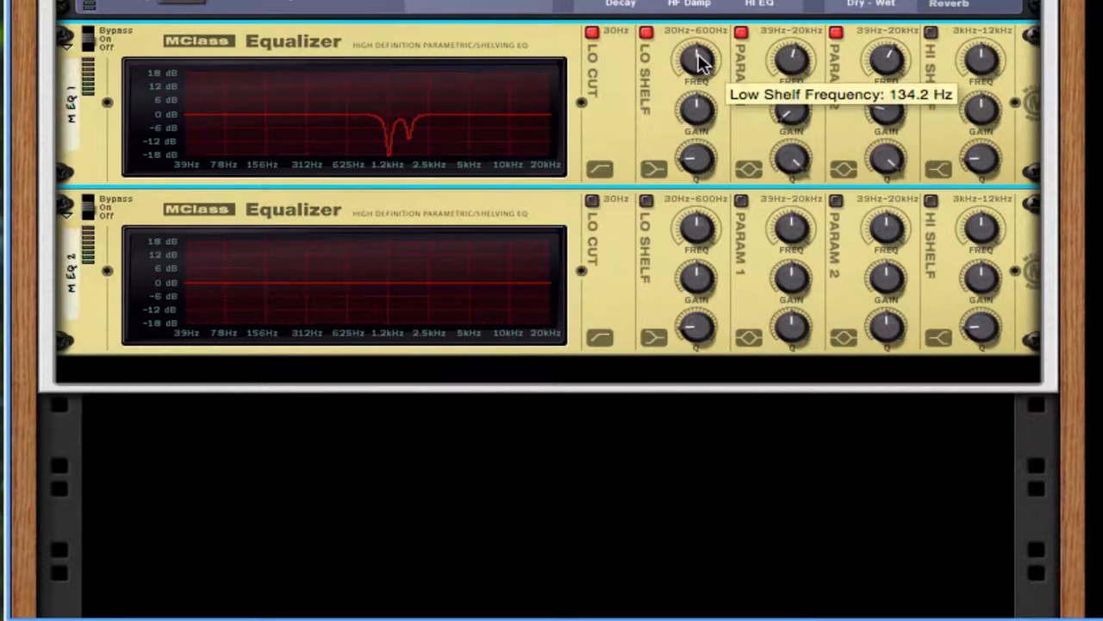
Turn the first Equalizer's Lo Shelf frequency down to about 100 Hz
left_click_drag(697, 60, 706, 162)
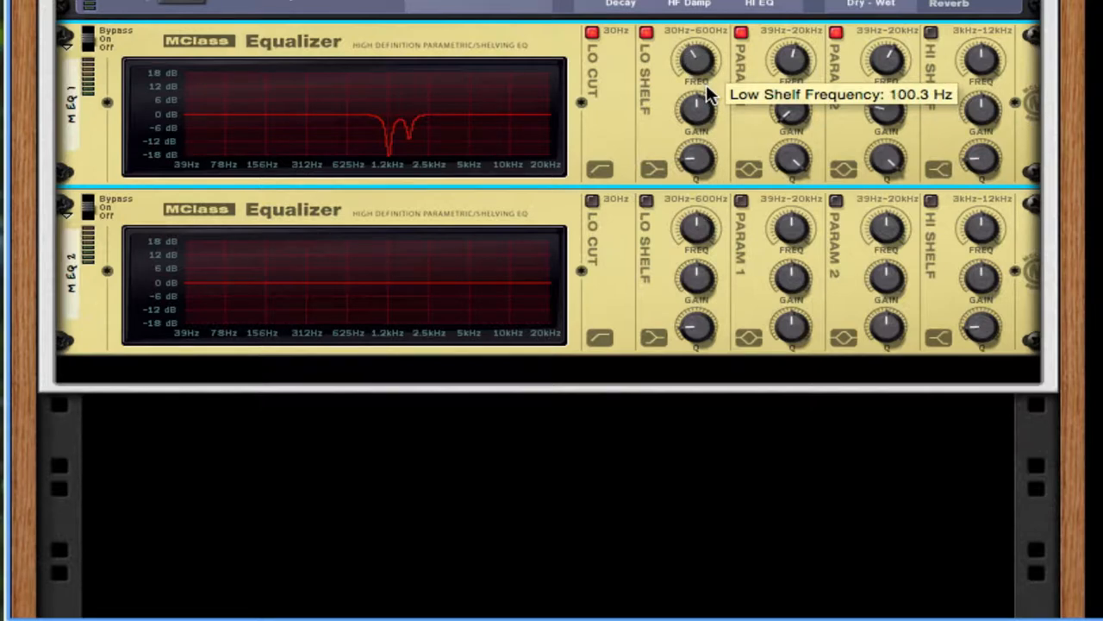
left_click_drag(697, 112, 696, 155)
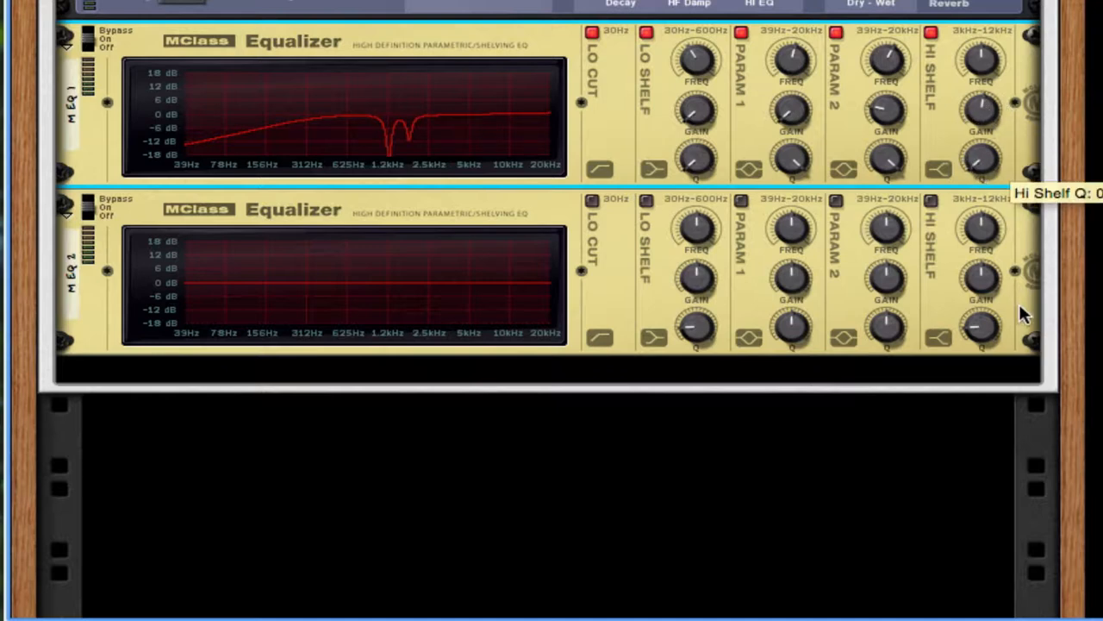
mouse_move(604, 220)
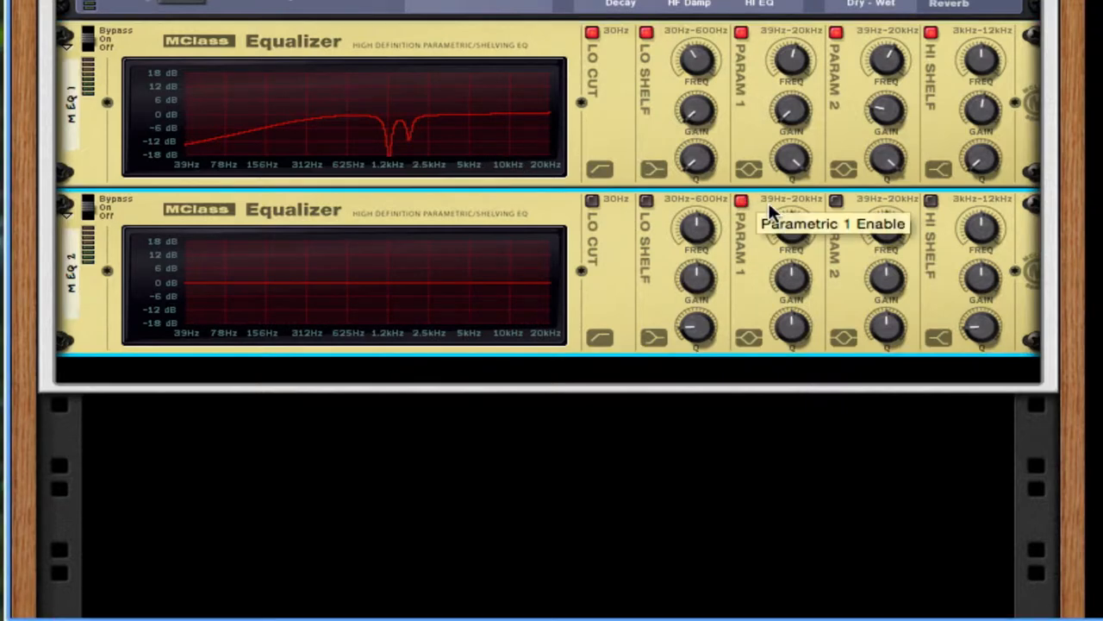
mouse_move(326, 278)
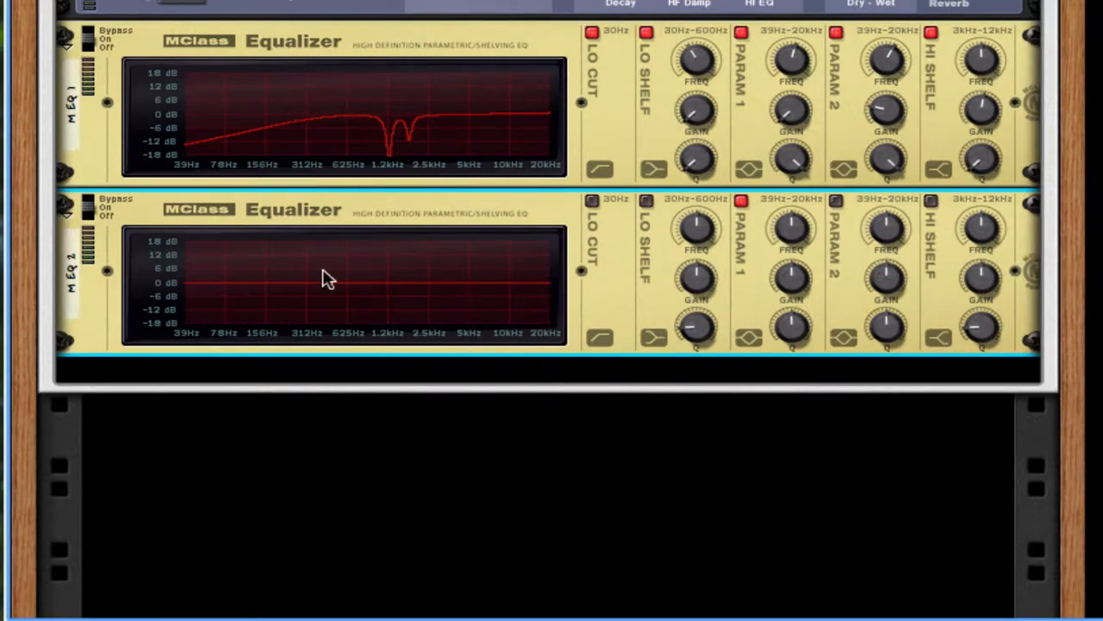
mouse_move(791, 227)
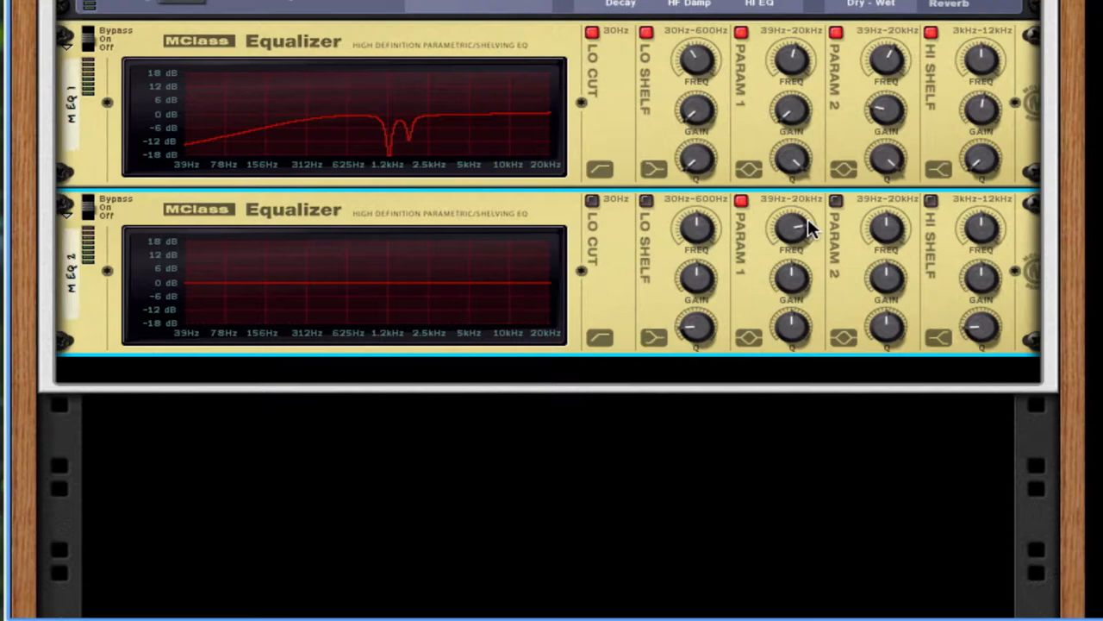
Tune the second EQ's first band toward 5 kHz and cut its second band's gain
left_click_drag(791, 228, 791, 280)
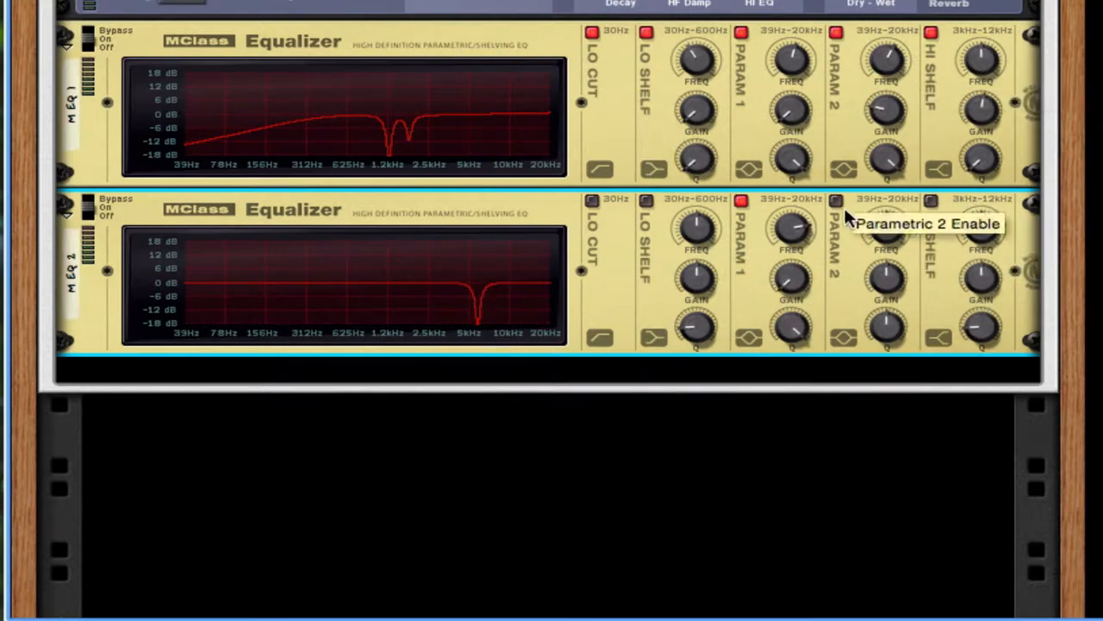
mouse_move(893, 245)
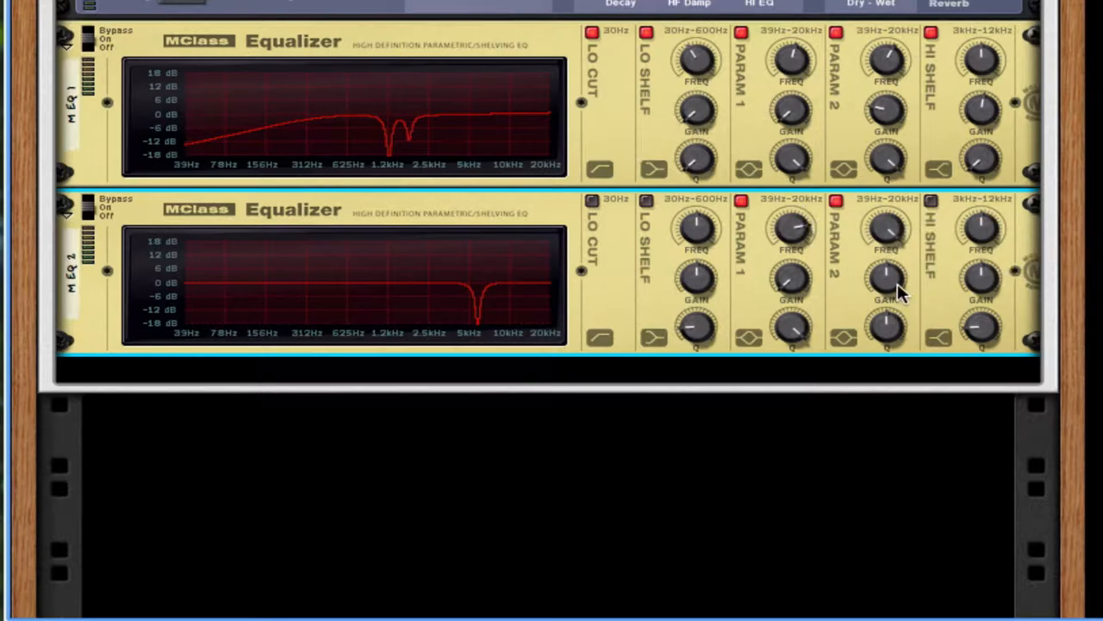
left_click_drag(886, 276, 886, 310)
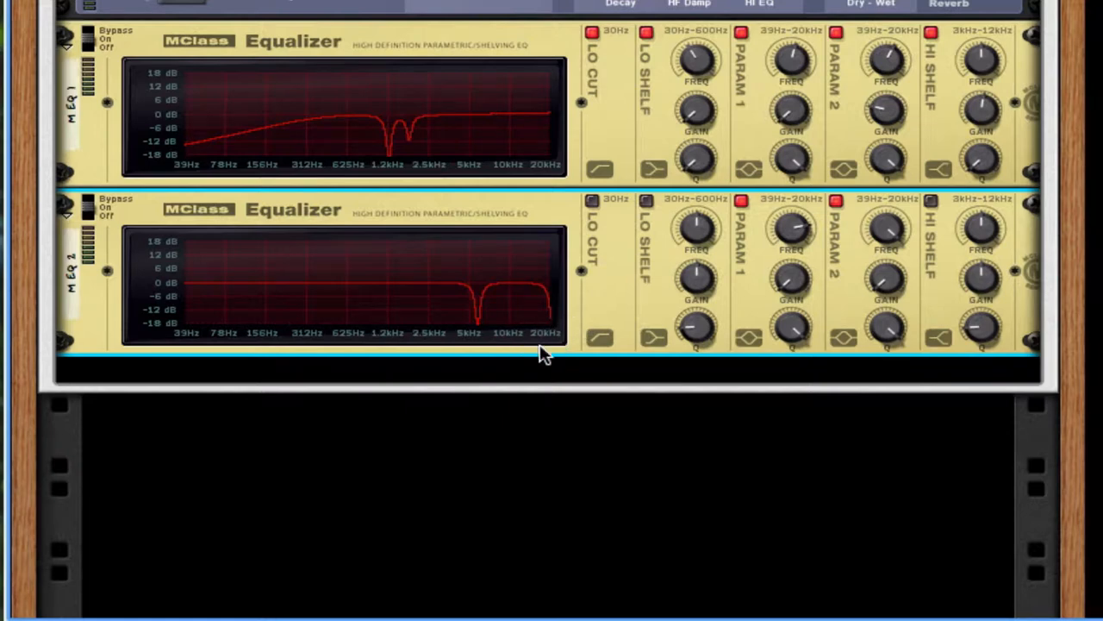
mouse_move(528, 353)
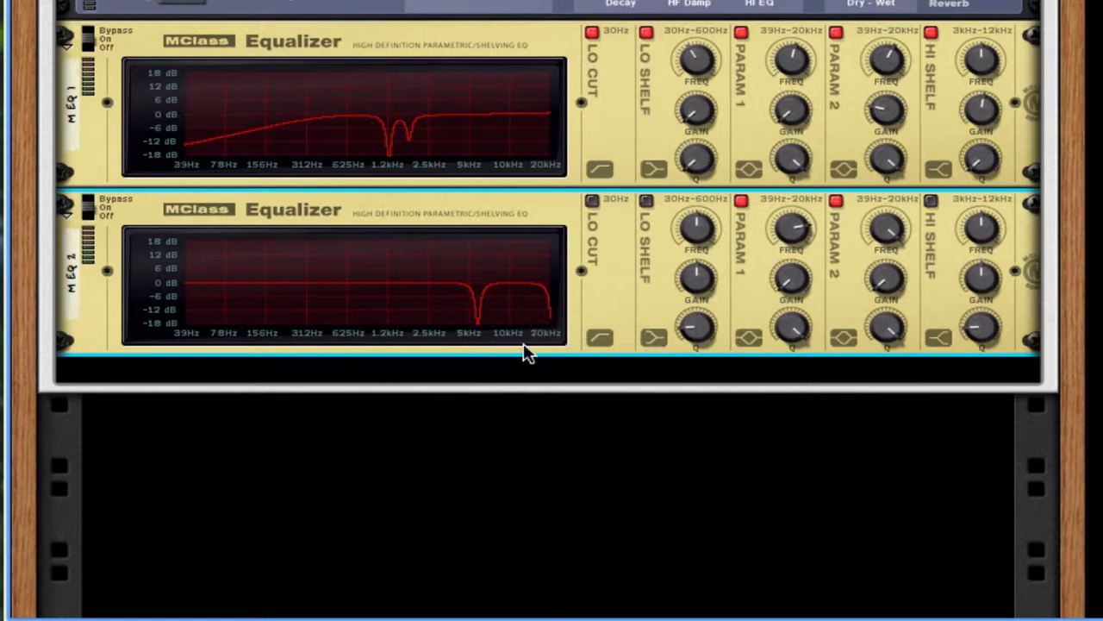
mouse_move(538, 338)
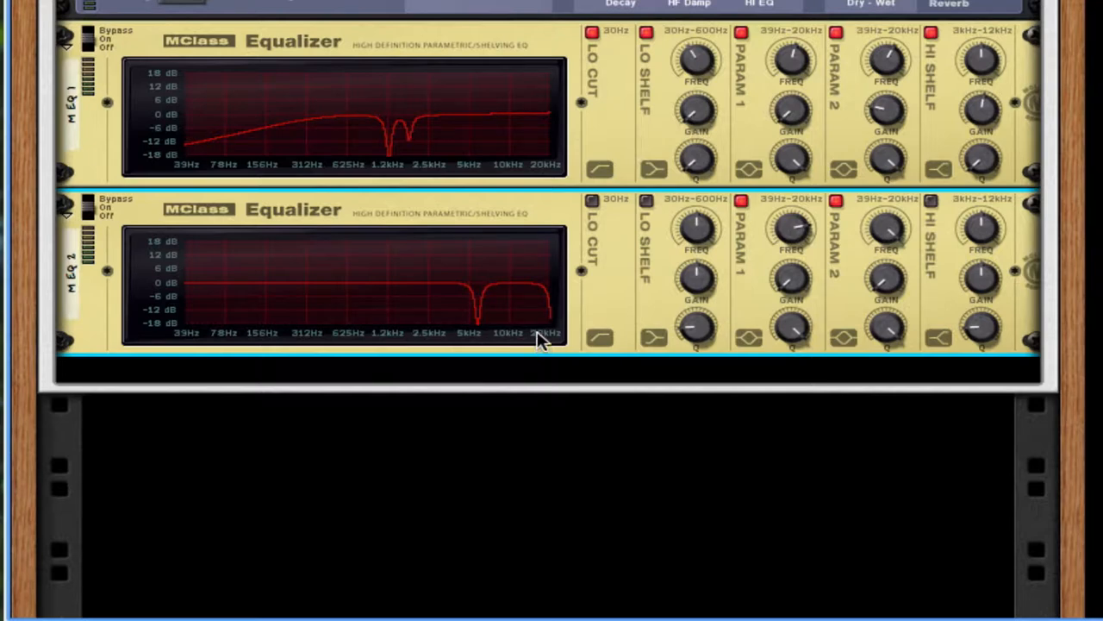
mouse_move(576, 300)
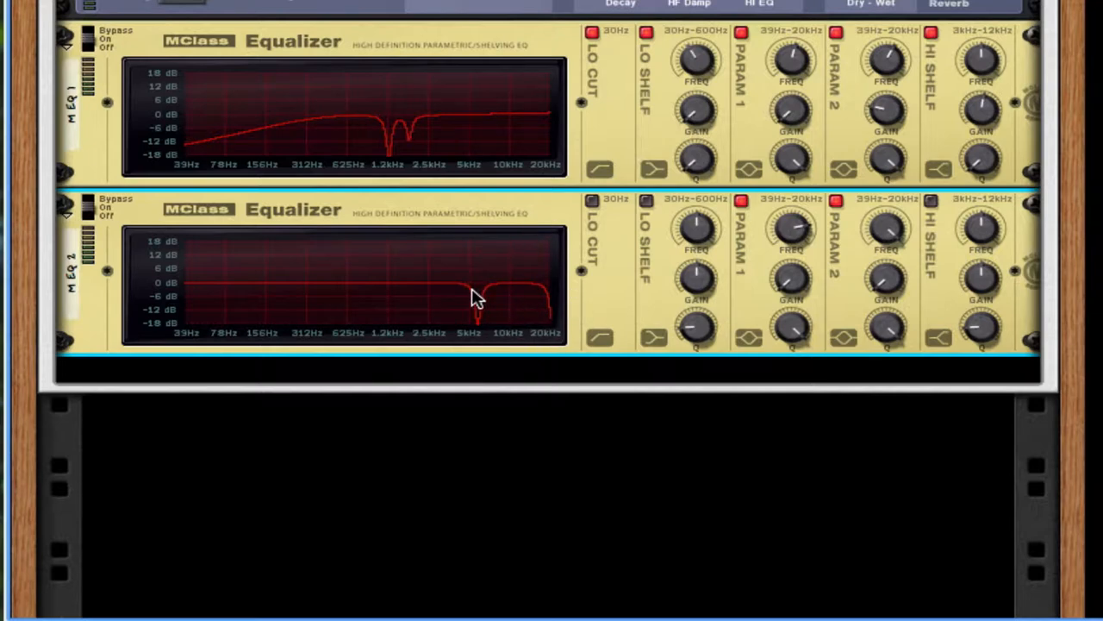
mouse_move(587, 297)
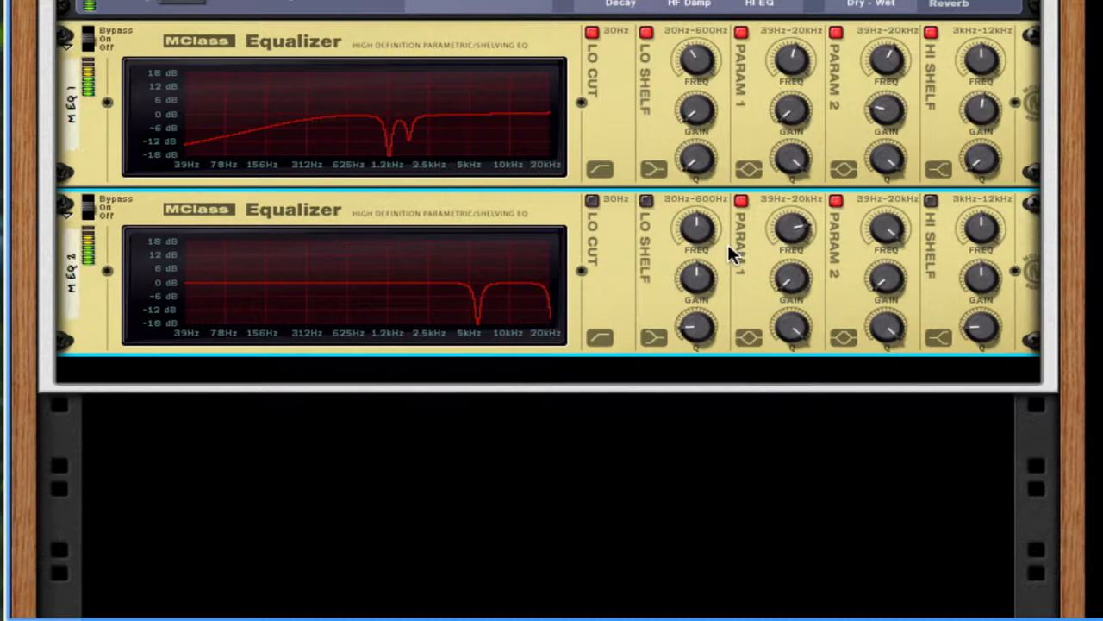
mouse_move(679, 241)
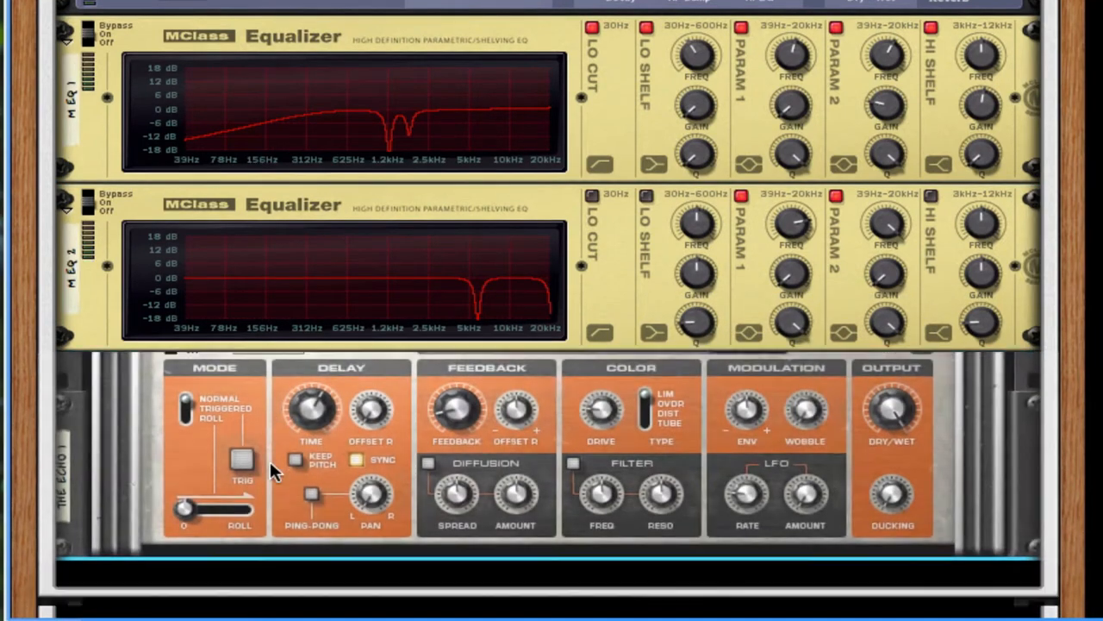
Scroll below the EQs and bring up the device menu to add The Echo
scroll("down", 3)
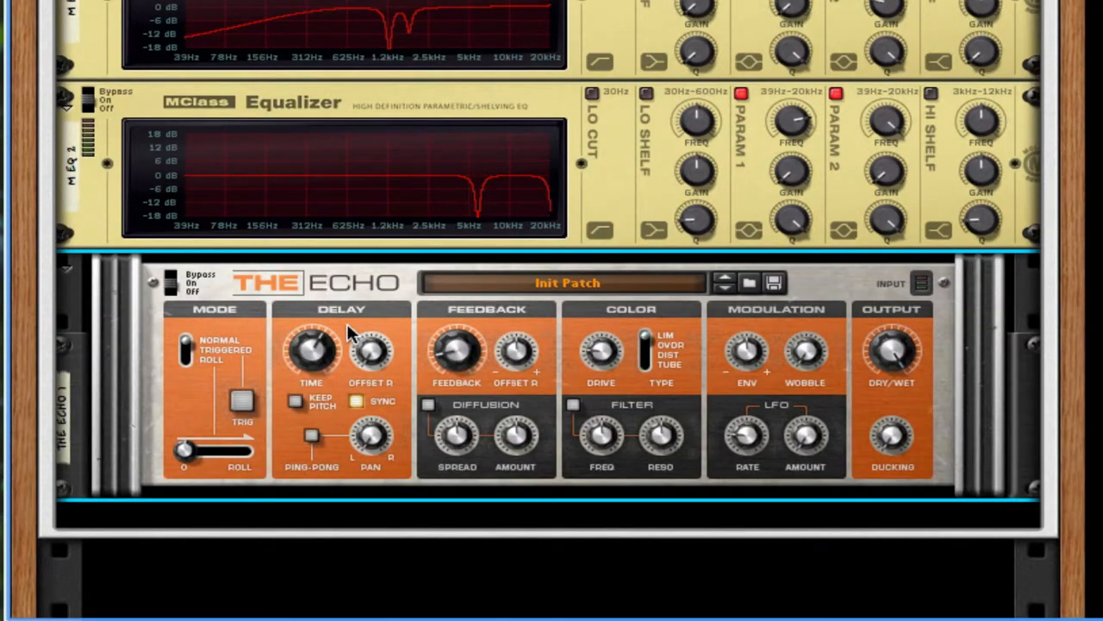
mouse_move(866, 283)
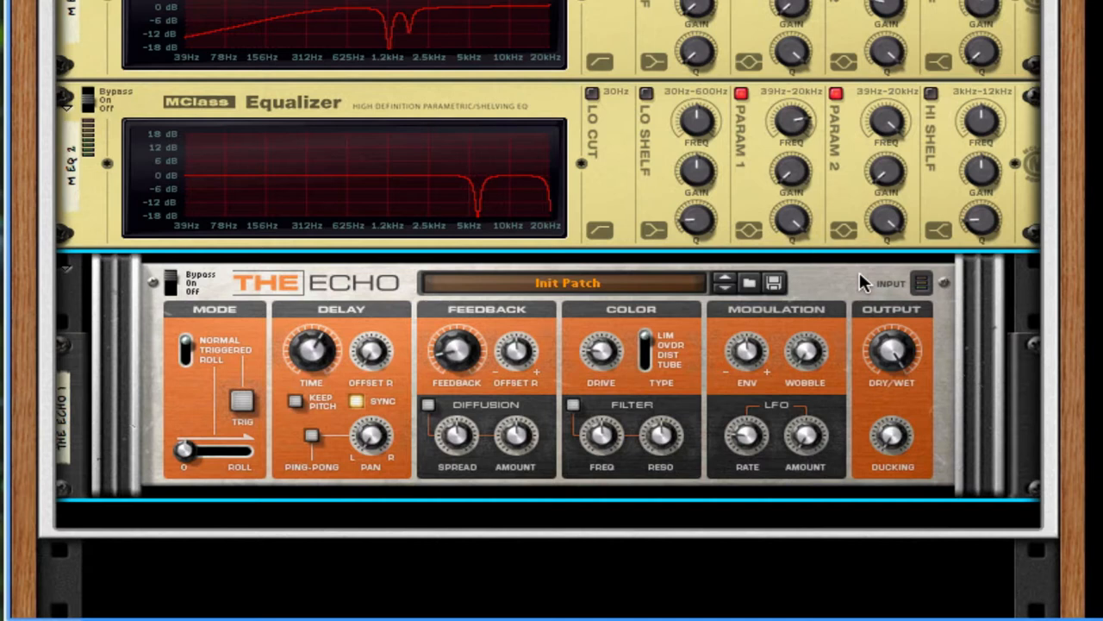
right_click(866, 283)
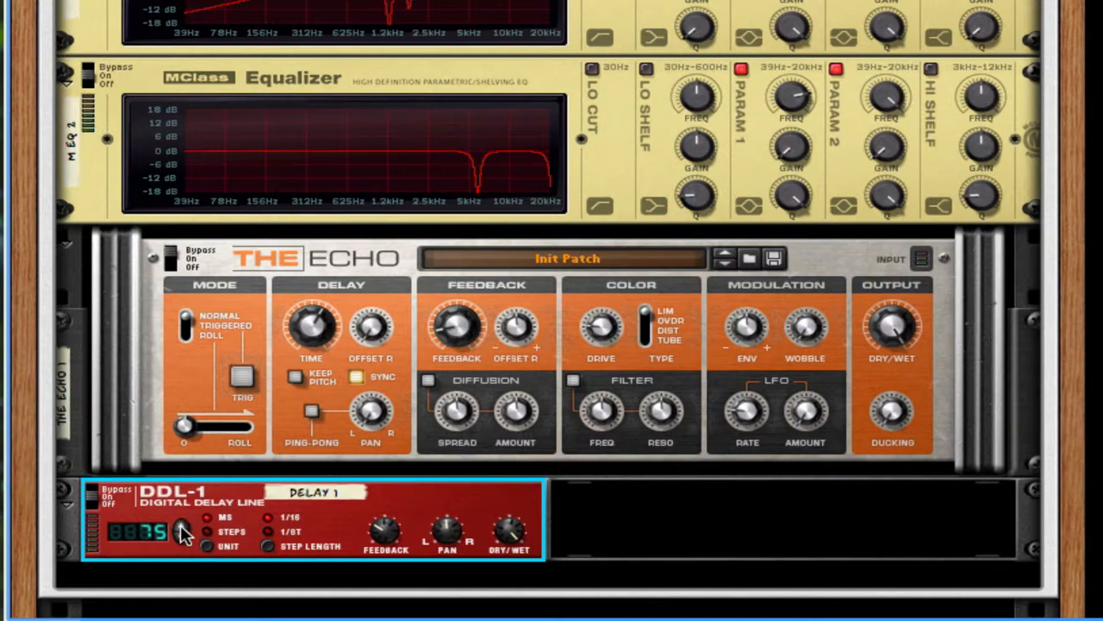
mouse_move(383, 503)
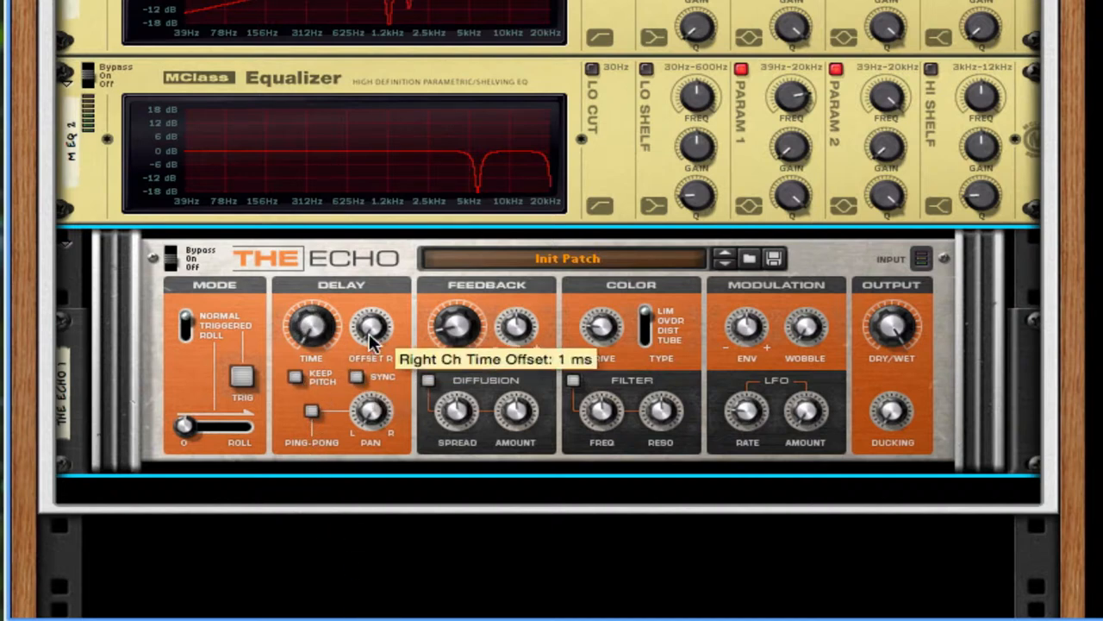
Set The Echo's right-channel Offset R to 16 ms
left_click_drag(370, 328, 371, 310)
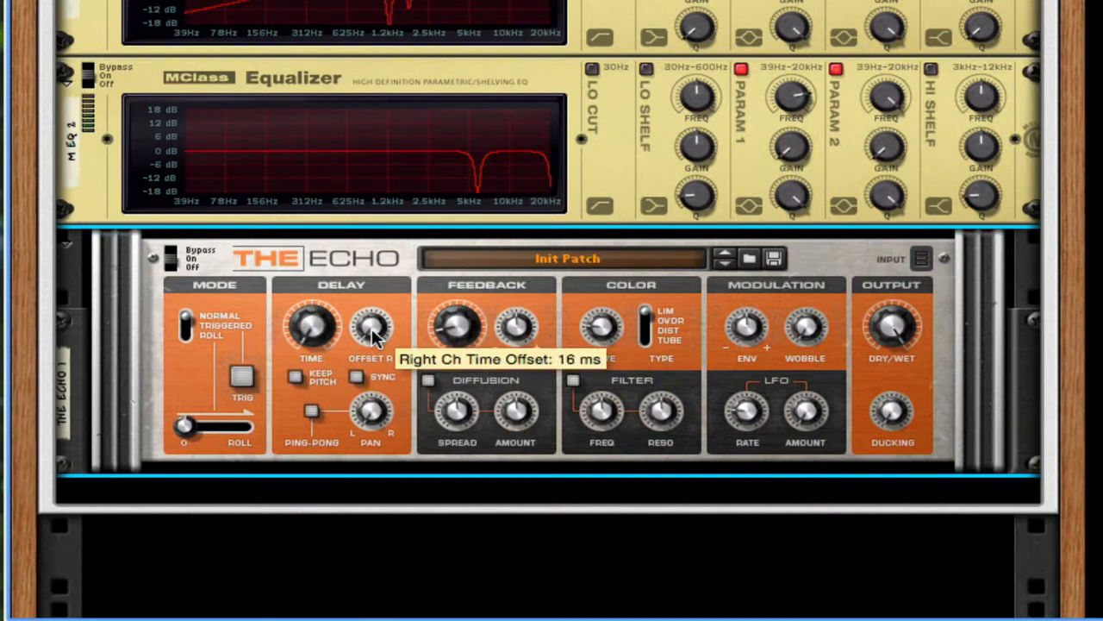
mouse_move(276, 397)
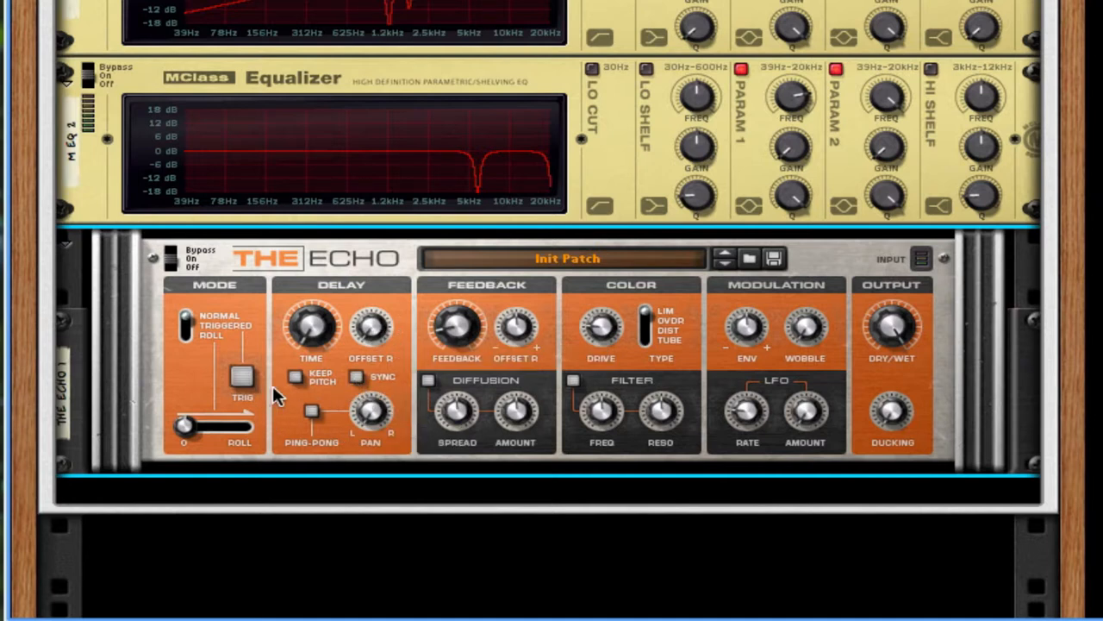
mouse_move(296, 381)
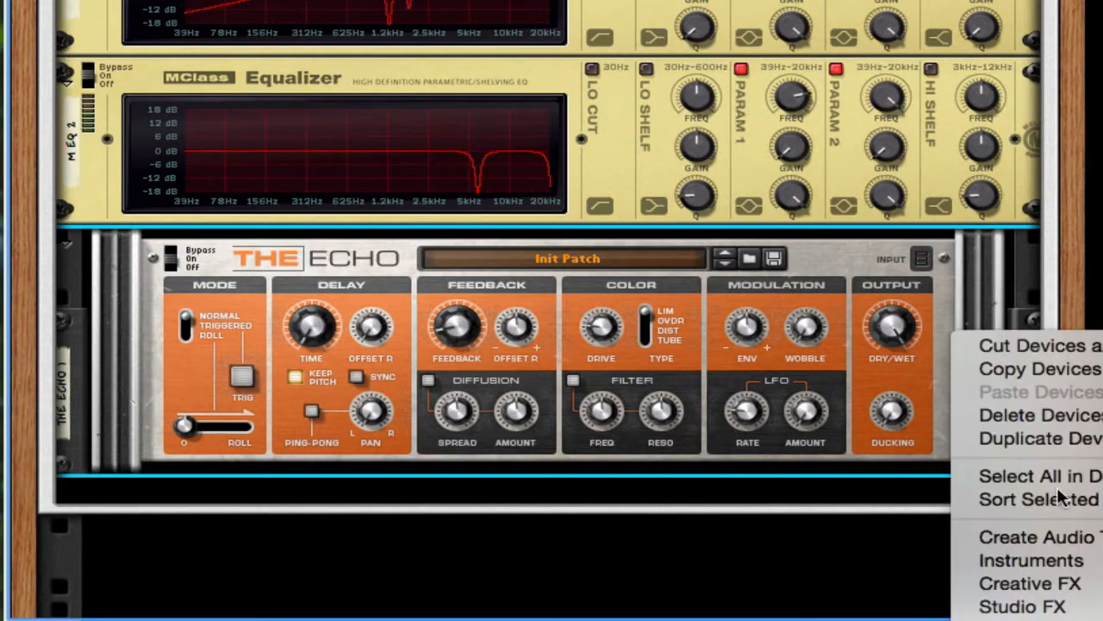
mouse_move(1024, 607)
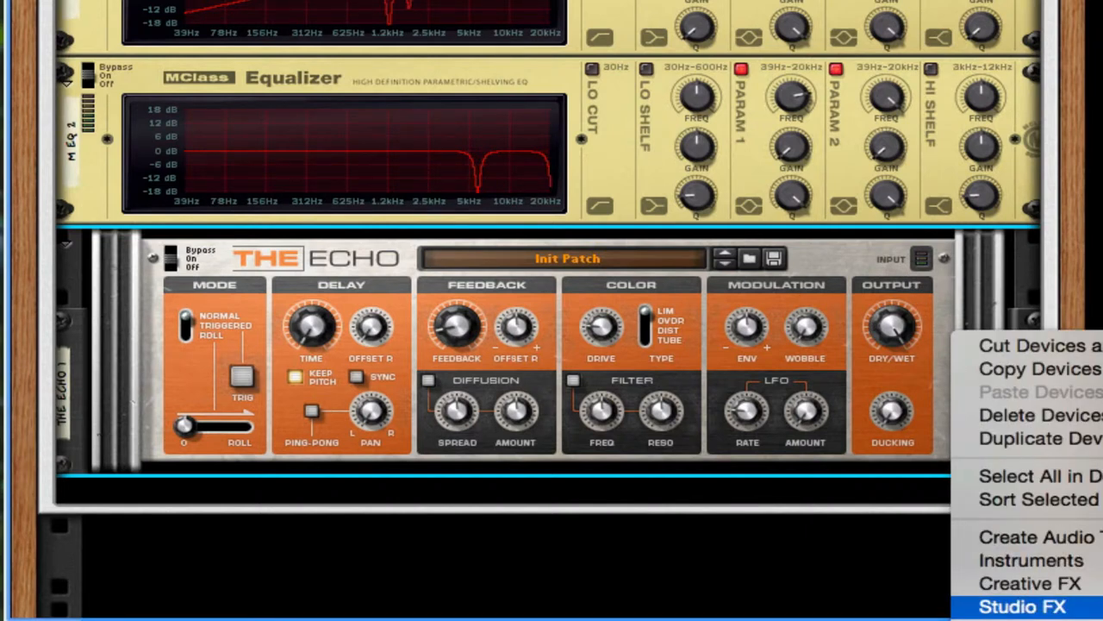
mouse_move(1032, 582)
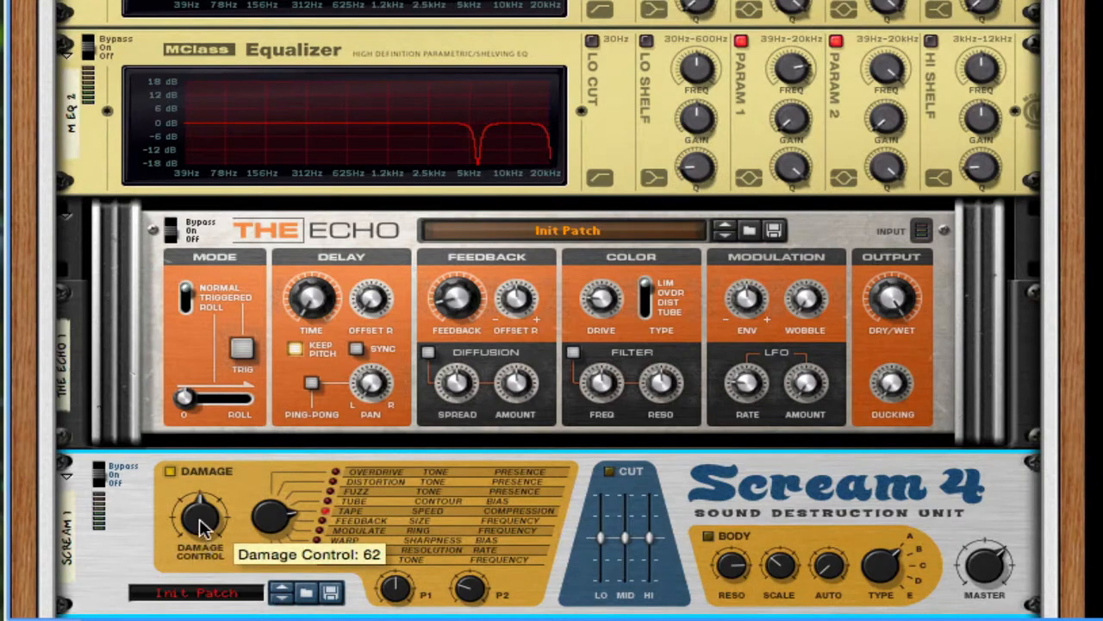
Turn the new Scream 4's Damage Control amount up to 62
left_click_drag(200, 508, 200, 561)
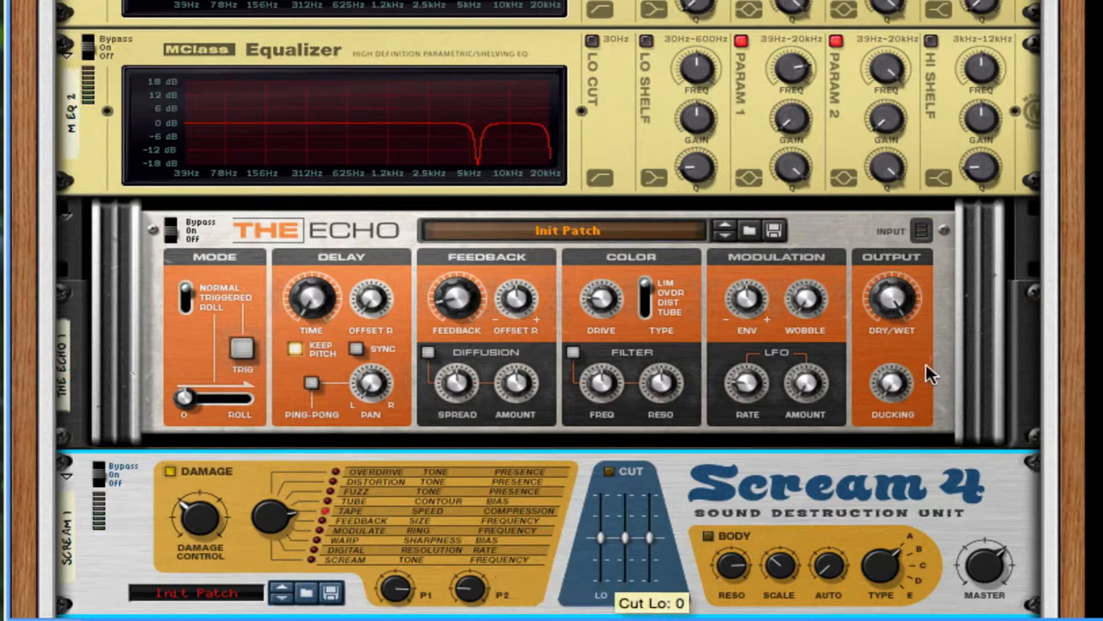
Add an MClass Maximizer after the Scream 4 and switch its limiter on
right_click(928, 376)
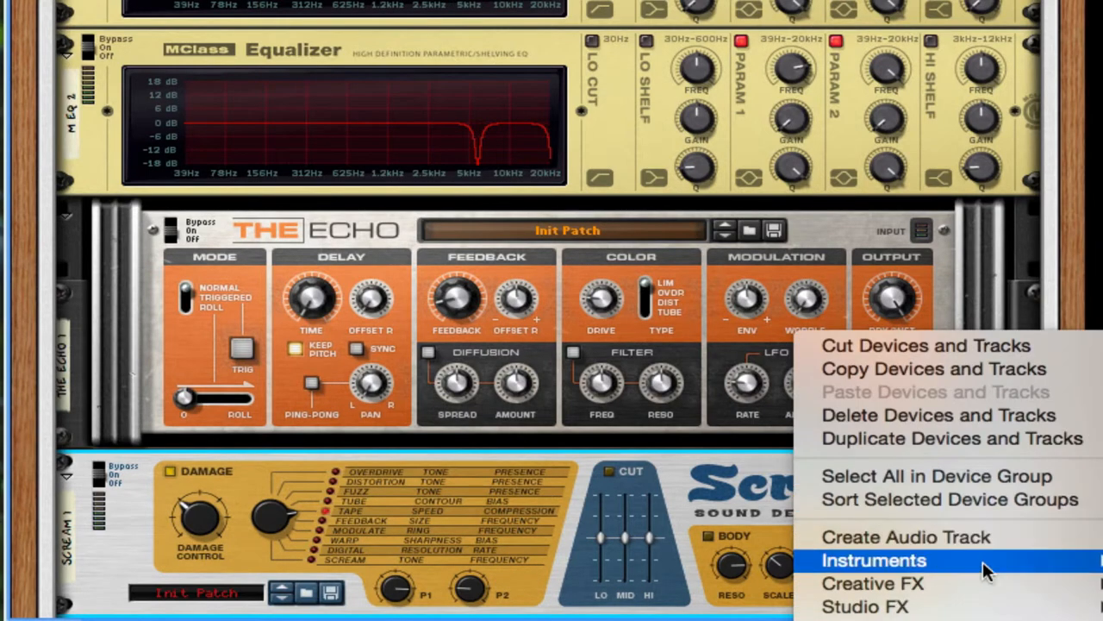
mouse_move(866, 607)
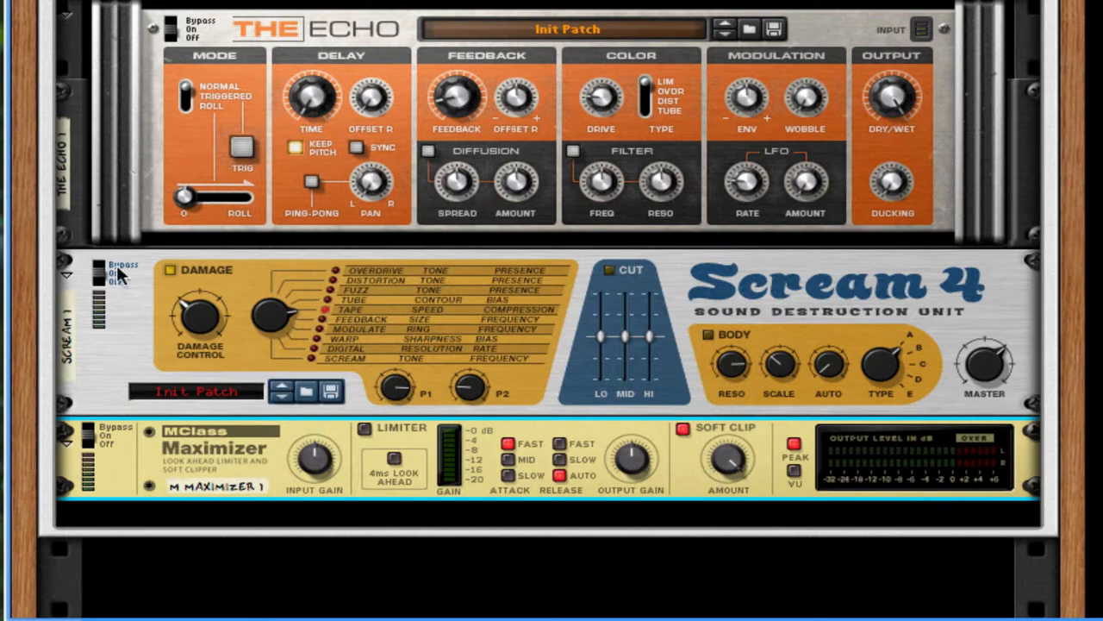
mouse_move(681, 331)
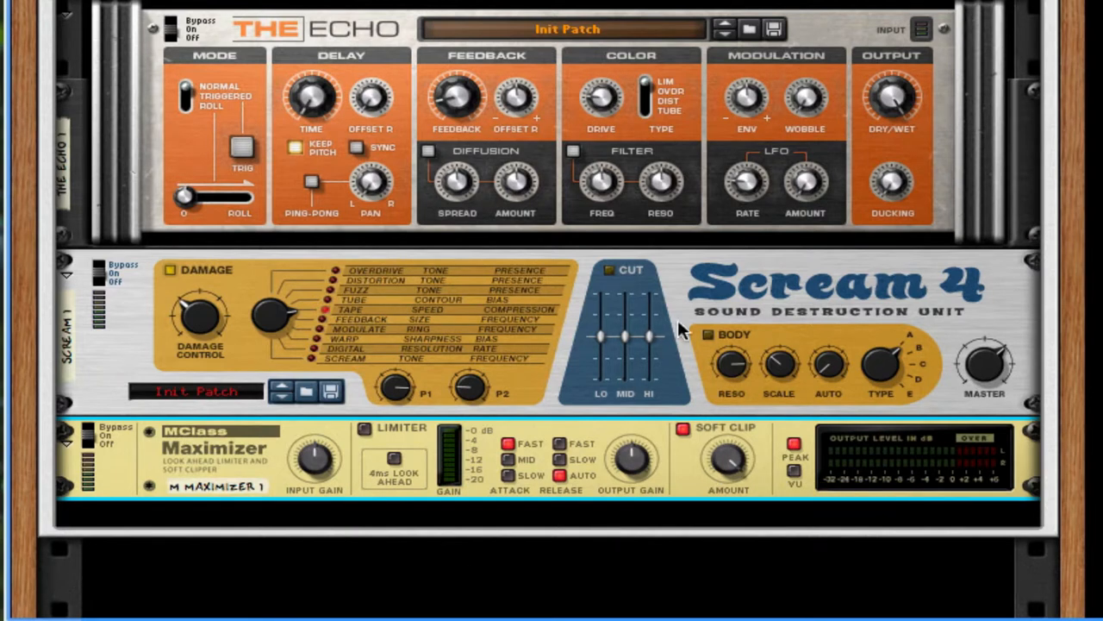
scroll("down", 3)
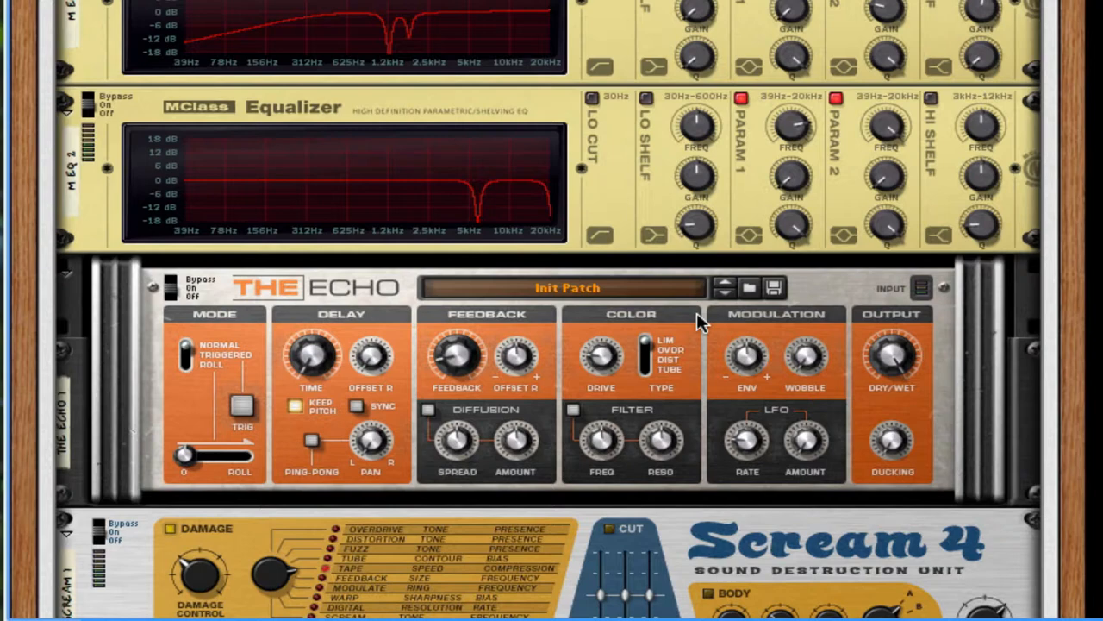
scroll("down", 3)
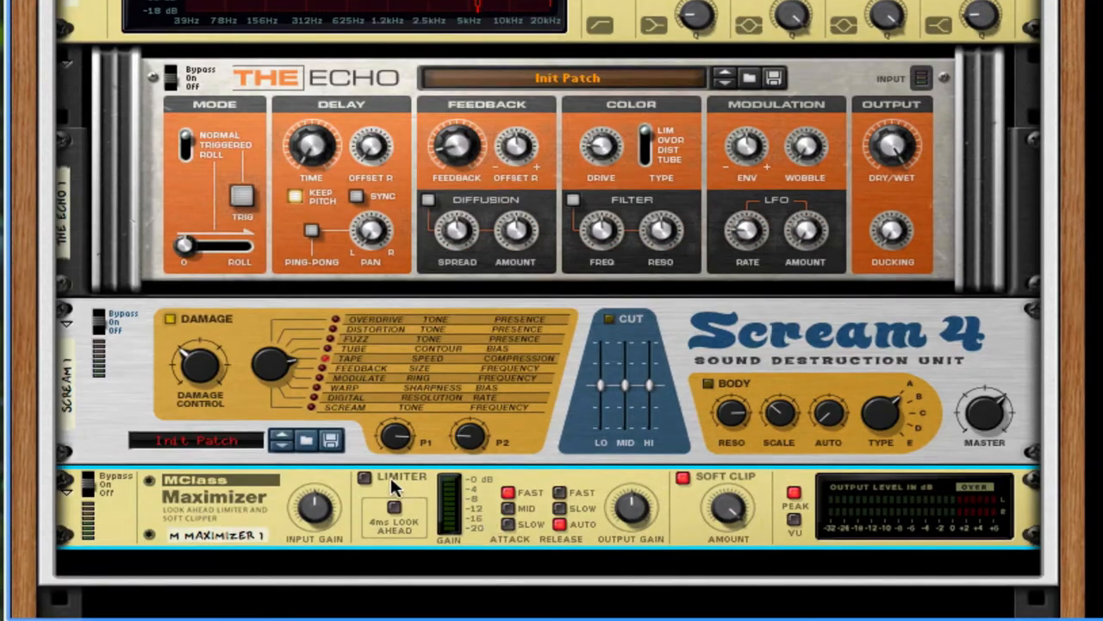
left_click(364, 477)
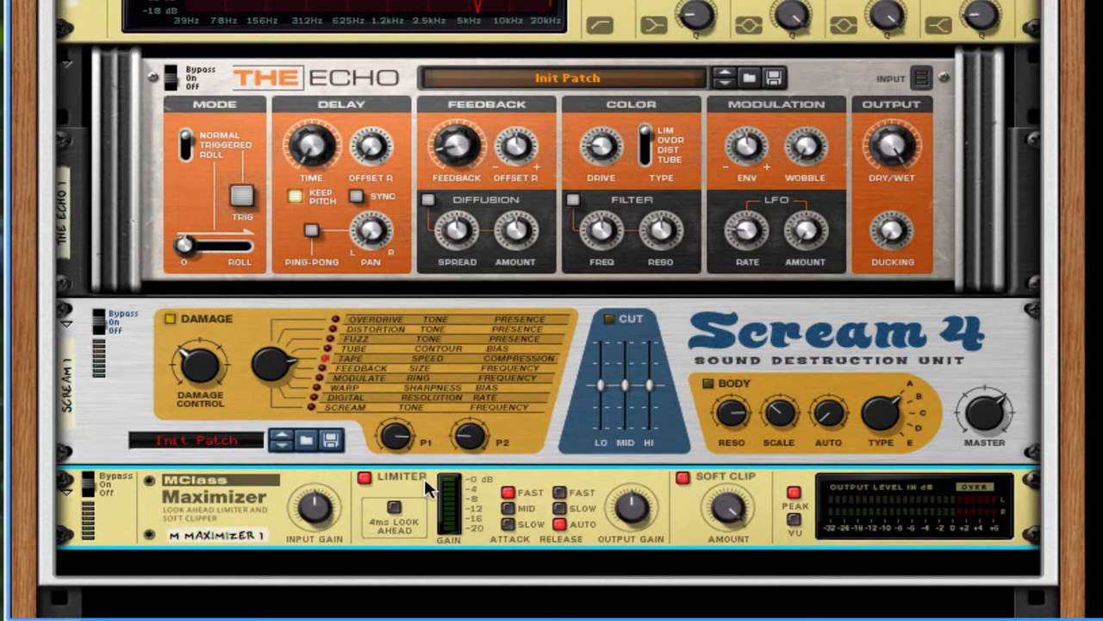
mouse_move(395, 504)
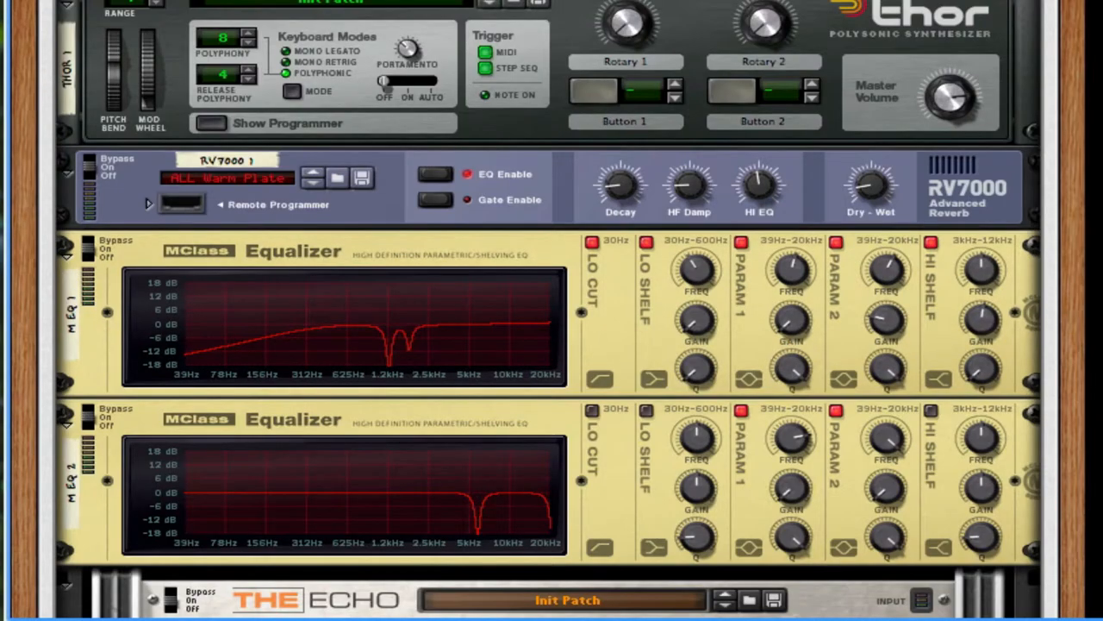
mouse_move(897, 72)
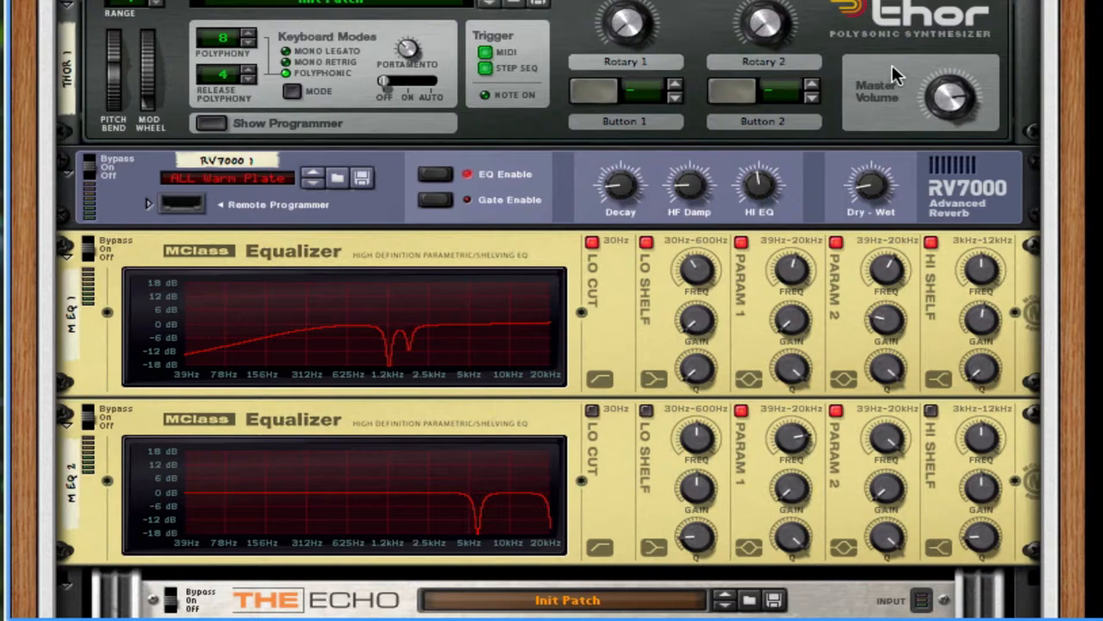
mouse_move(917, 7)
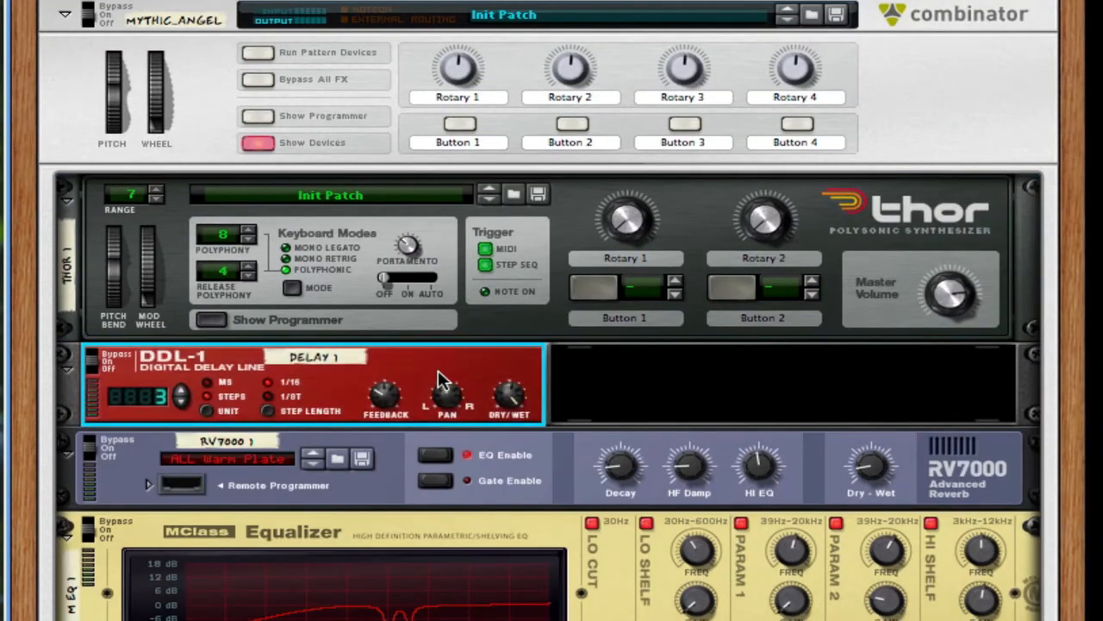
mouse_move(190, 414)
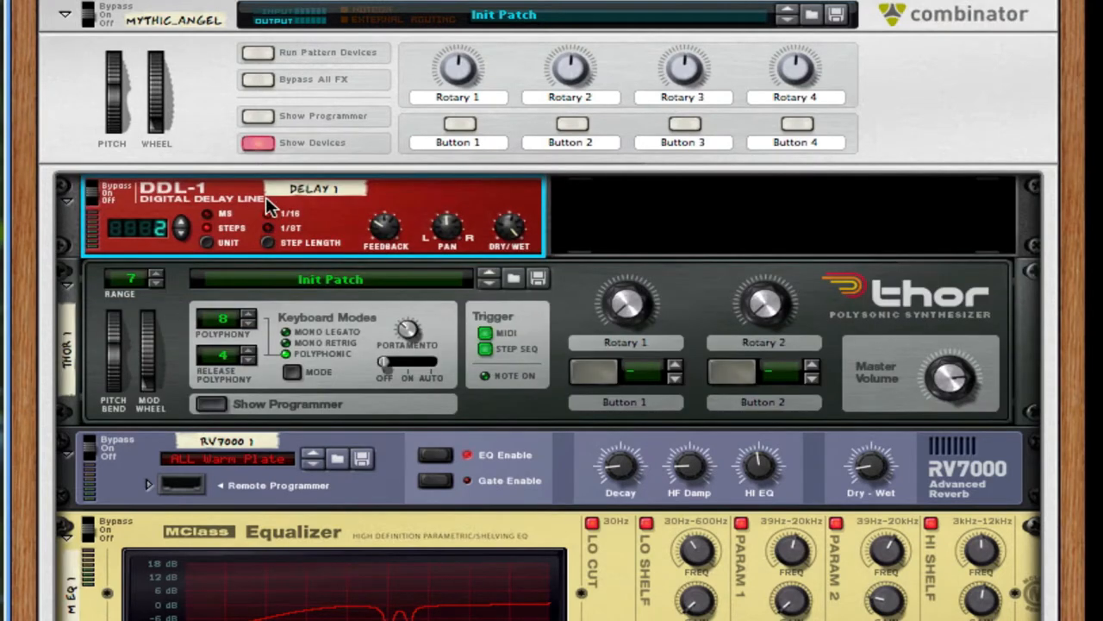
mouse_move(376, 239)
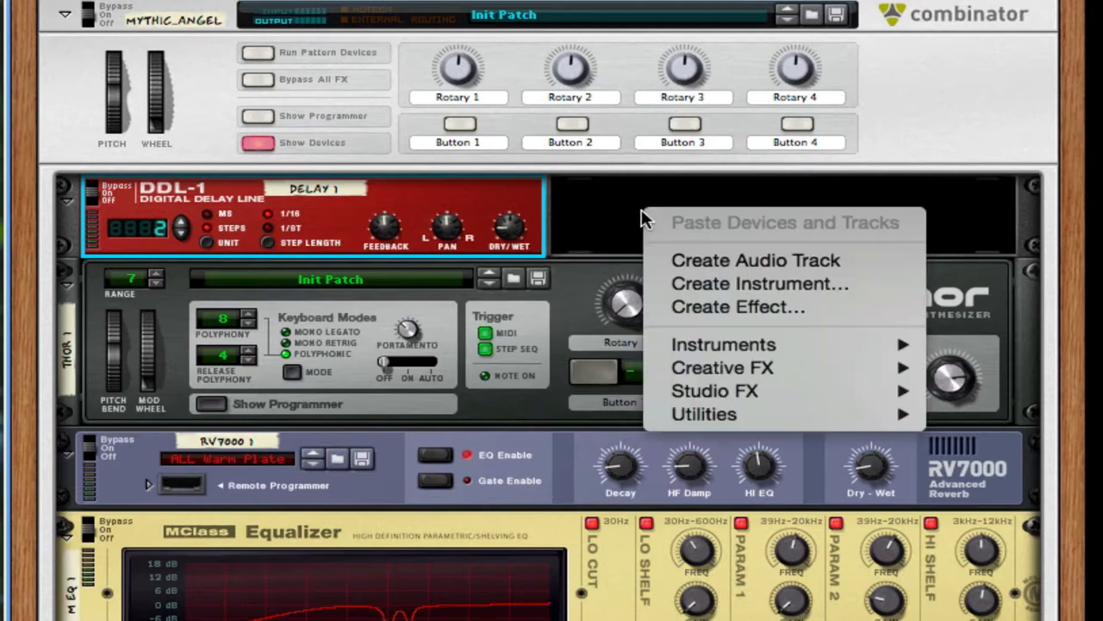
mouse_move(714, 390)
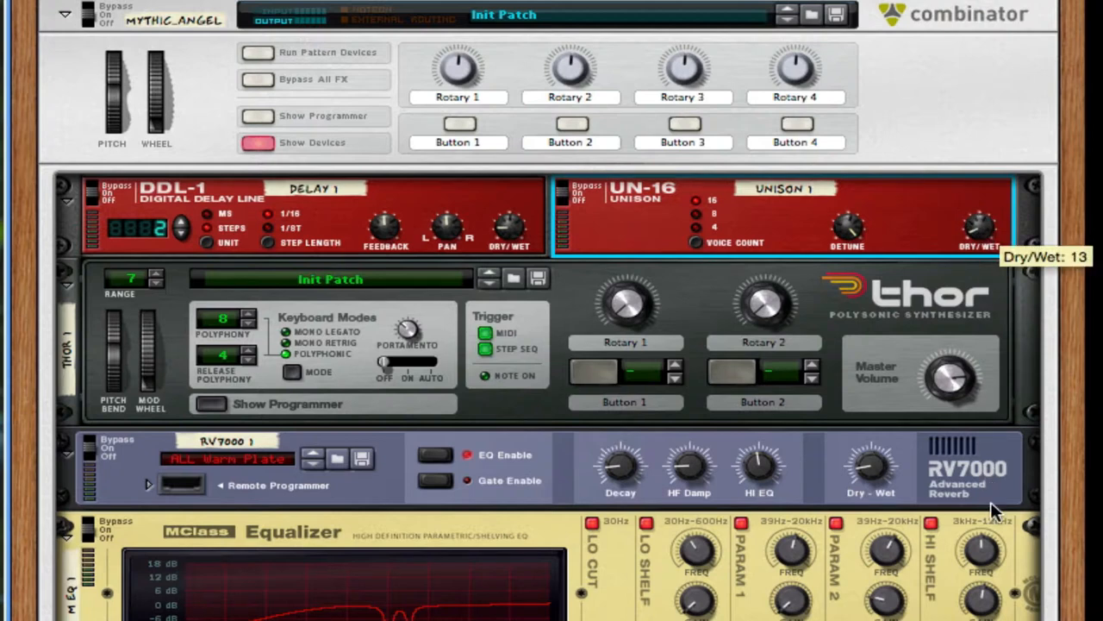
mouse_move(931, 169)
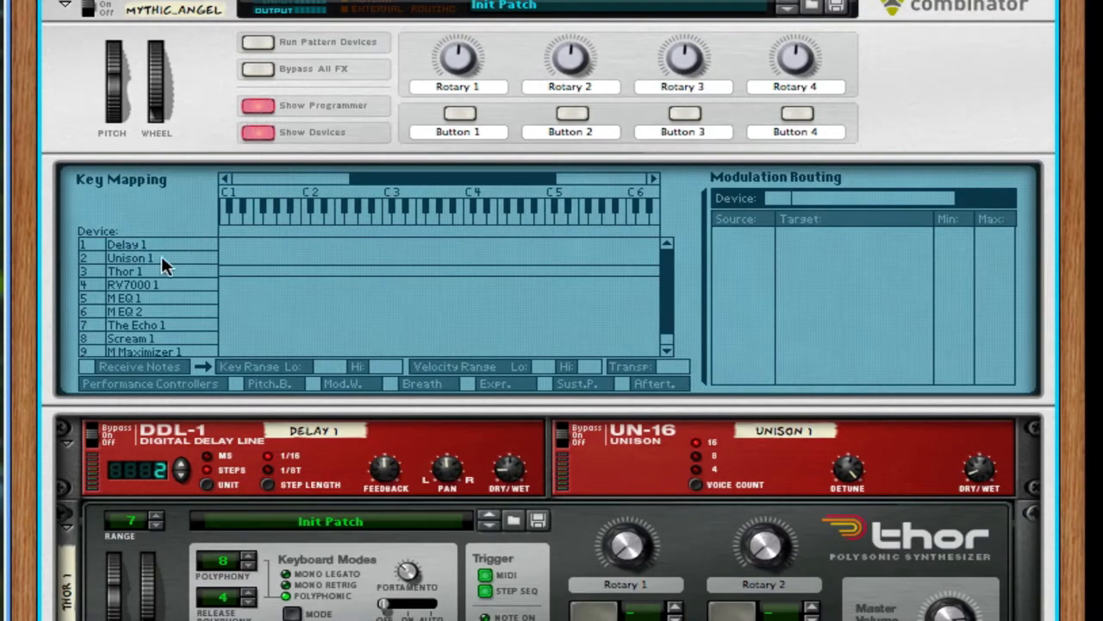
Route Rotary 1 to Thor 1's Filter 1 Freq and begin renaming it 'Cu'
left_click(124, 270)
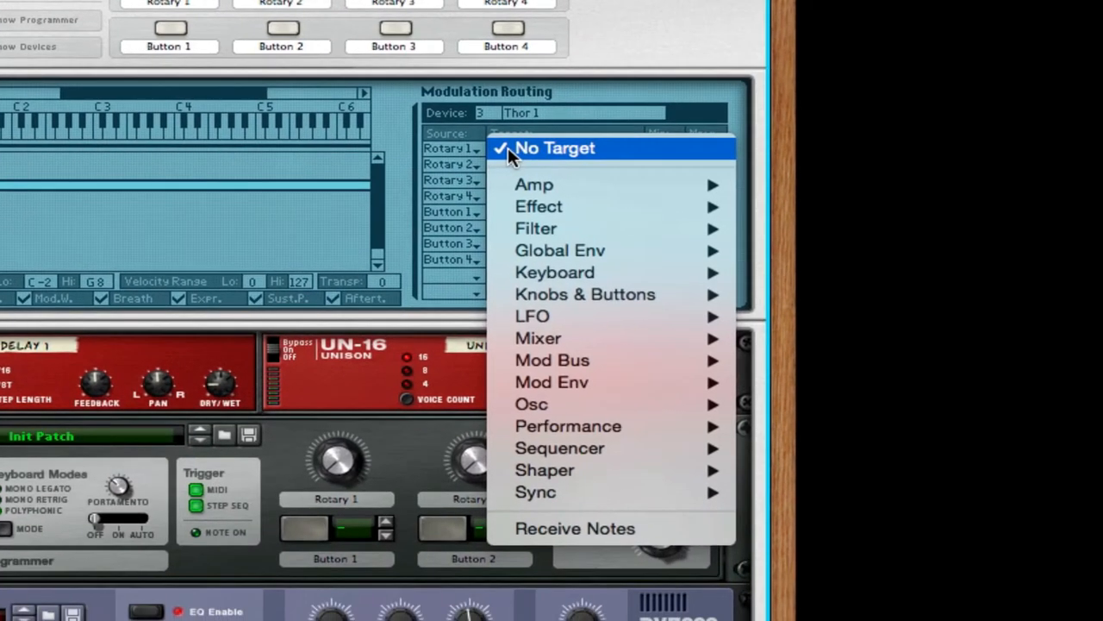
mouse_move(646, 214)
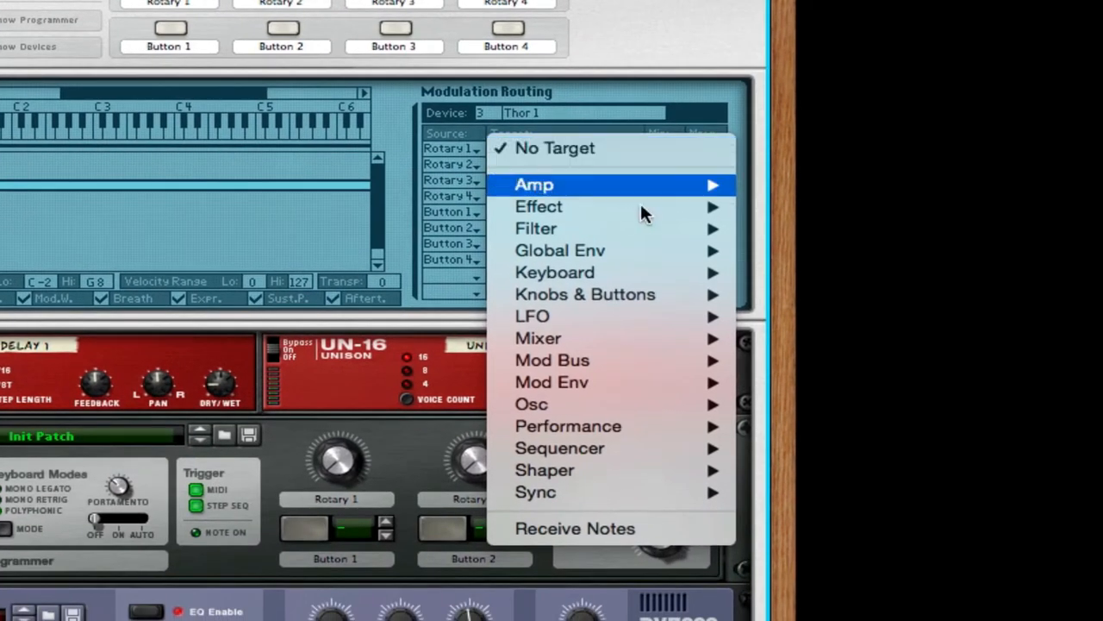
mouse_move(536, 227)
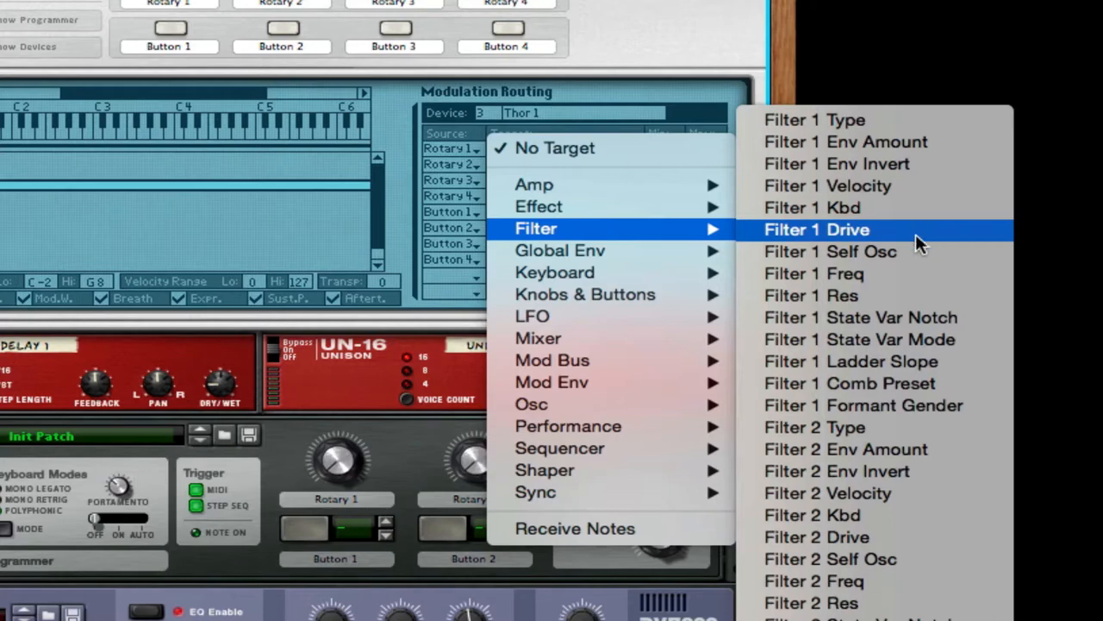
left_click(813, 273)
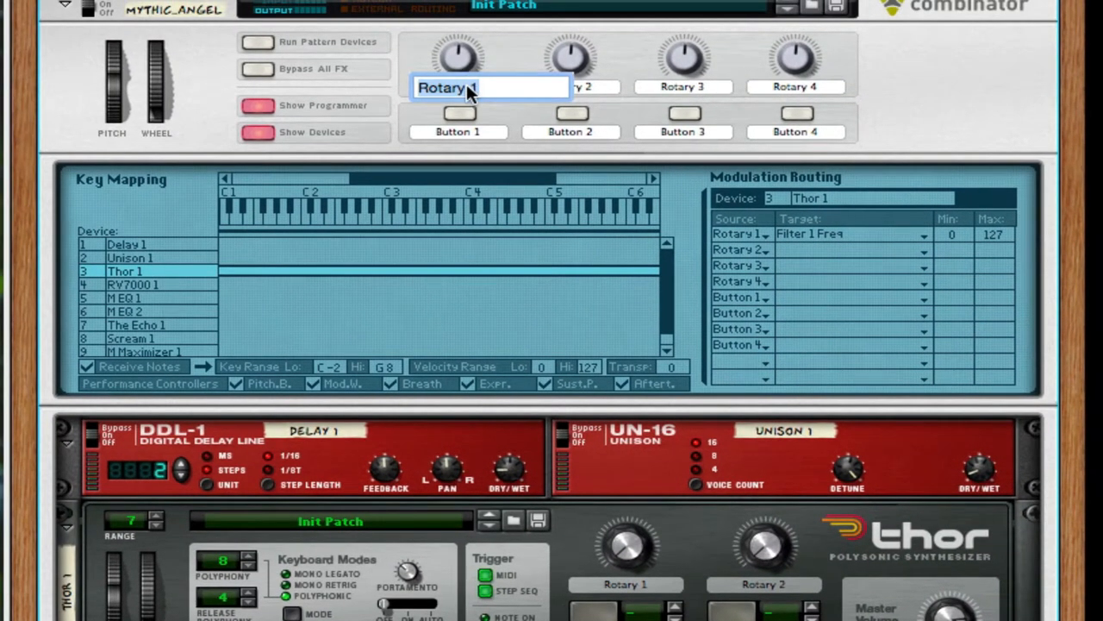
type("Cut")
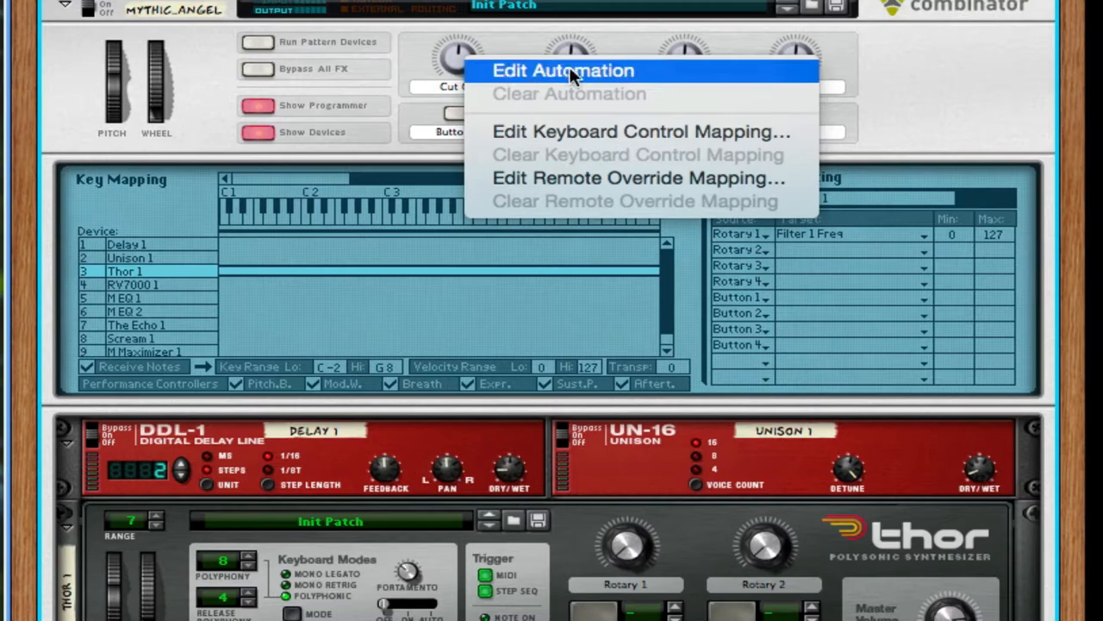
Create a Rotary 1 automation lane and pencil a new clip on the Mythical Angel track
left_click(562, 71)
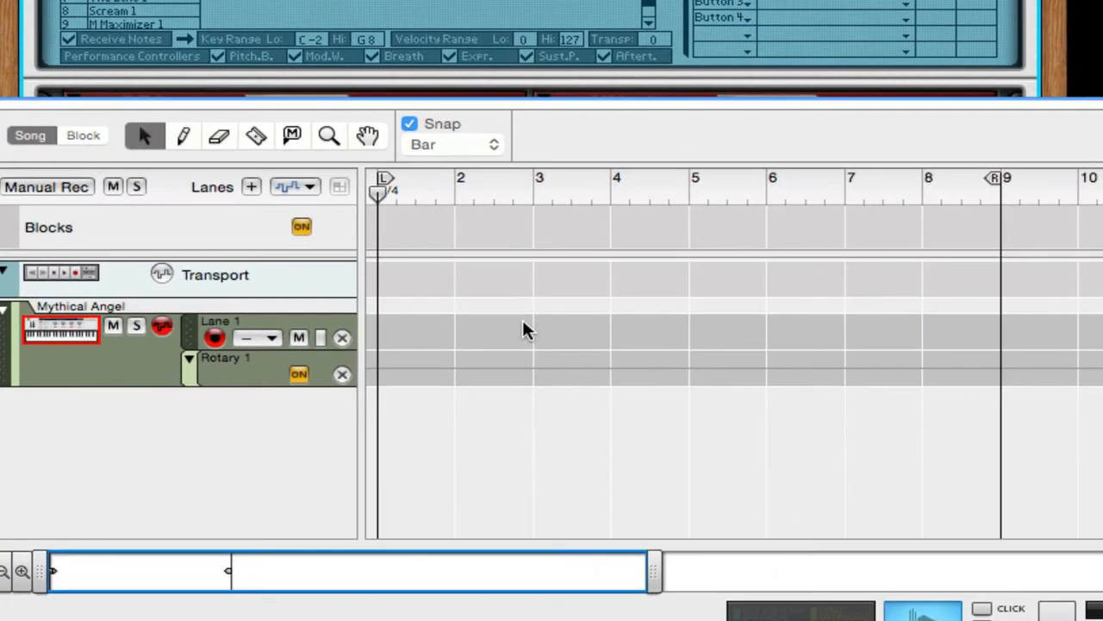
left_click(183, 135)
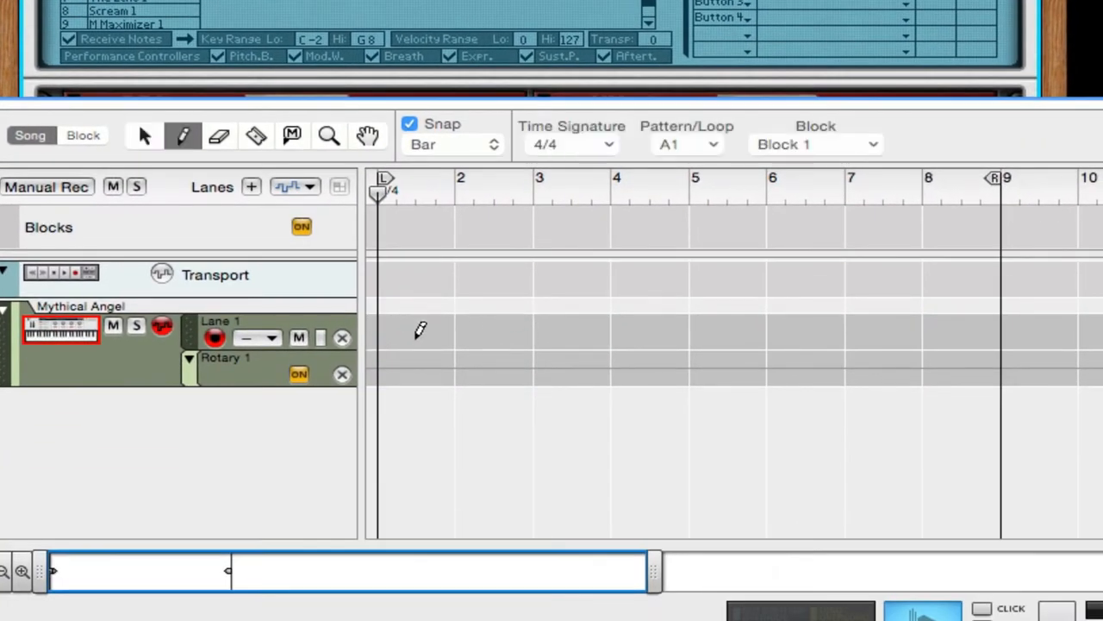
left_click_drag(379, 331, 845, 331)
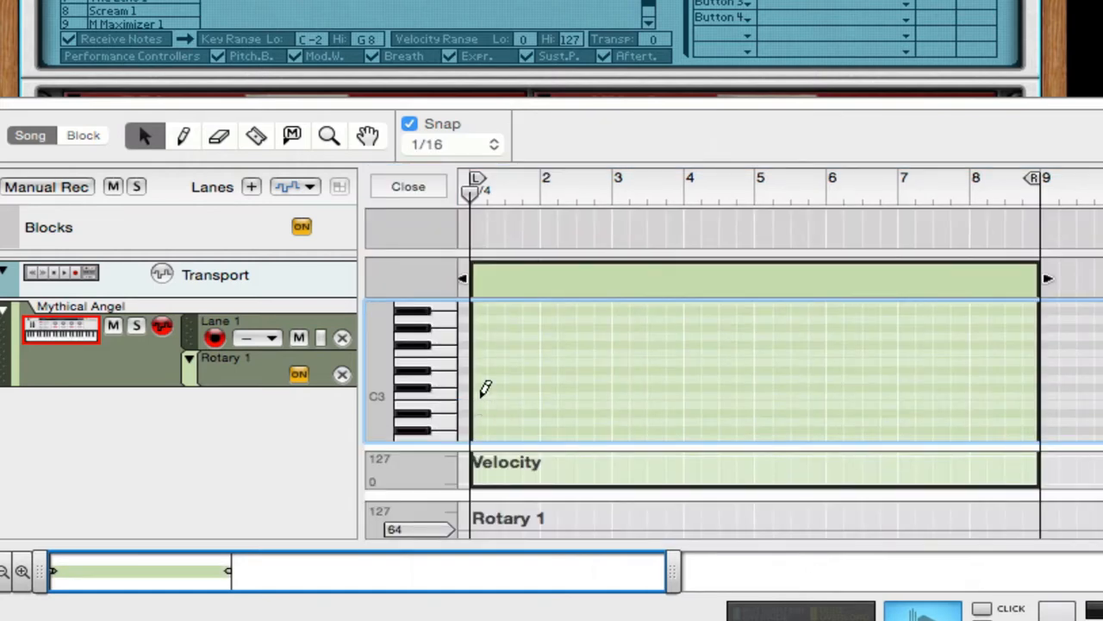
left_click(479, 397)
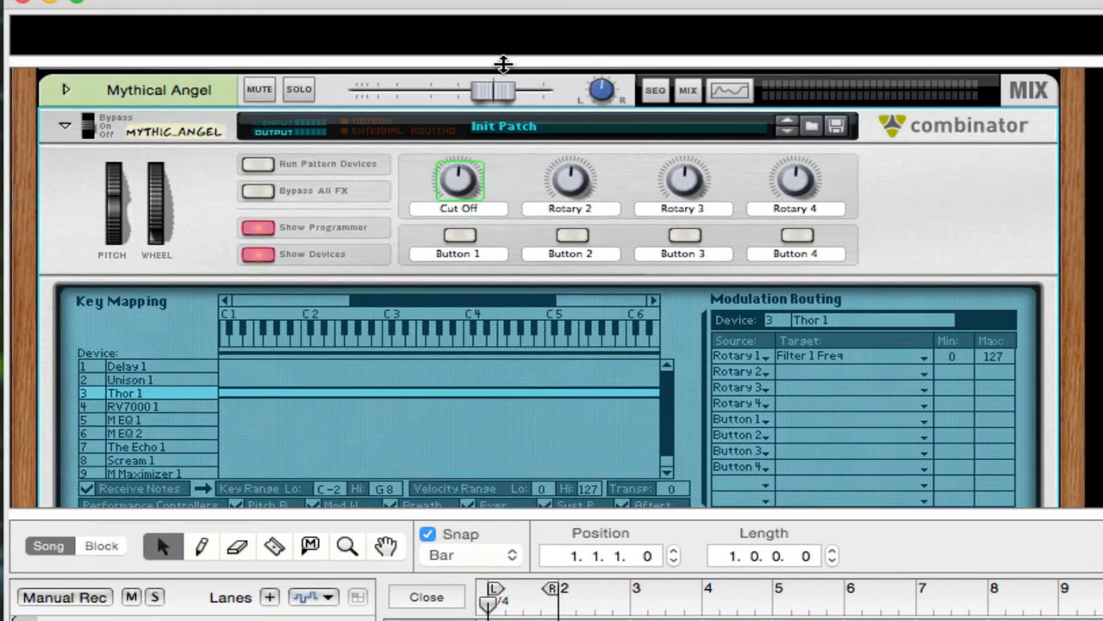
Play the one-bar loop and bring up the Cut Off rotary's automation for editing
left_click_drag(492, 90, 445, 89)
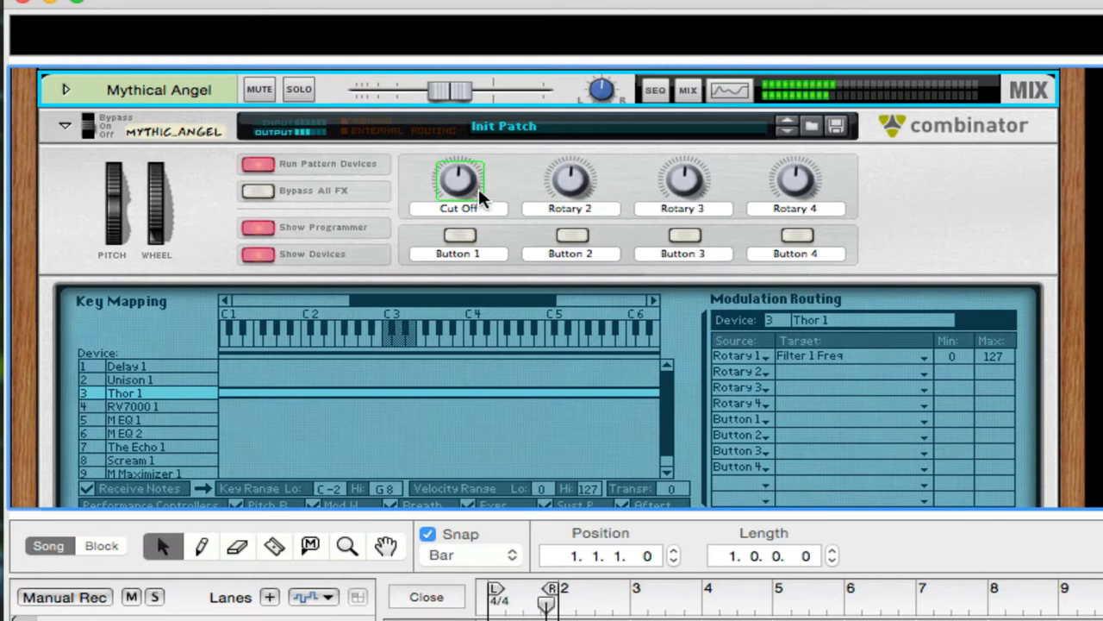
right_click(458, 181)
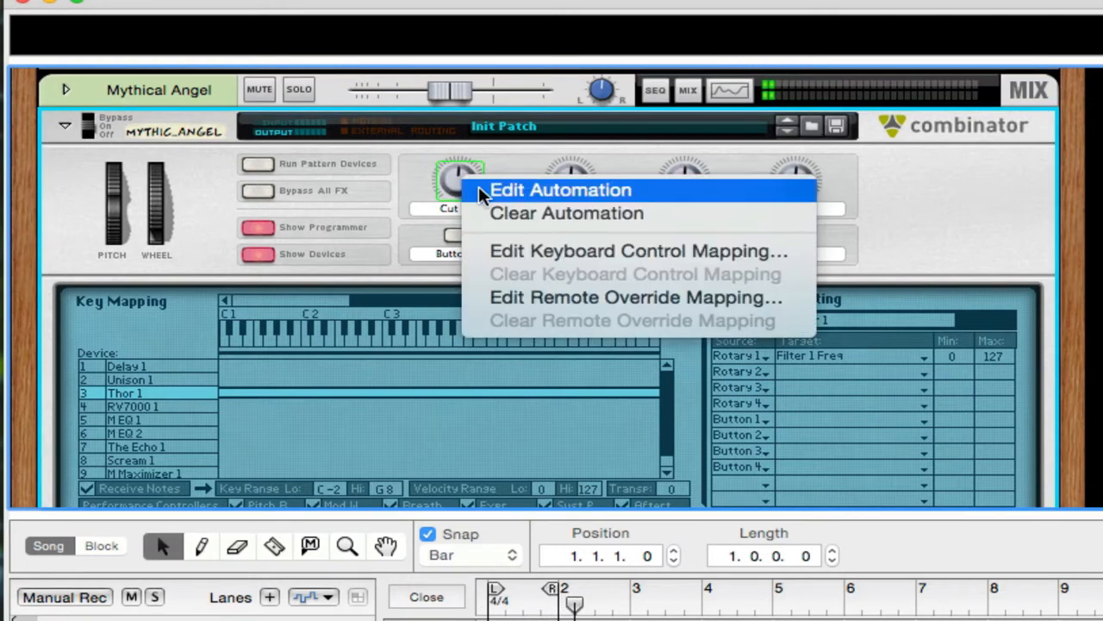
left_click(558, 189)
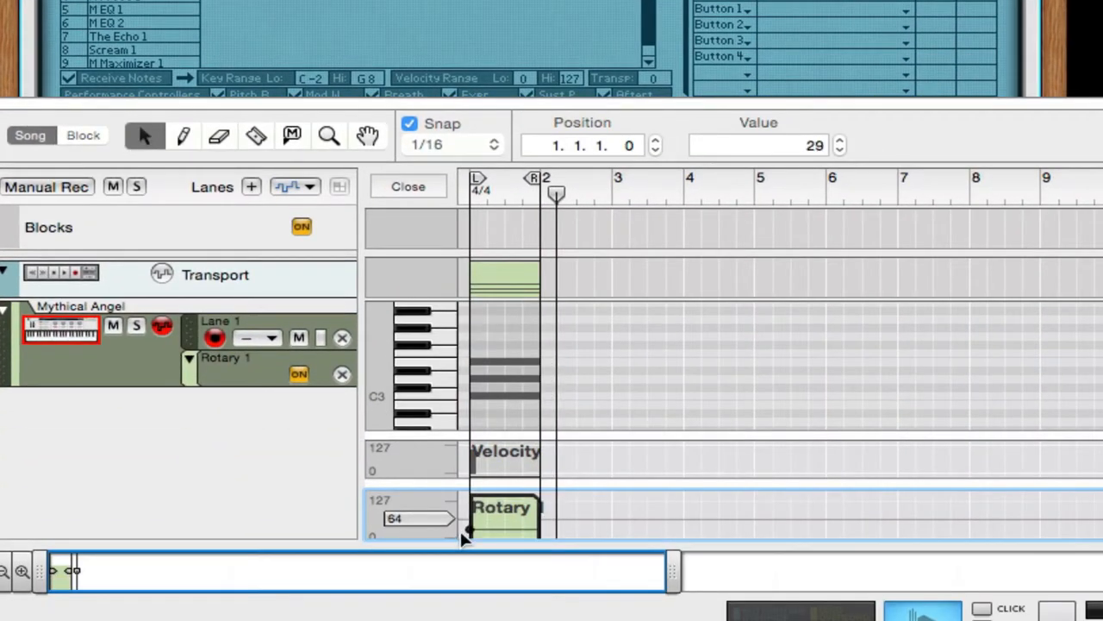
Enlarge the Rotary 1 lane and draw a ramp rising from 0 across the clip
left_click_drag(465, 531, 465, 507)
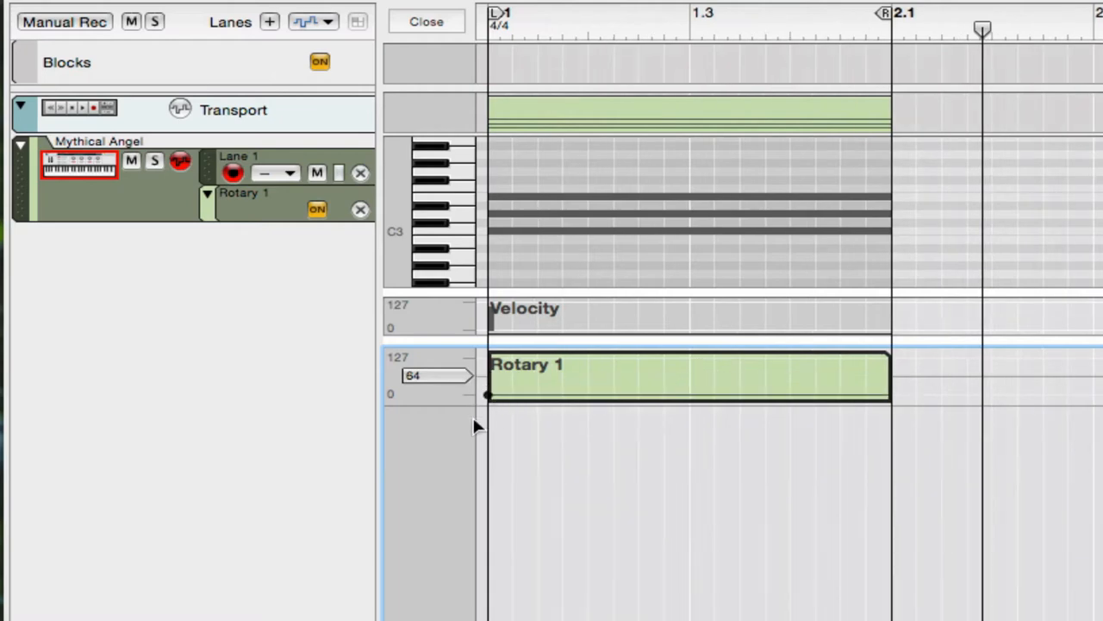
left_click_drag(489, 395, 893, 362)
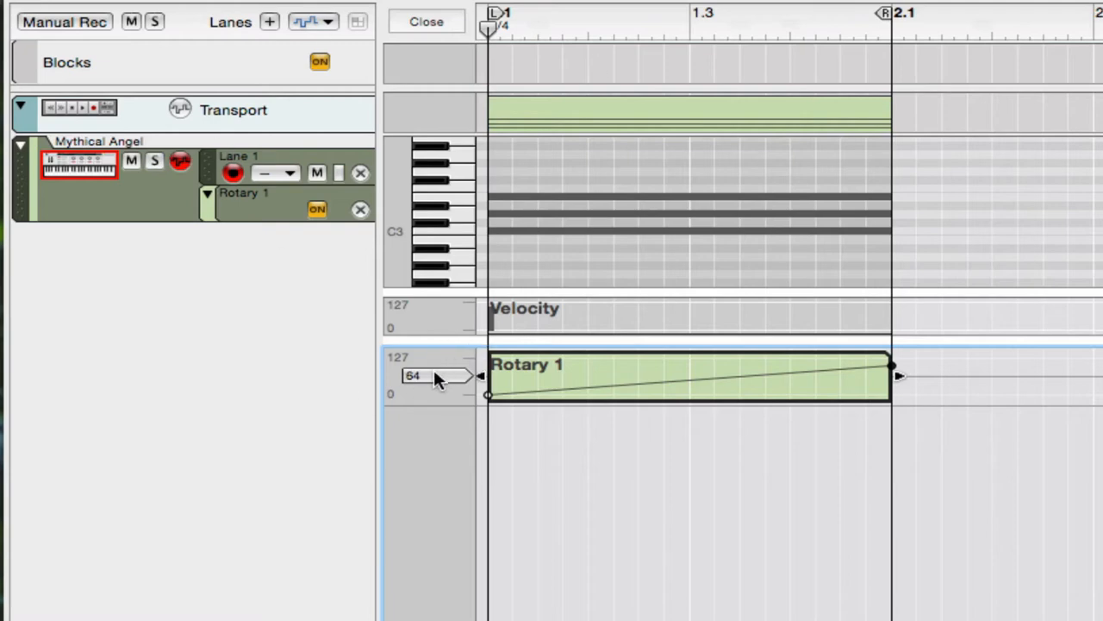
mouse_move(435, 378)
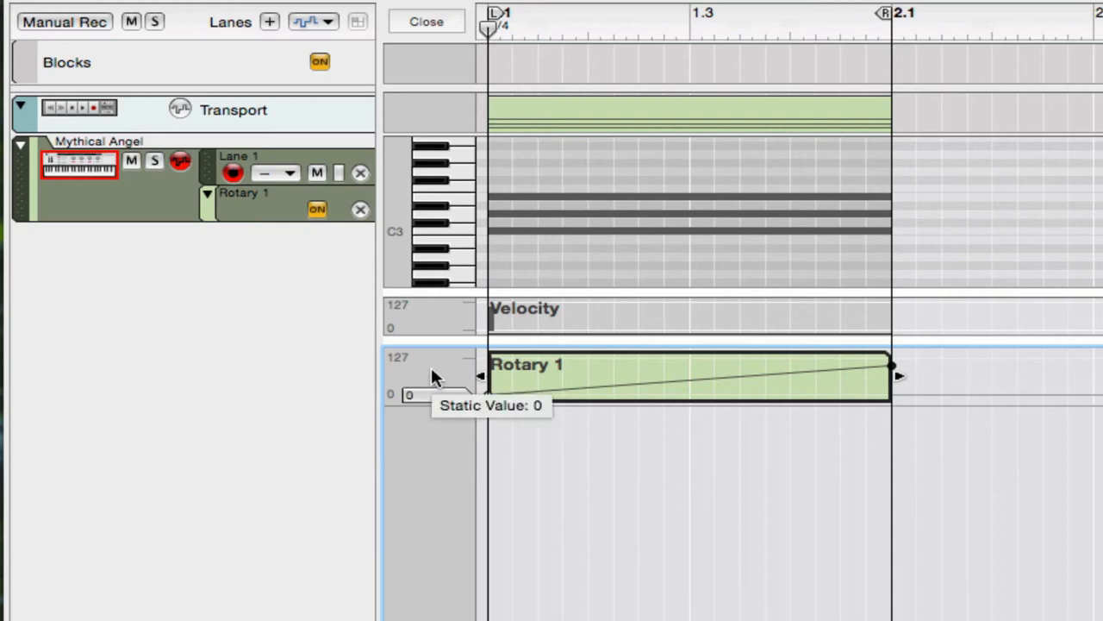
mouse_move(600, 31)
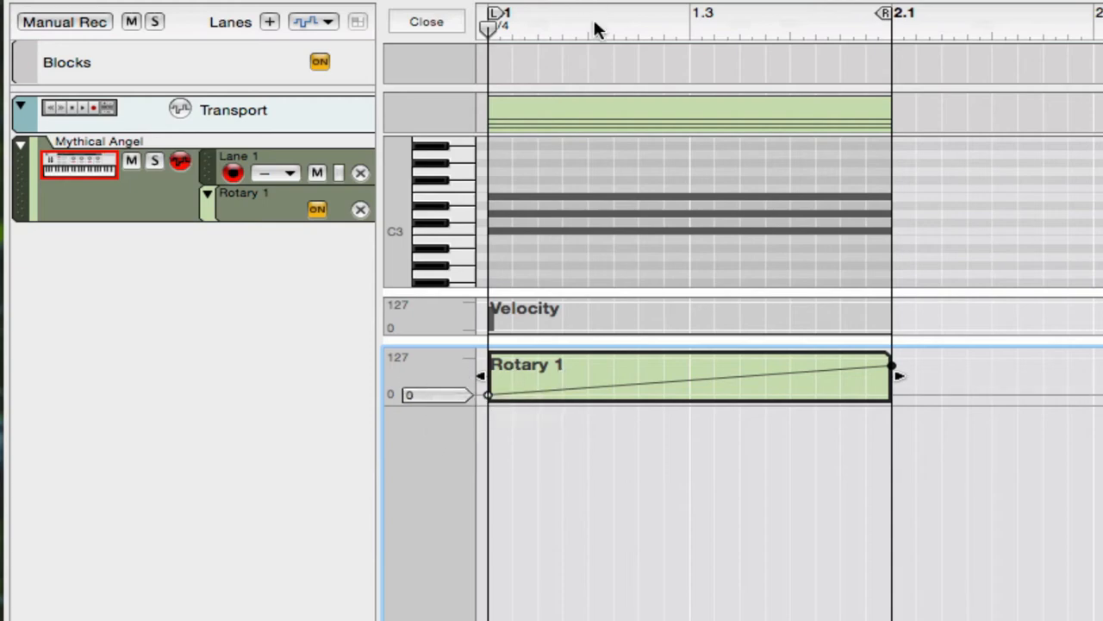
mouse_move(728, 234)
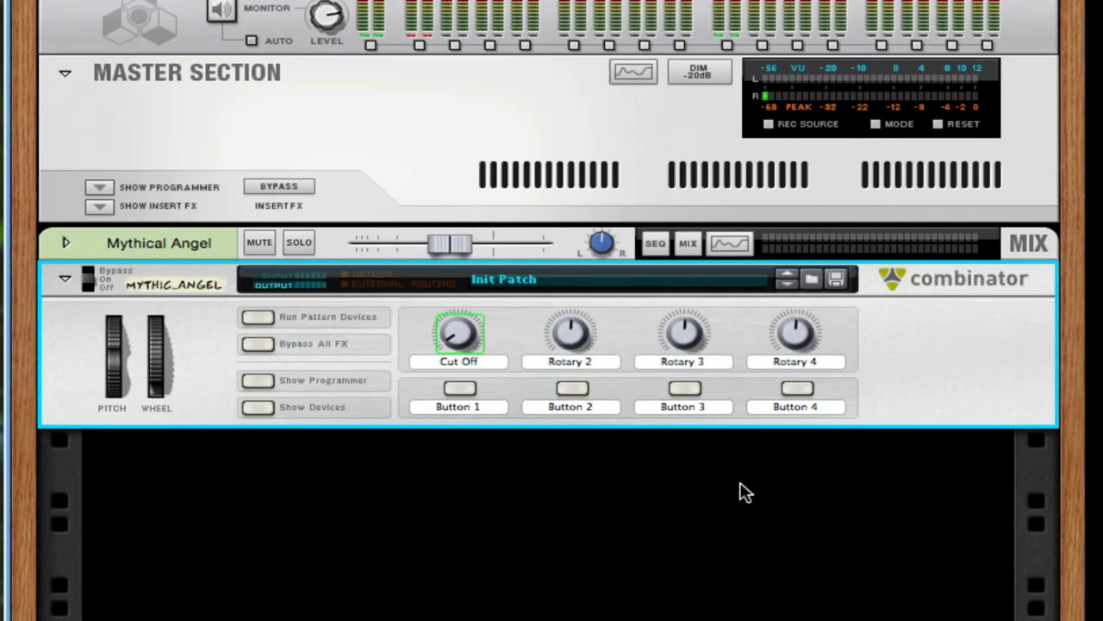
mouse_move(817, 483)
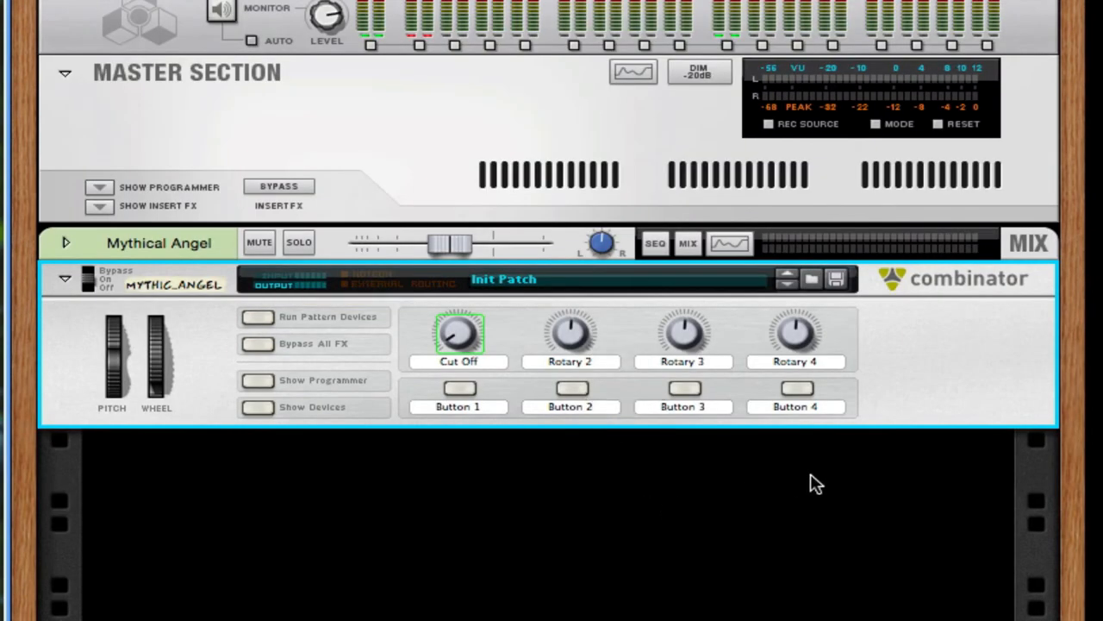